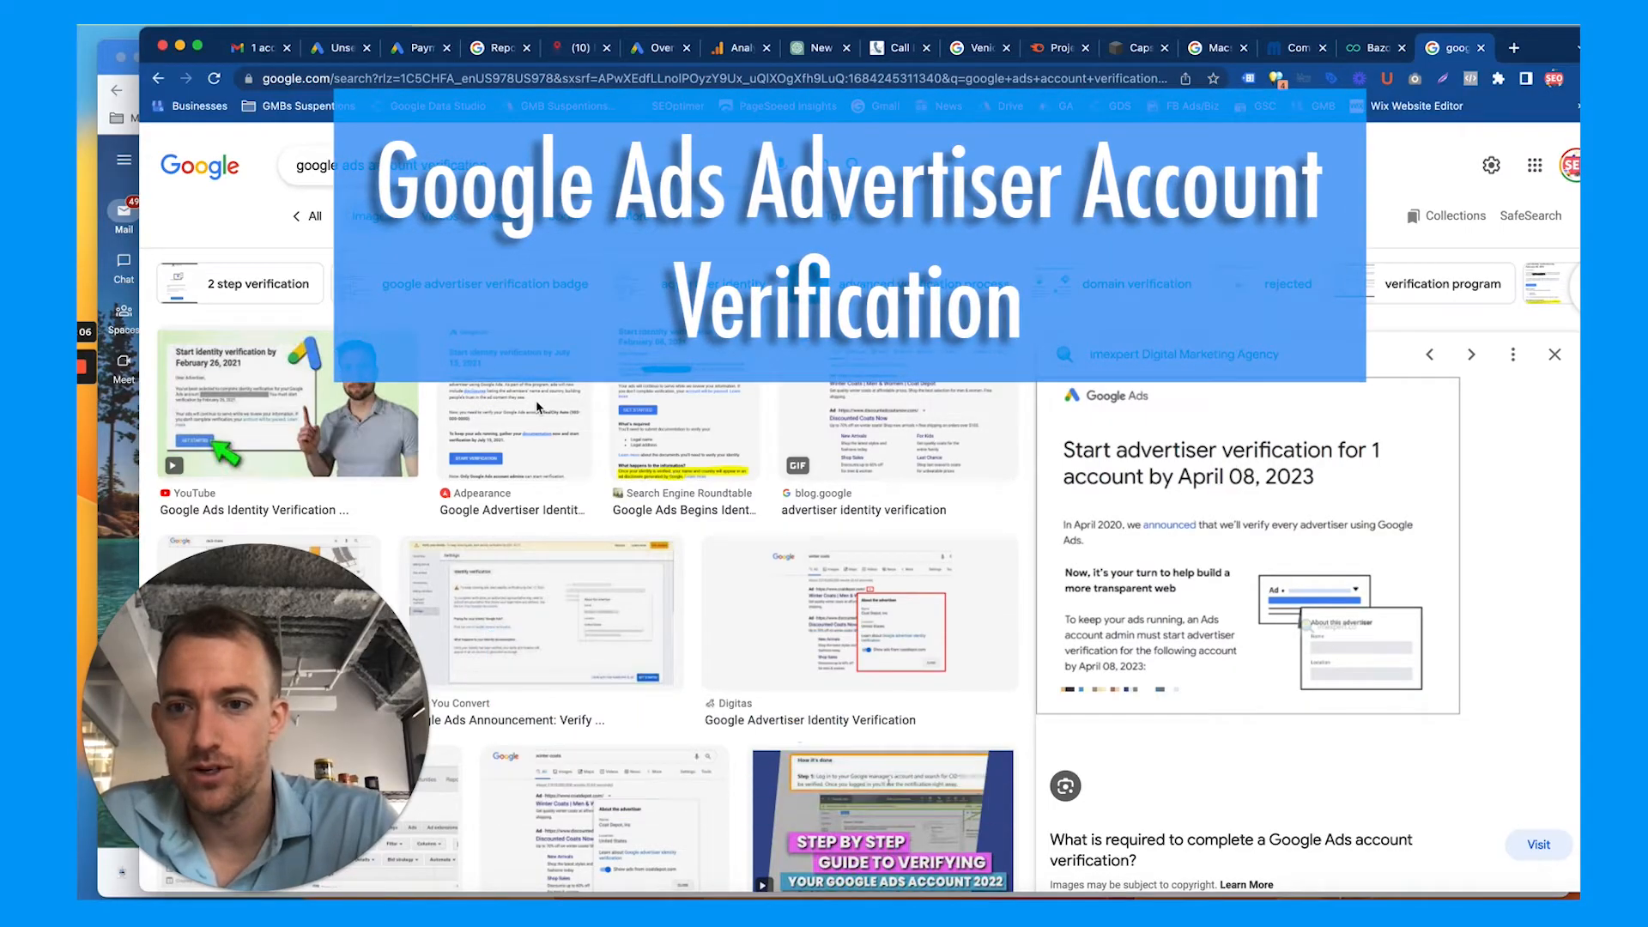
Preview the Do You Convert and Evoluted verification guide images in the image results
left_click(513, 401)
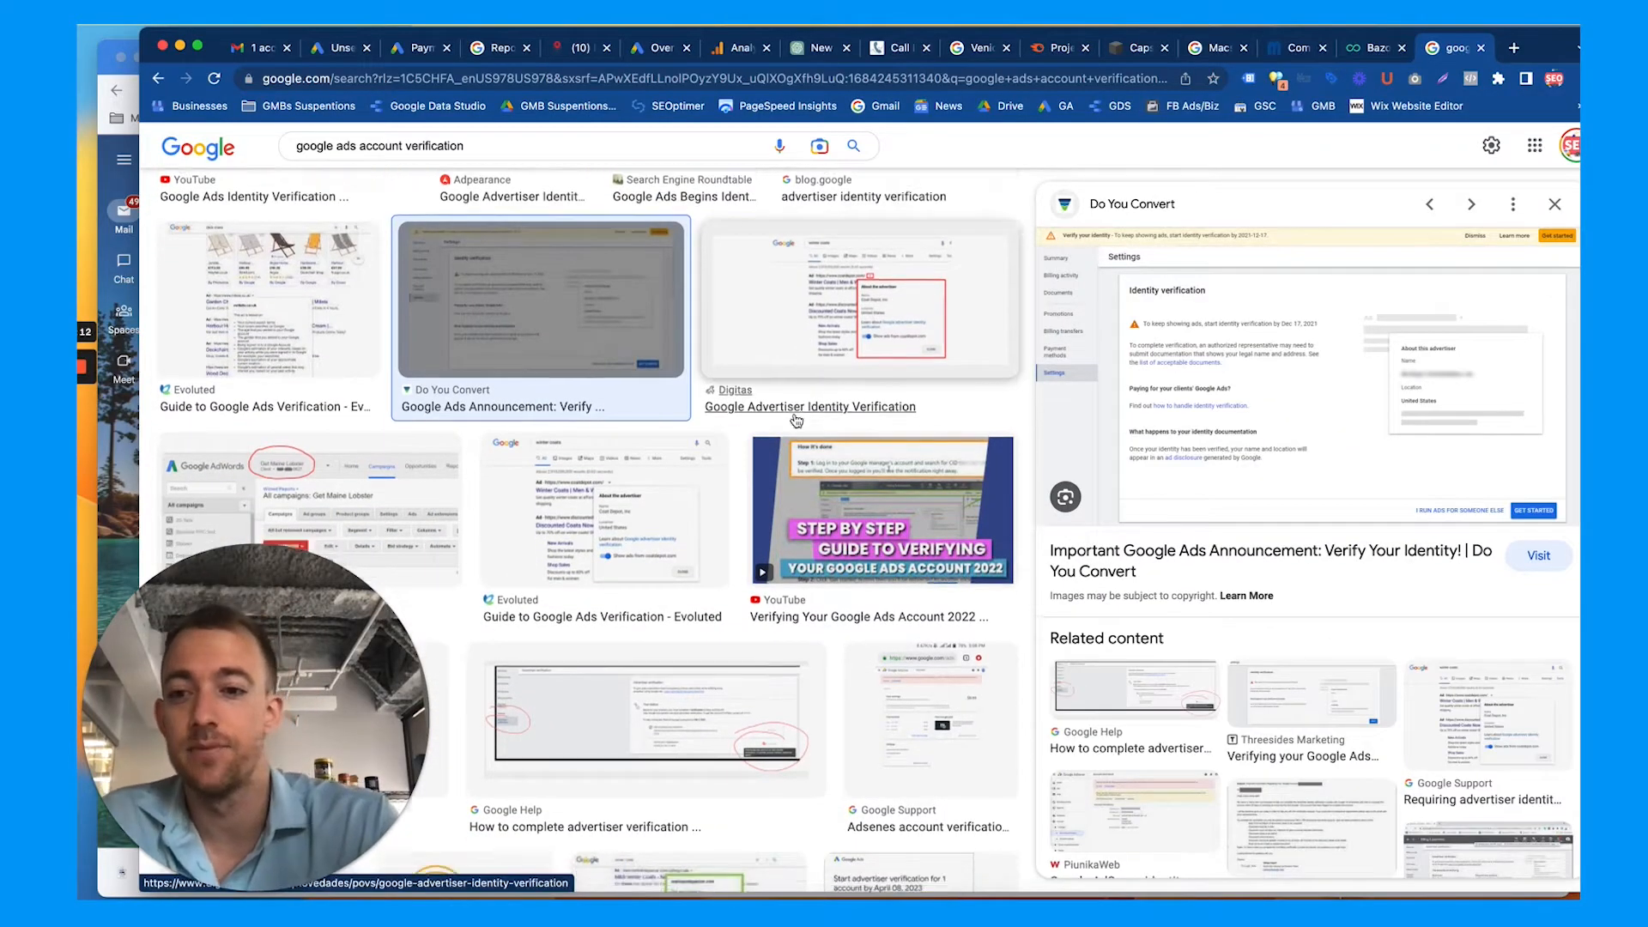
scroll("down", 3)
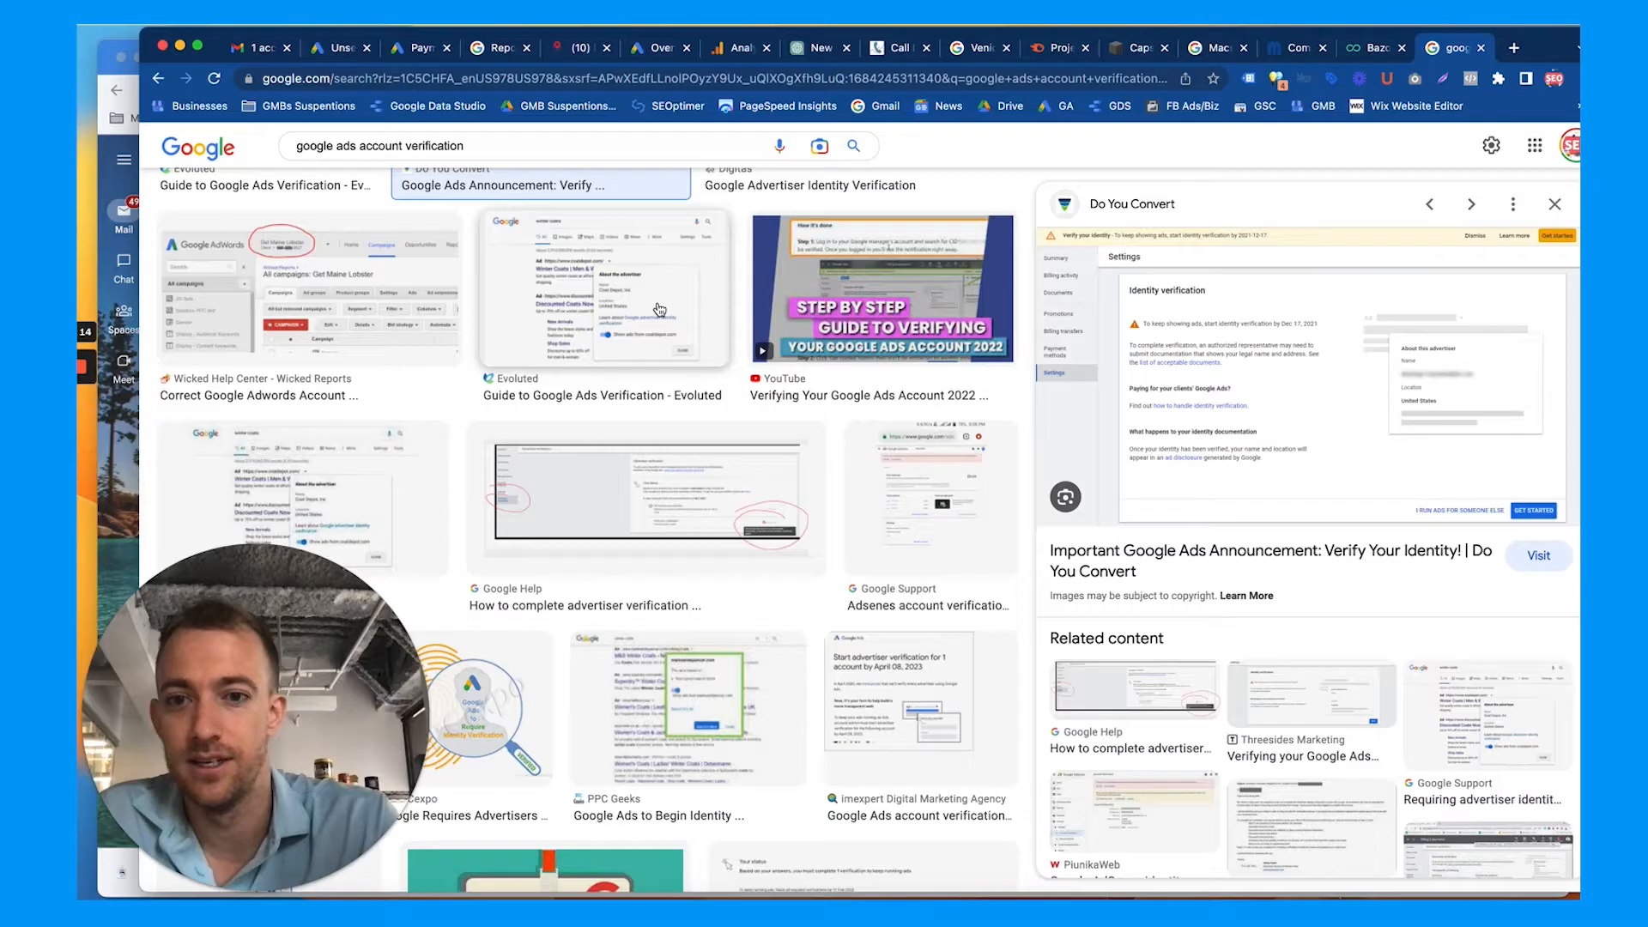
left_click(602, 312)
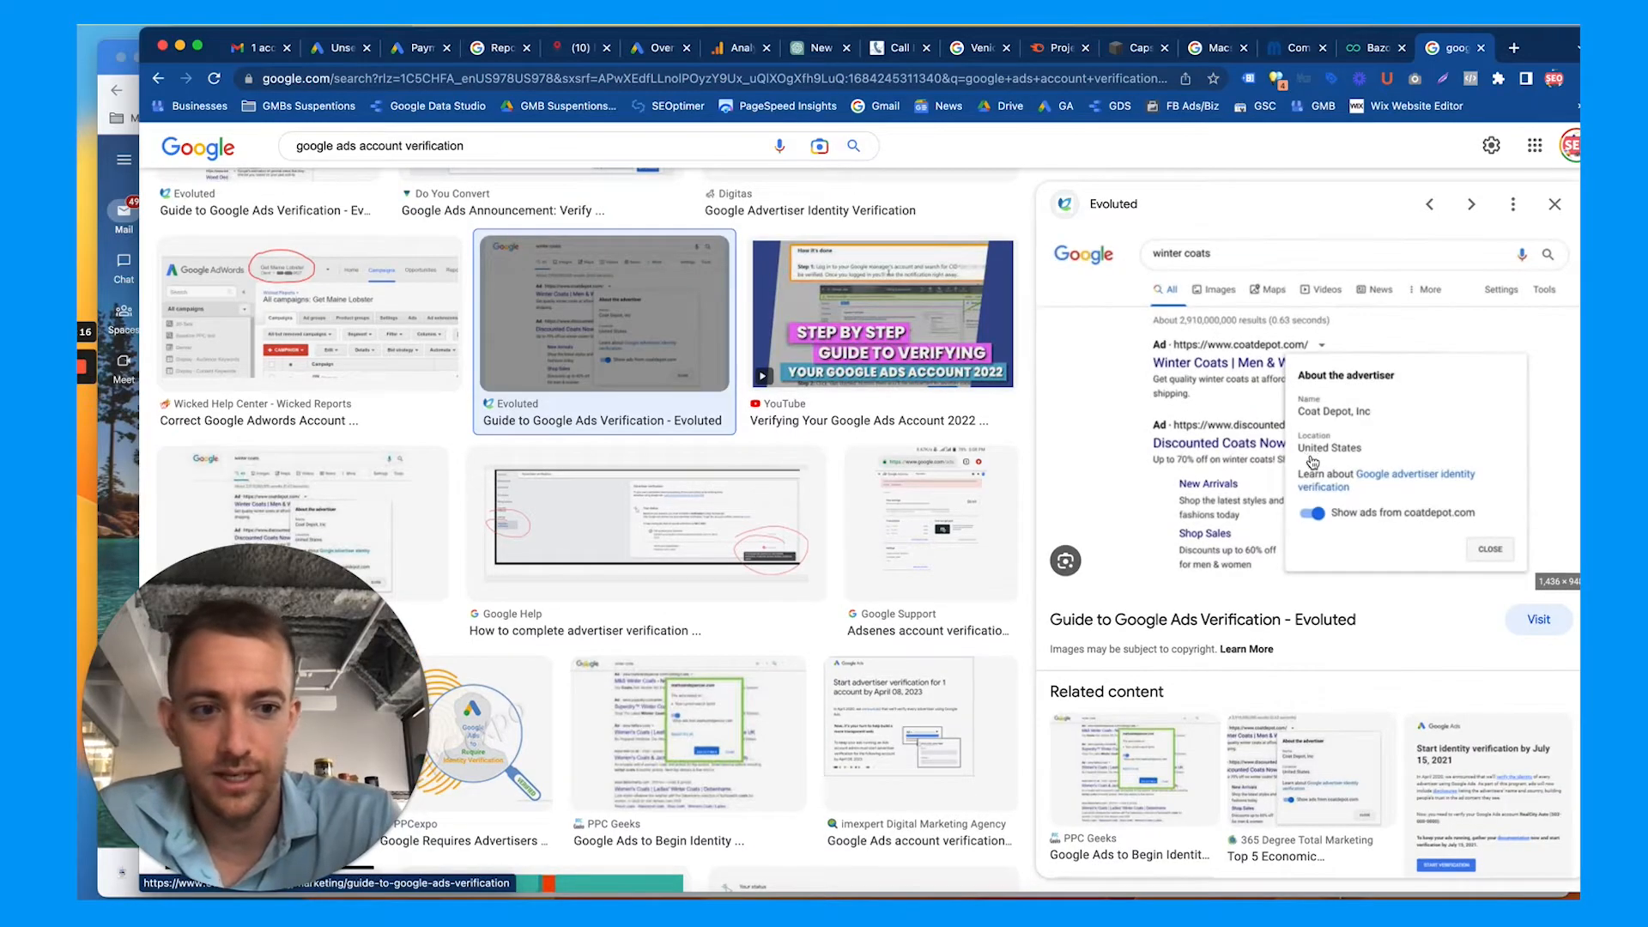
mouse_move(1339, 514)
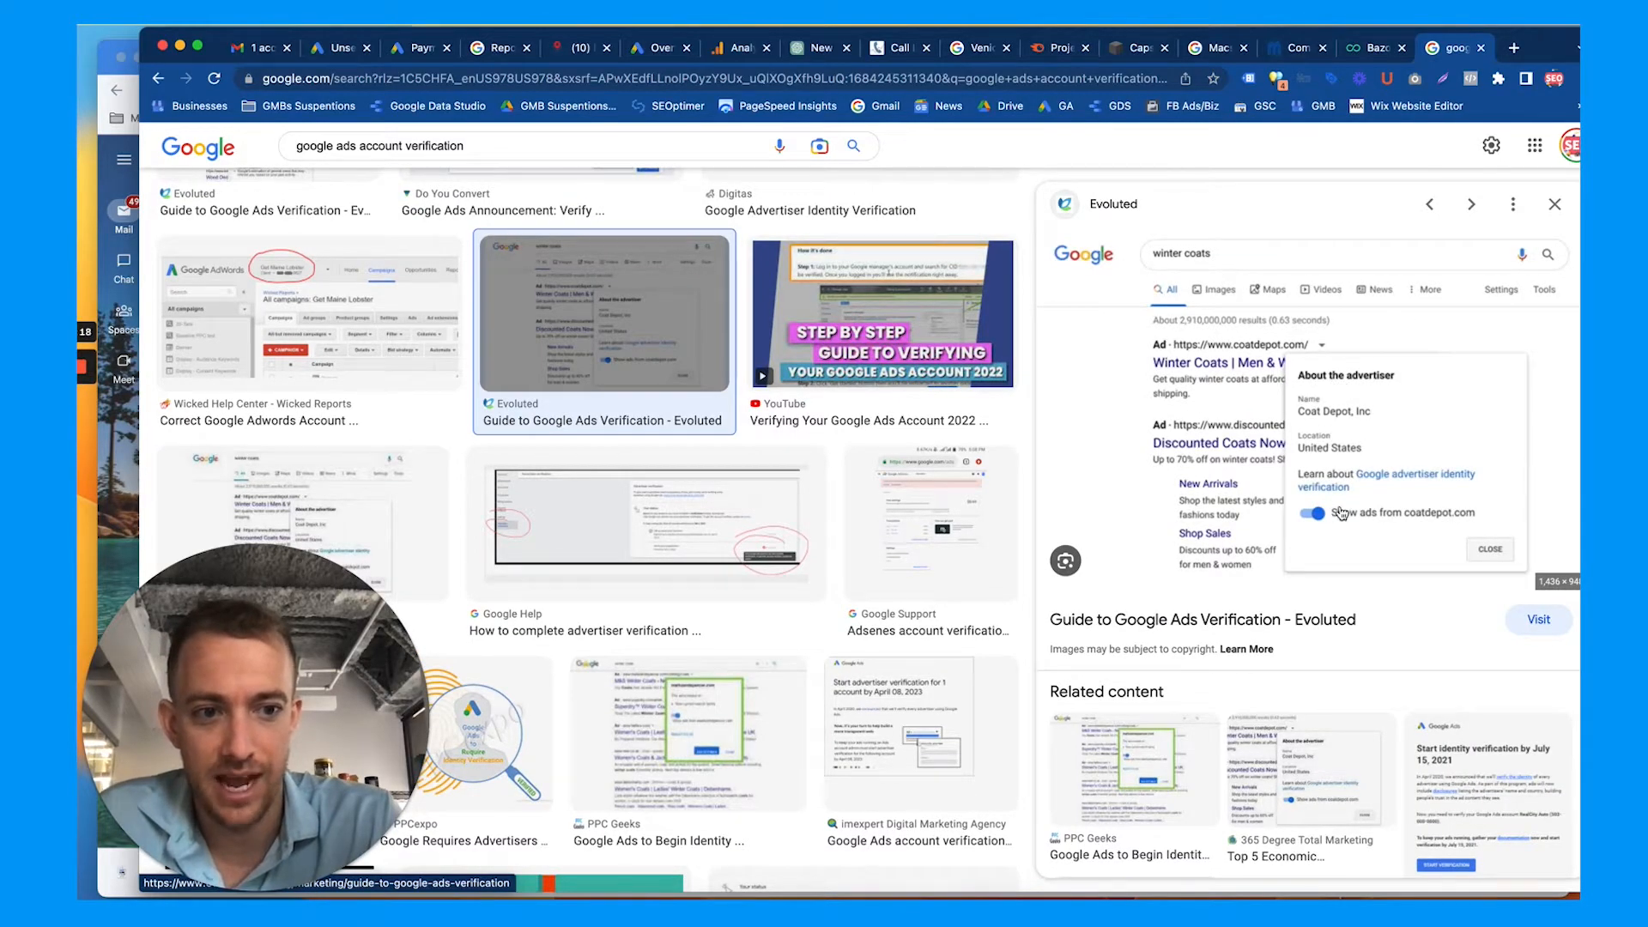
scroll("down", 3)
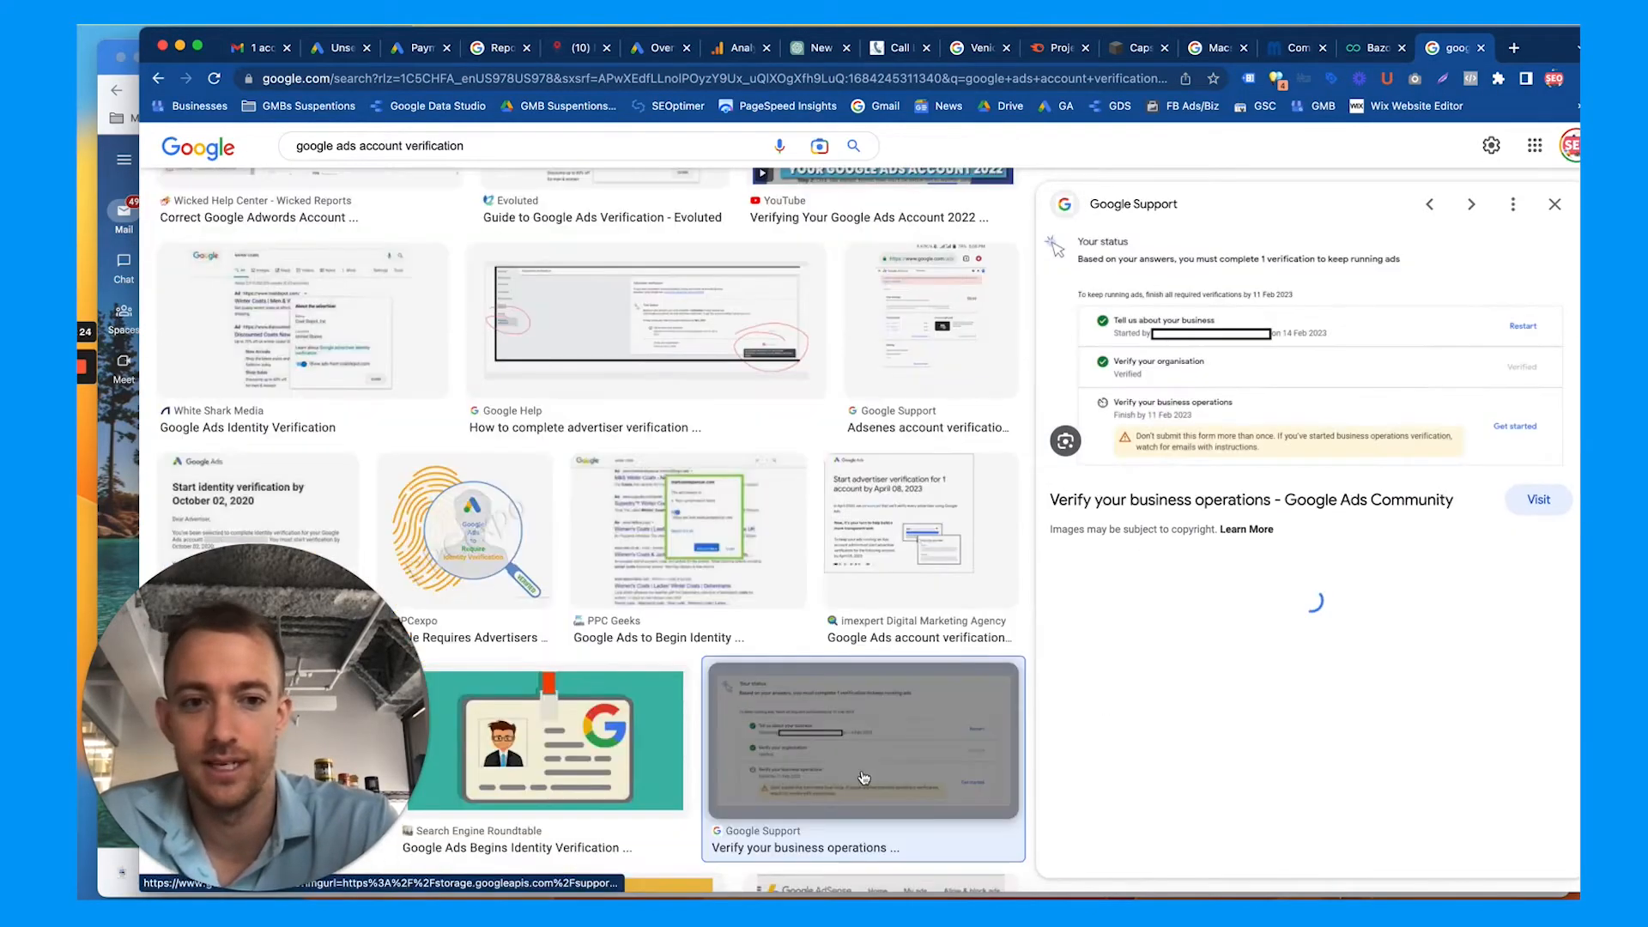
Show the Advertiser verification status page from the Google Ads billing settings
left_click(415, 48)
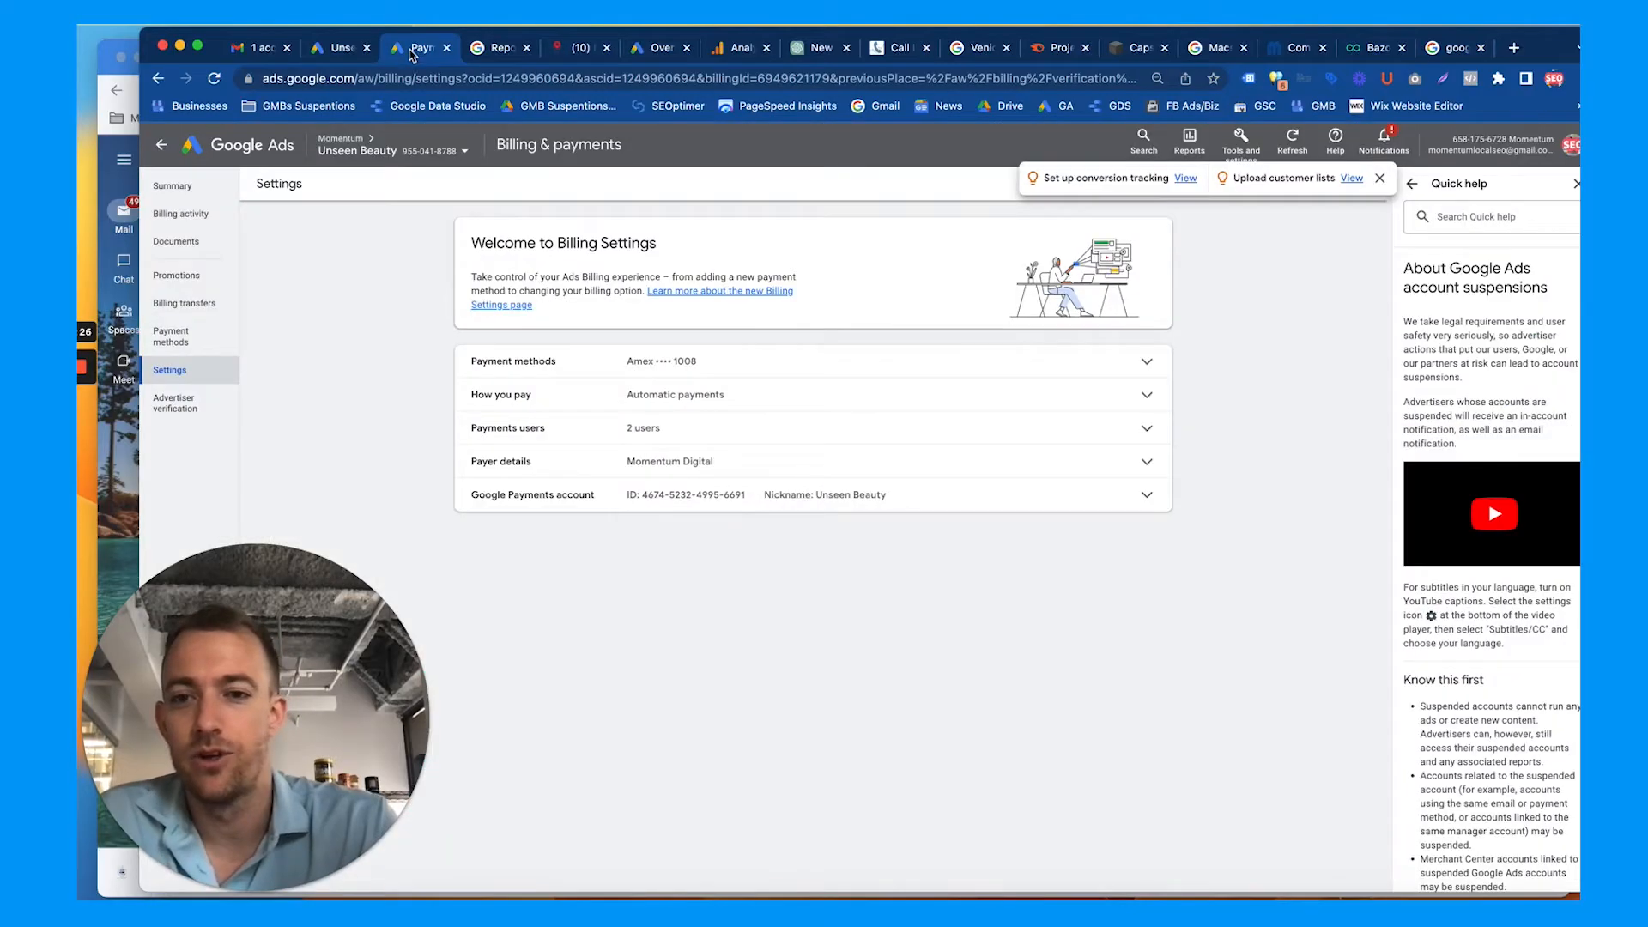
left_click(175, 402)
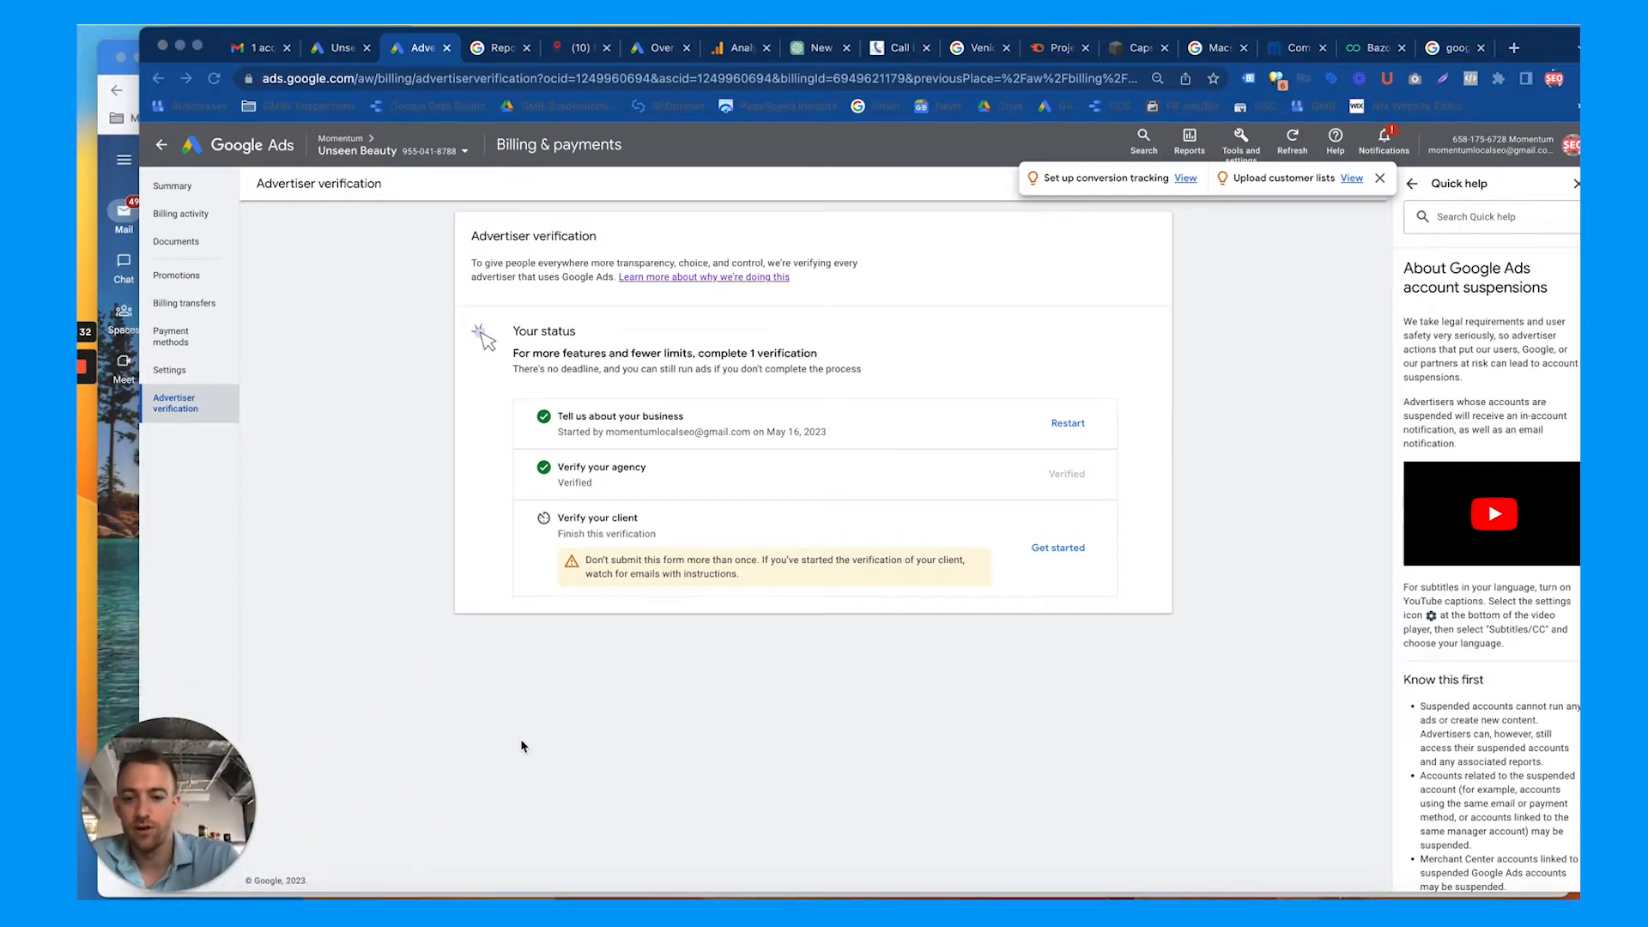
mouse_move(376, 640)
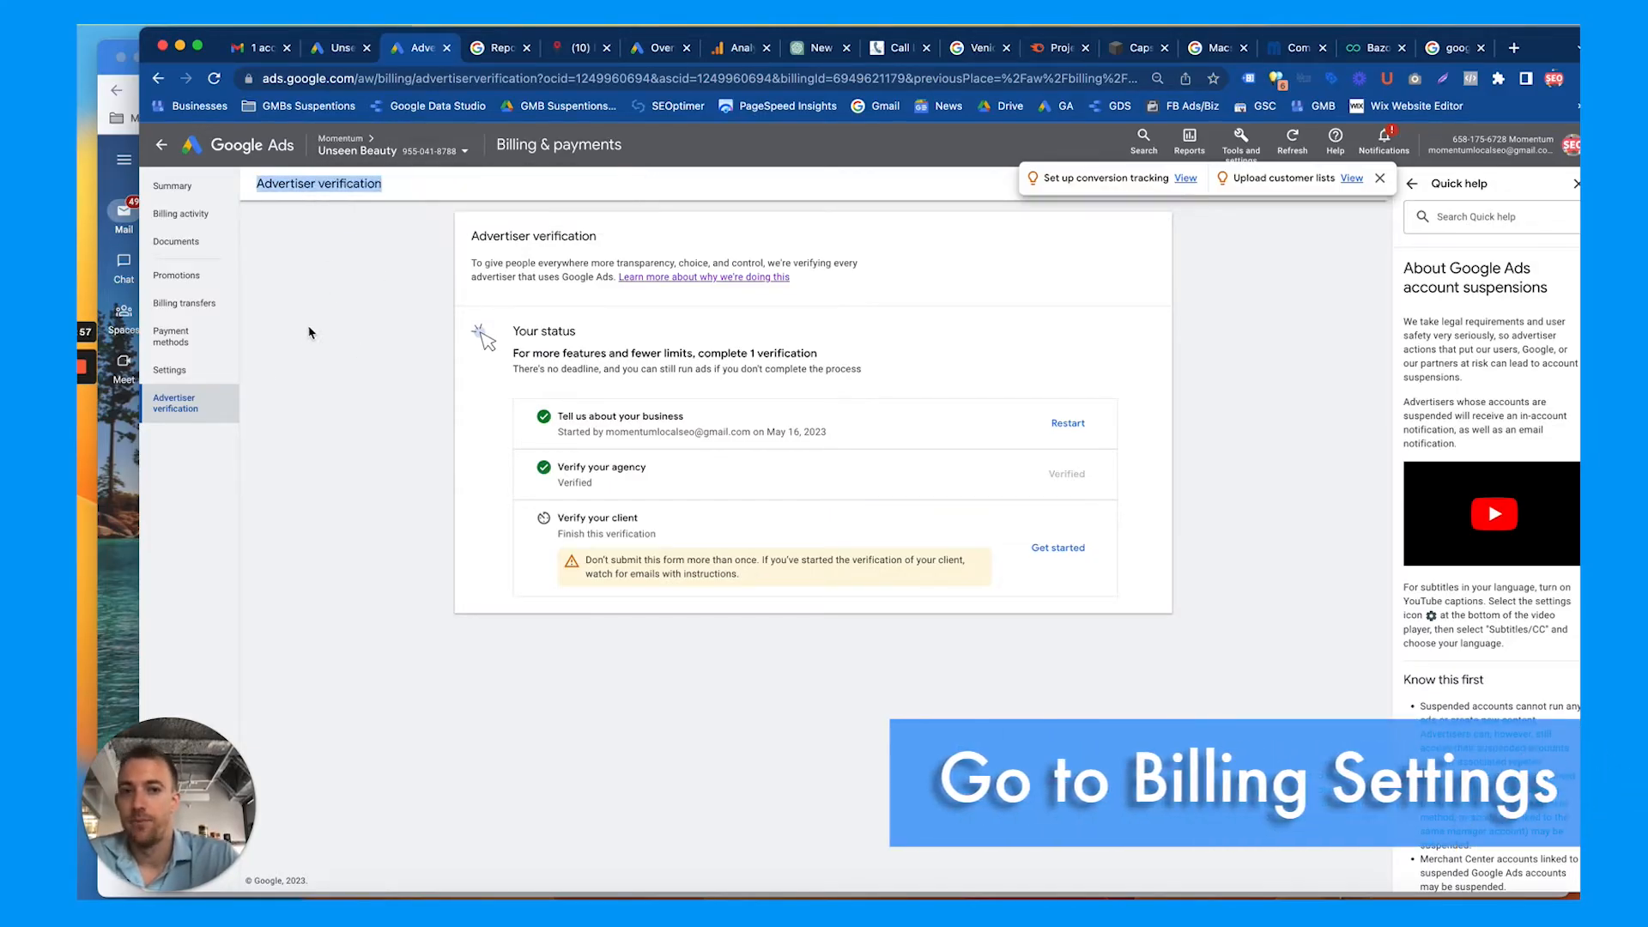
left_click(1237, 143)
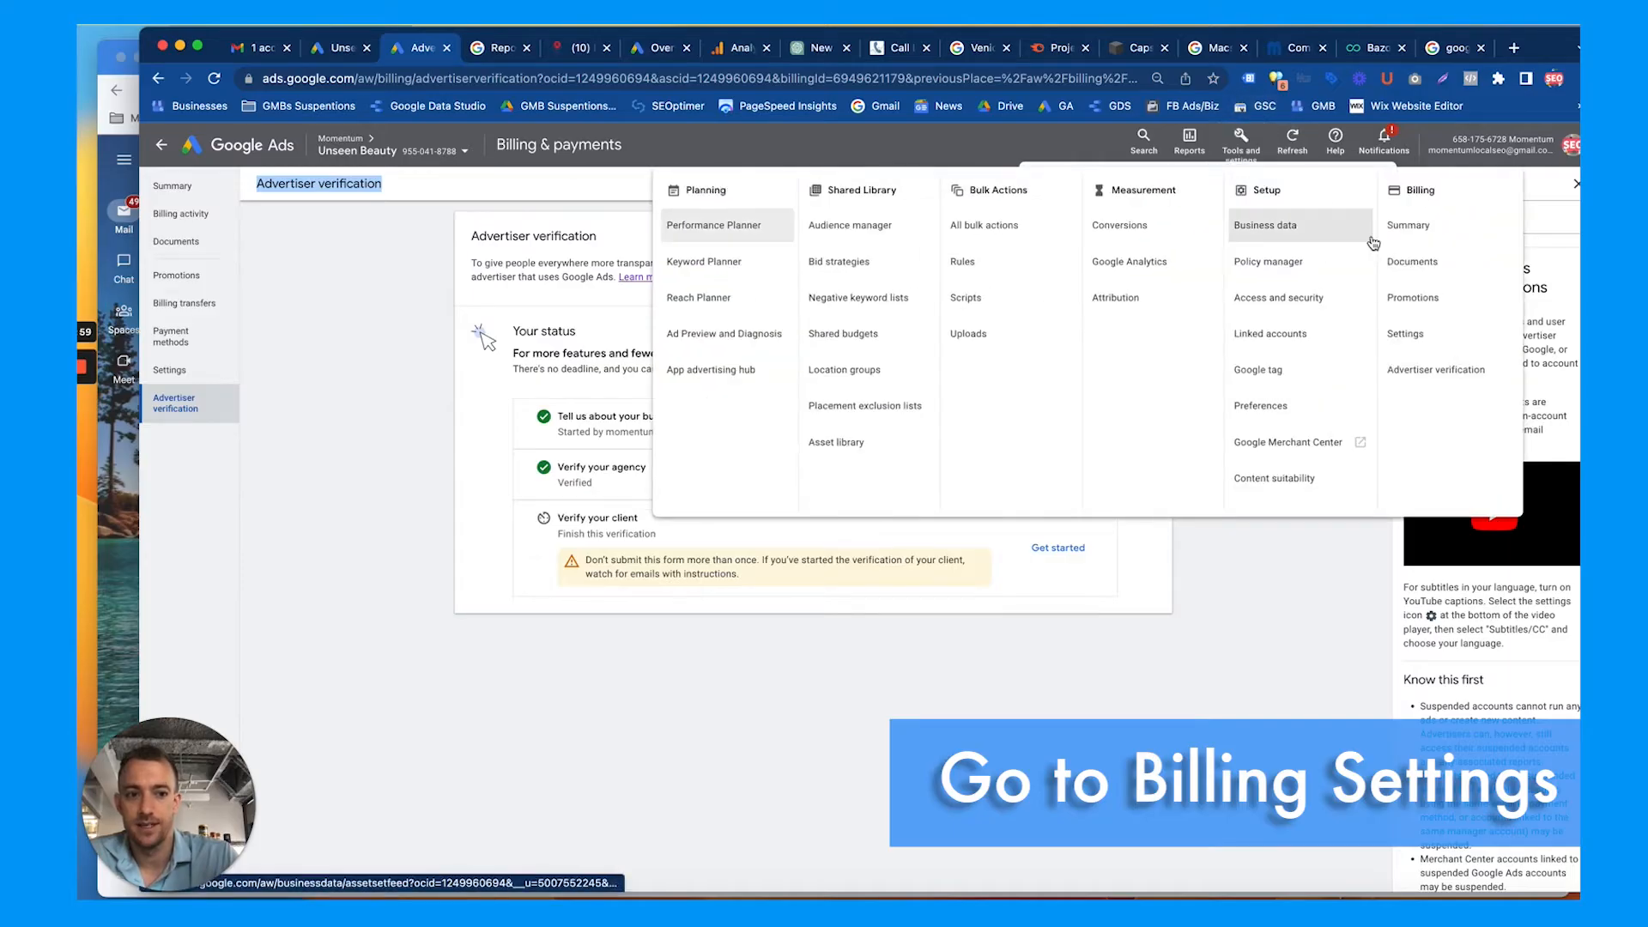
left_click(1405, 337)
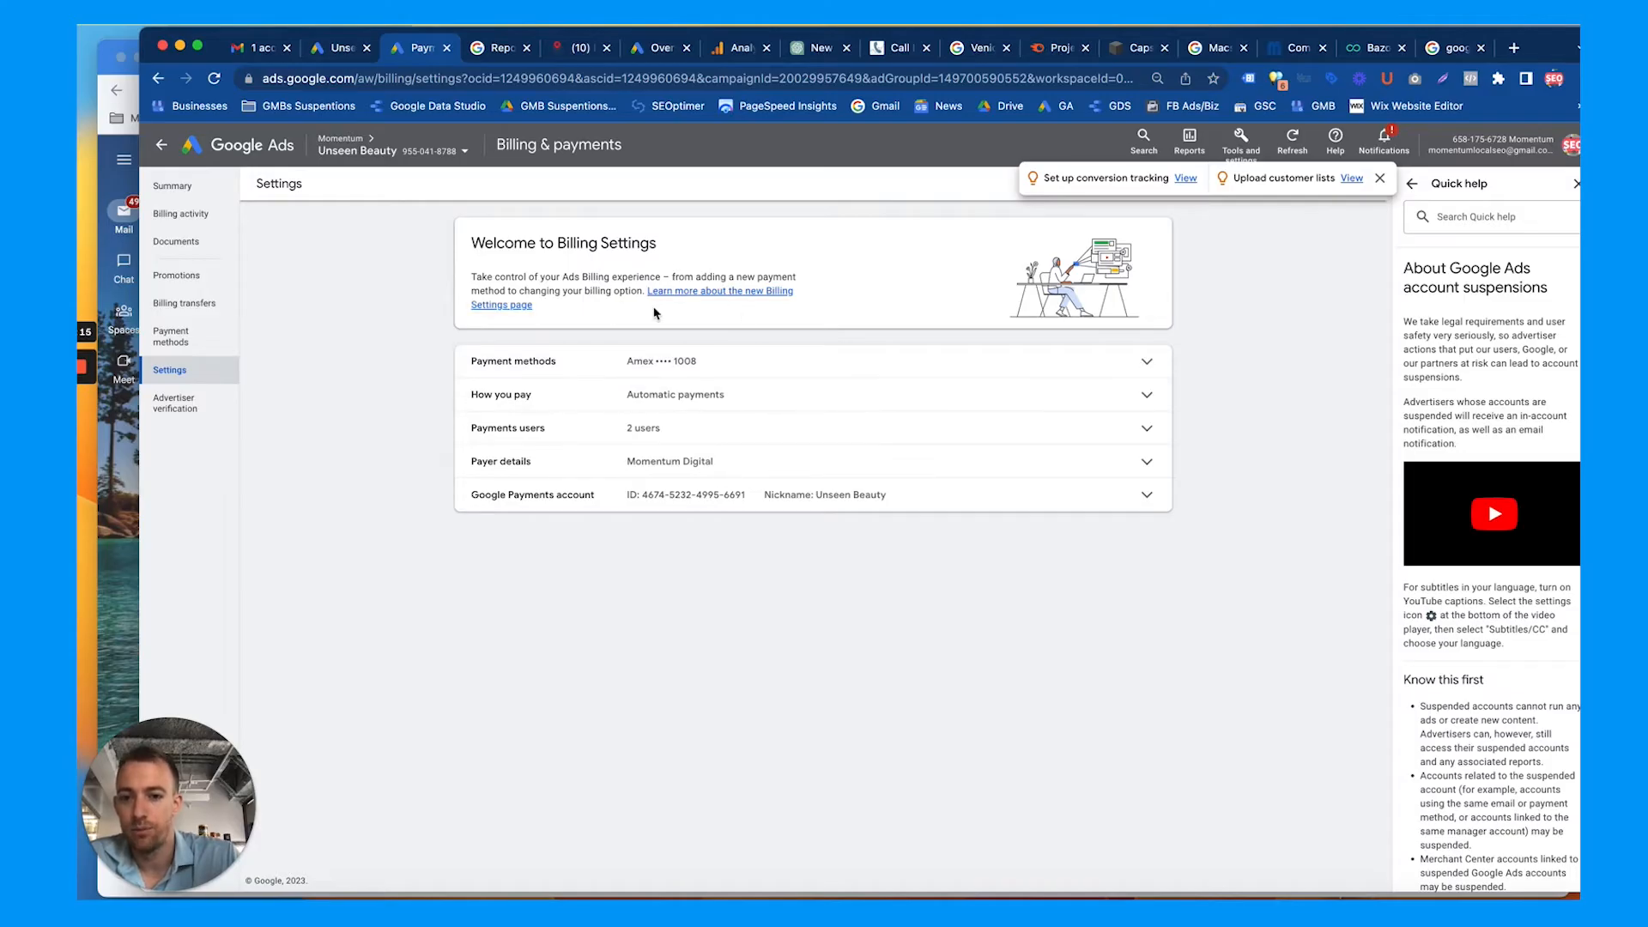
mouse_move(723, 476)
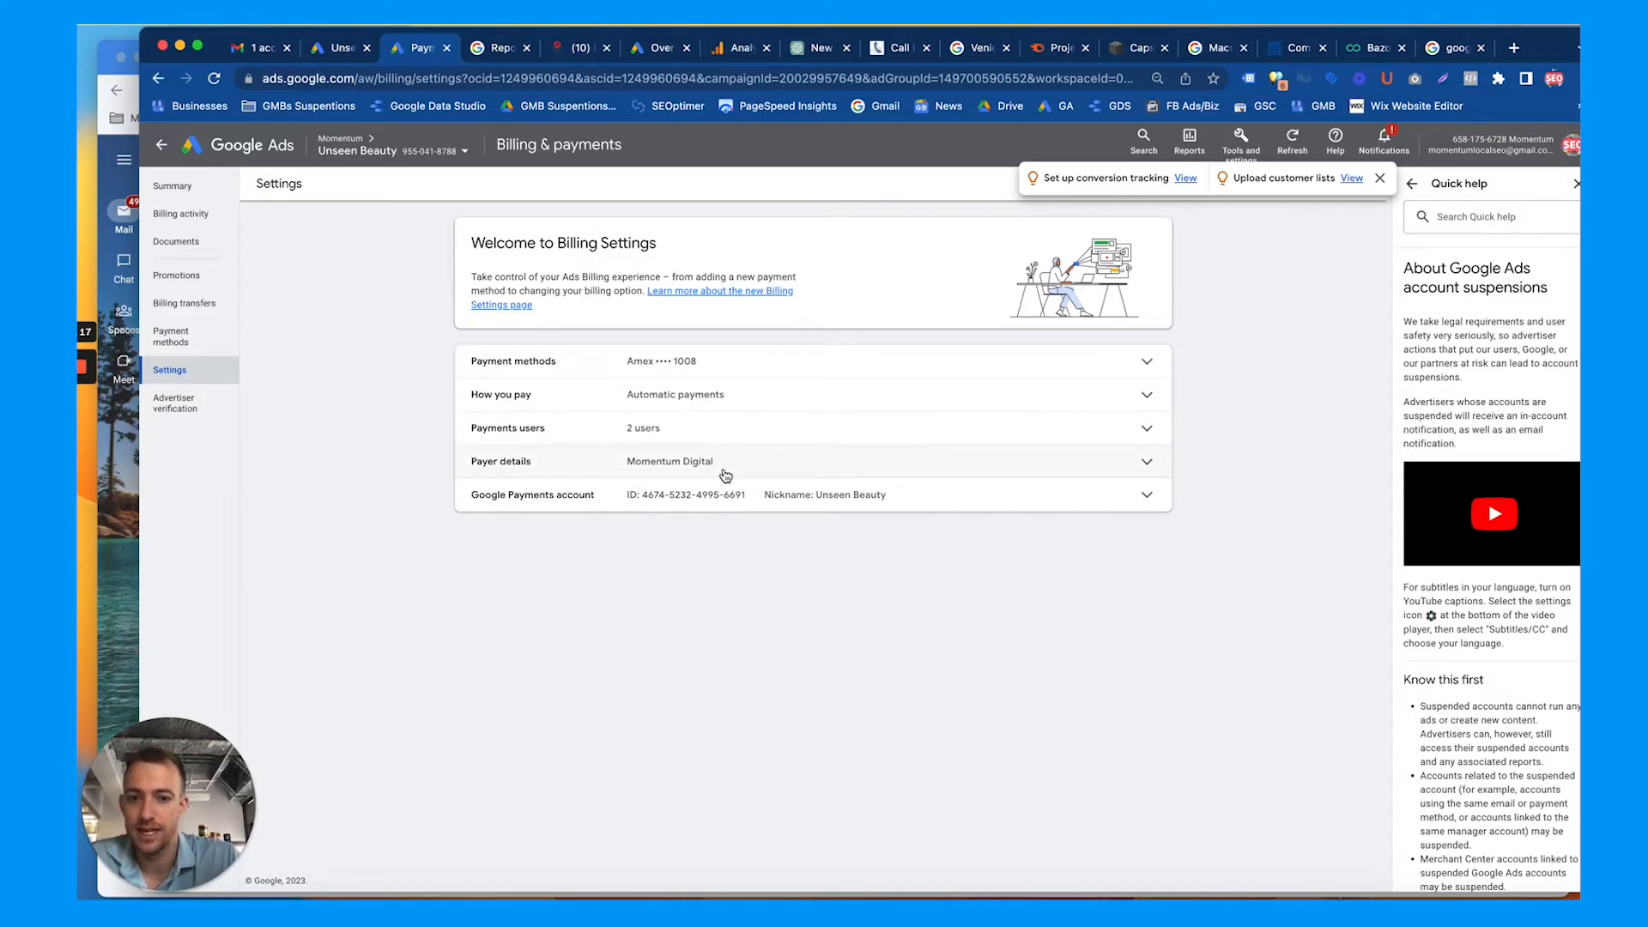
mouse_move(699, 489)
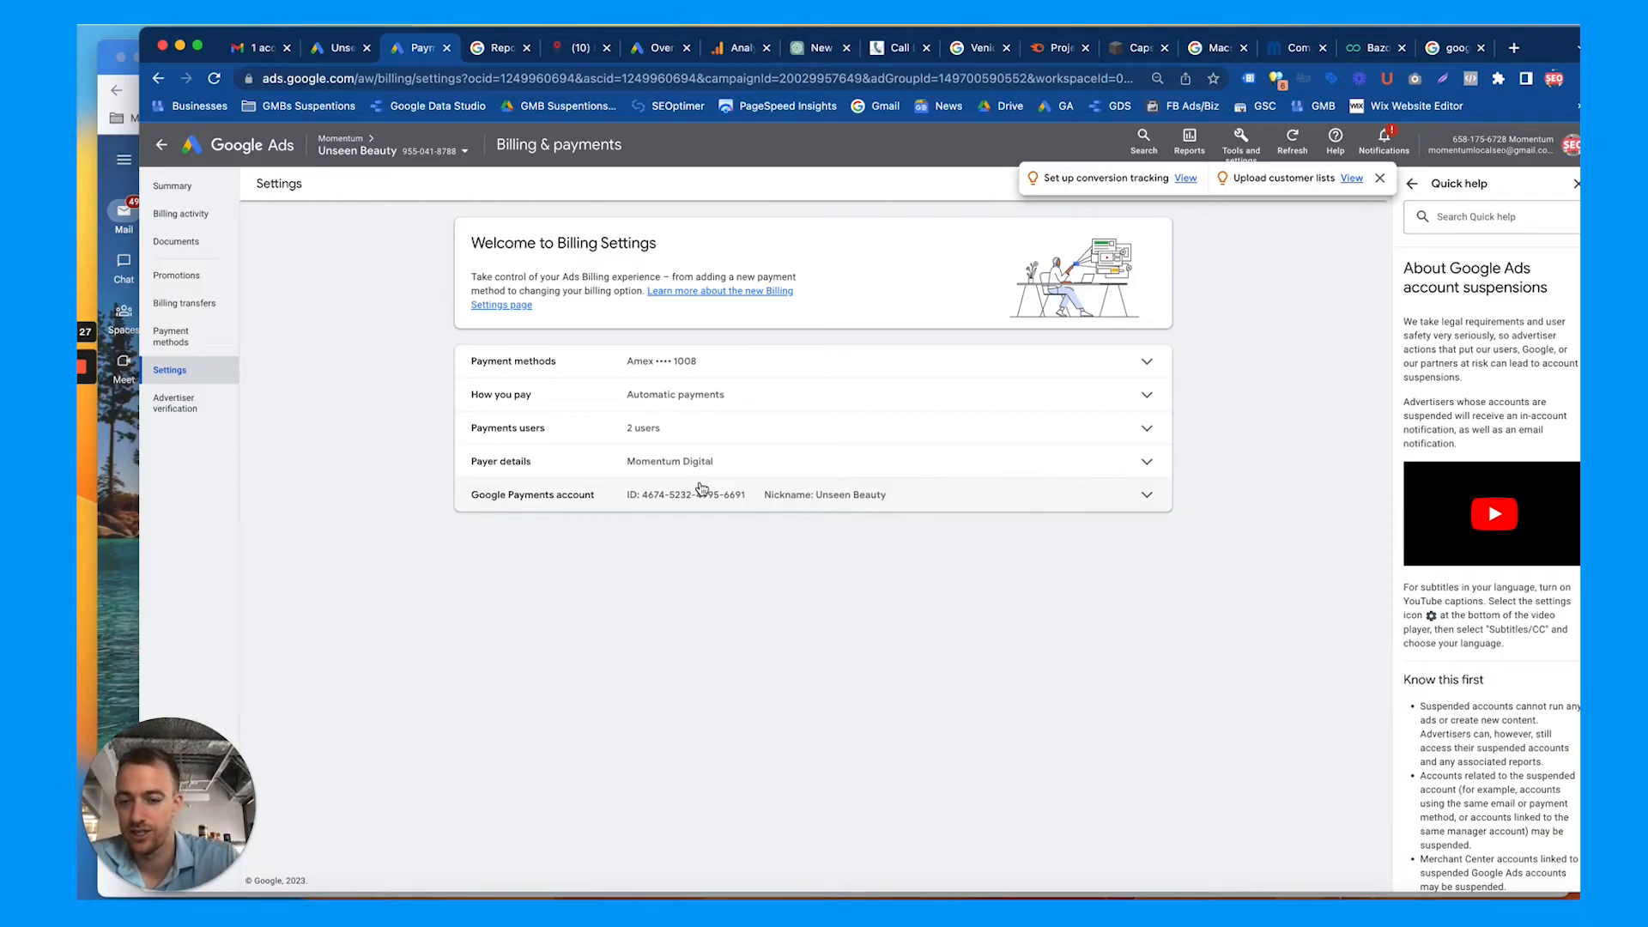
left_click(175, 402)
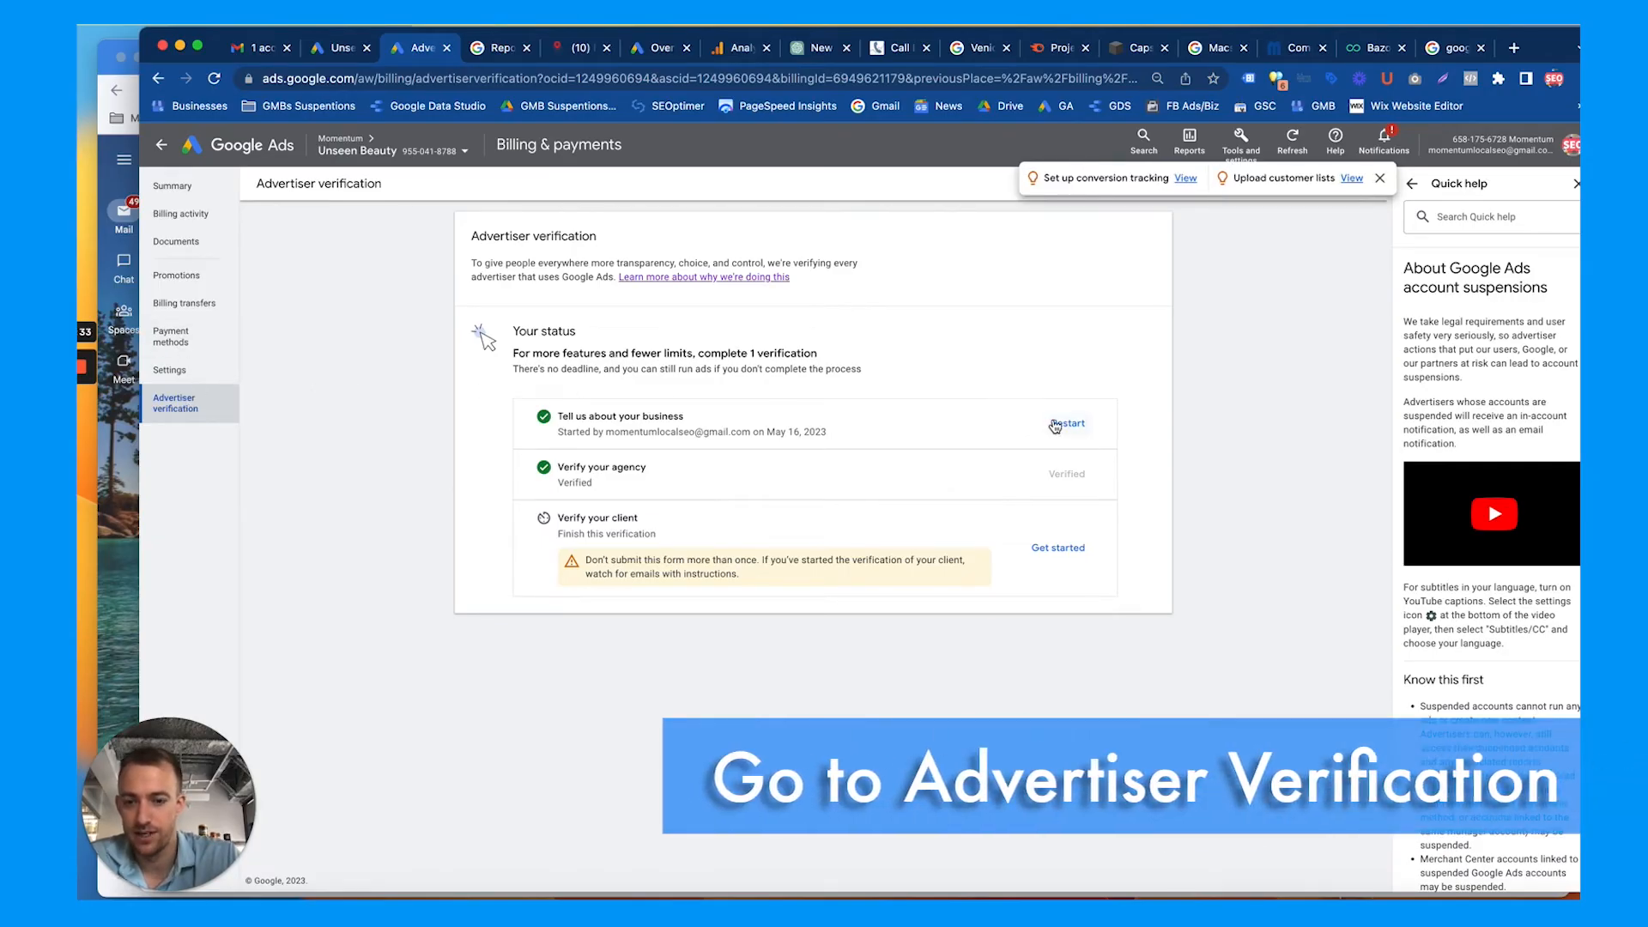
left_click(1066, 422)
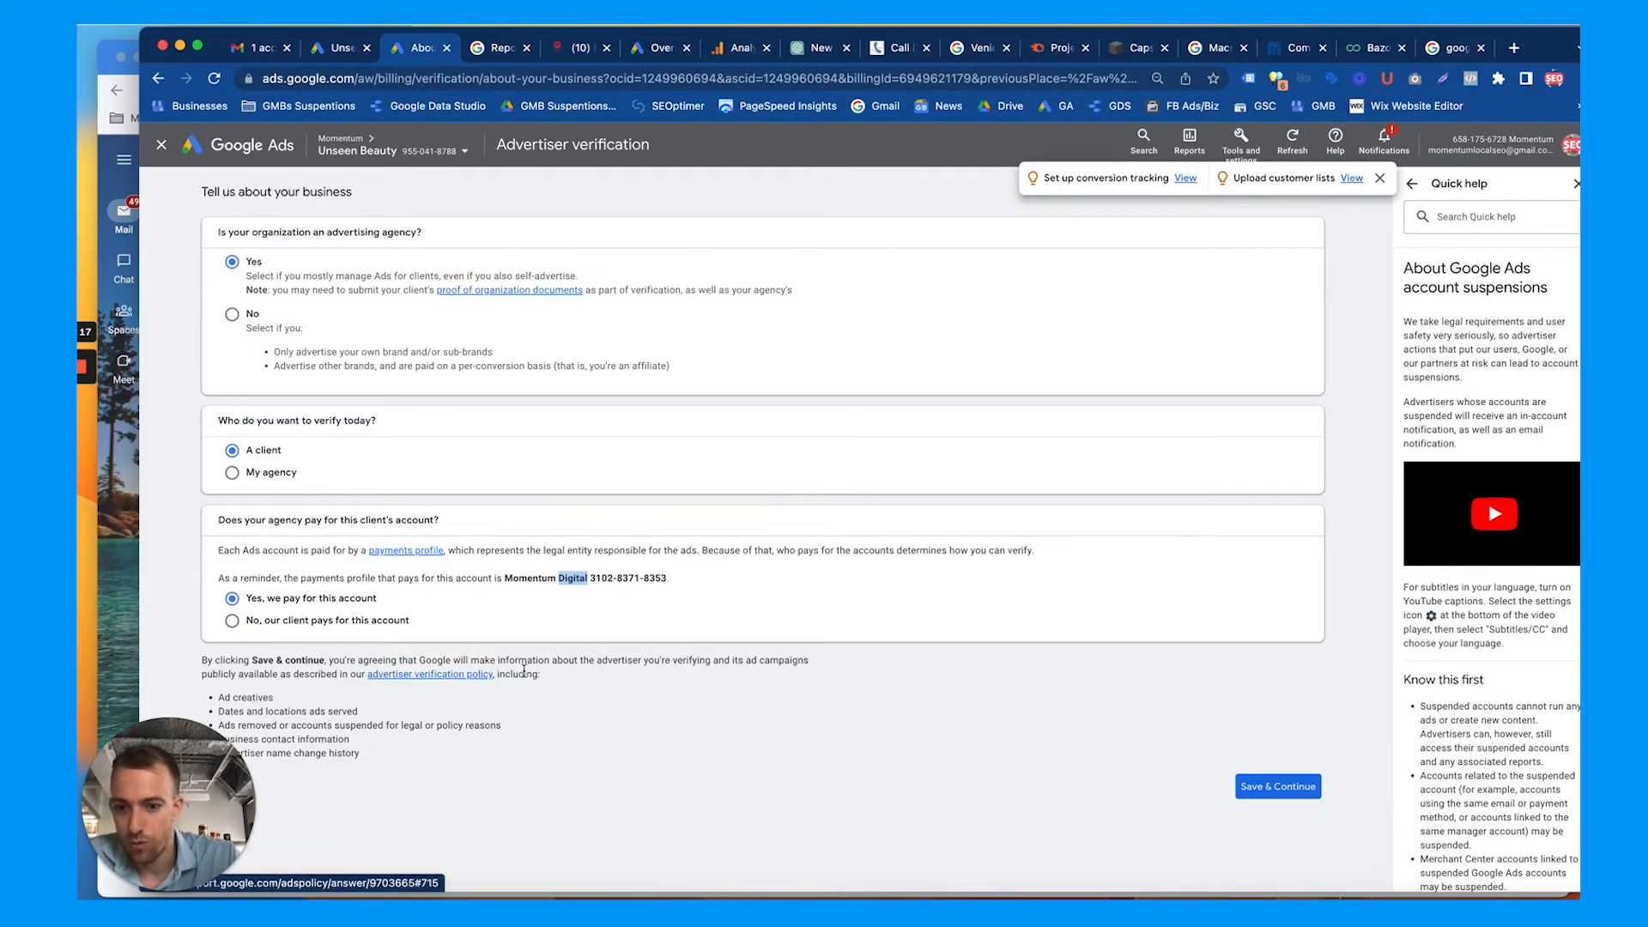
mouse_move(625, 692)
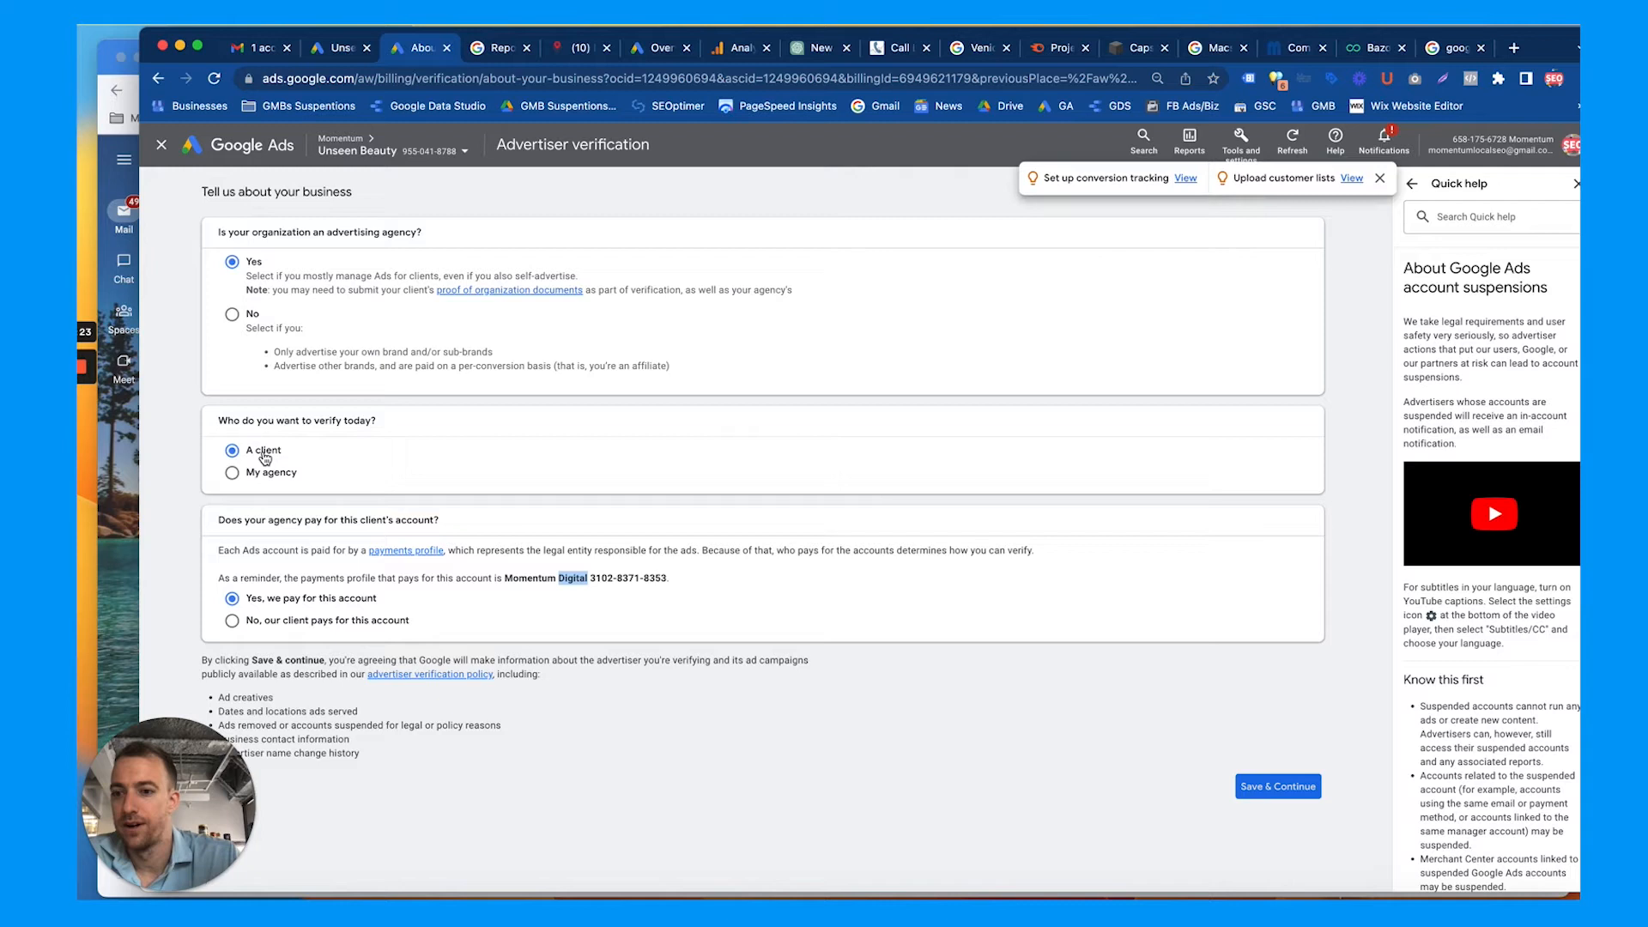
mouse_move(1126, 701)
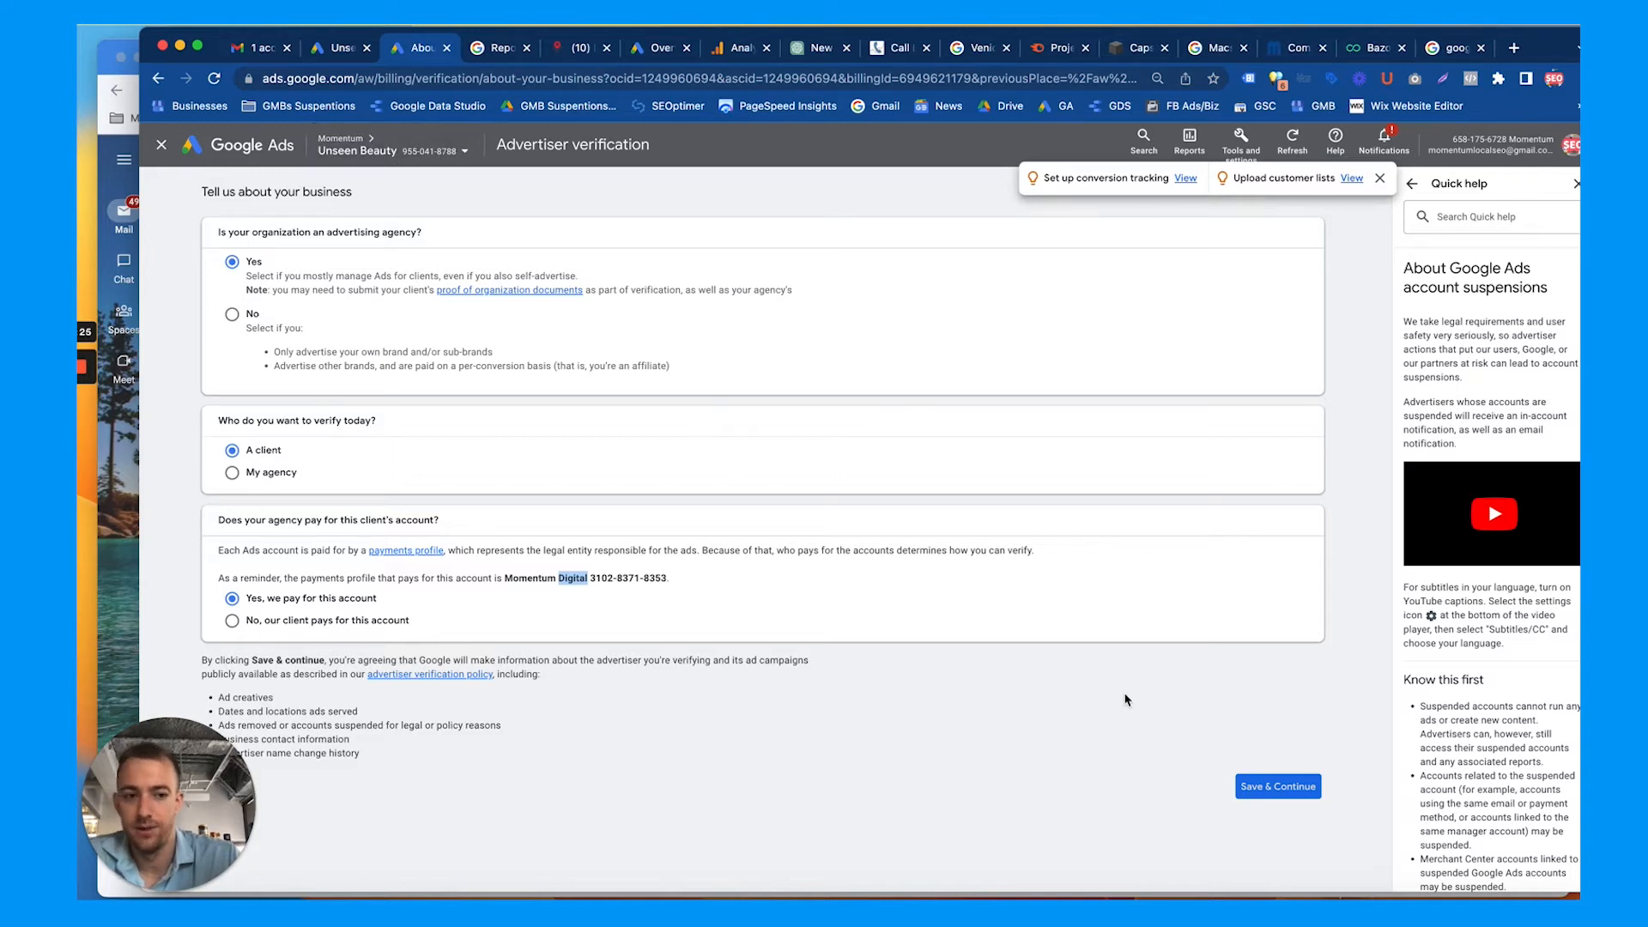
left_click(1277, 786)
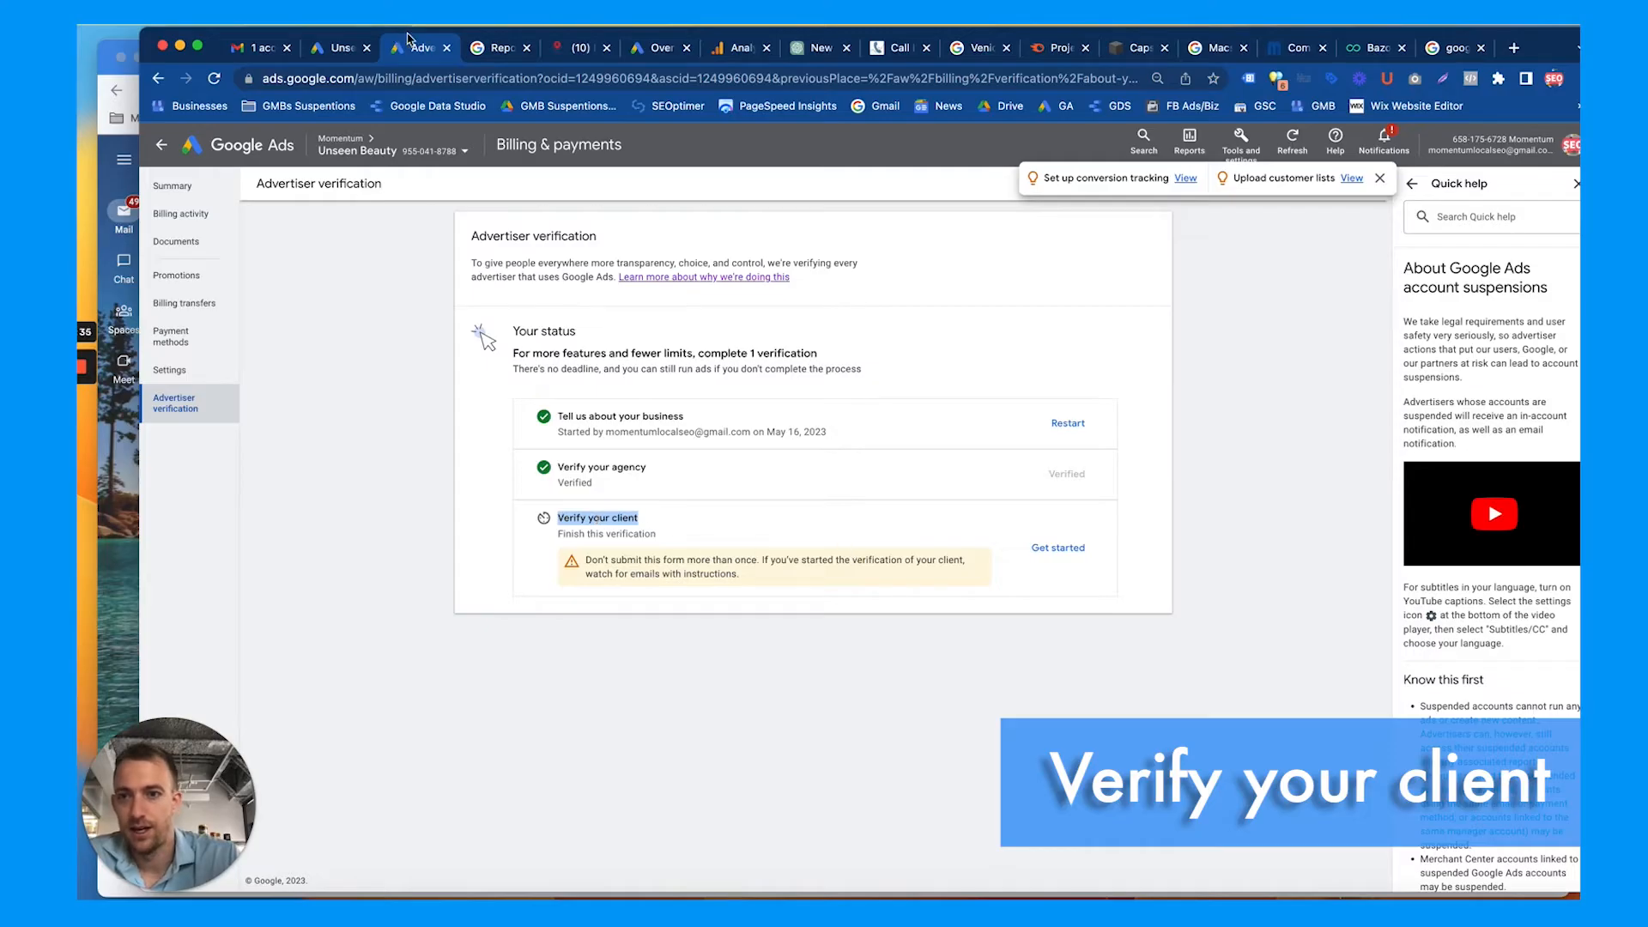
Start Verify your client from the Advertiser verification page, opening the verification form
left_click(499, 48)
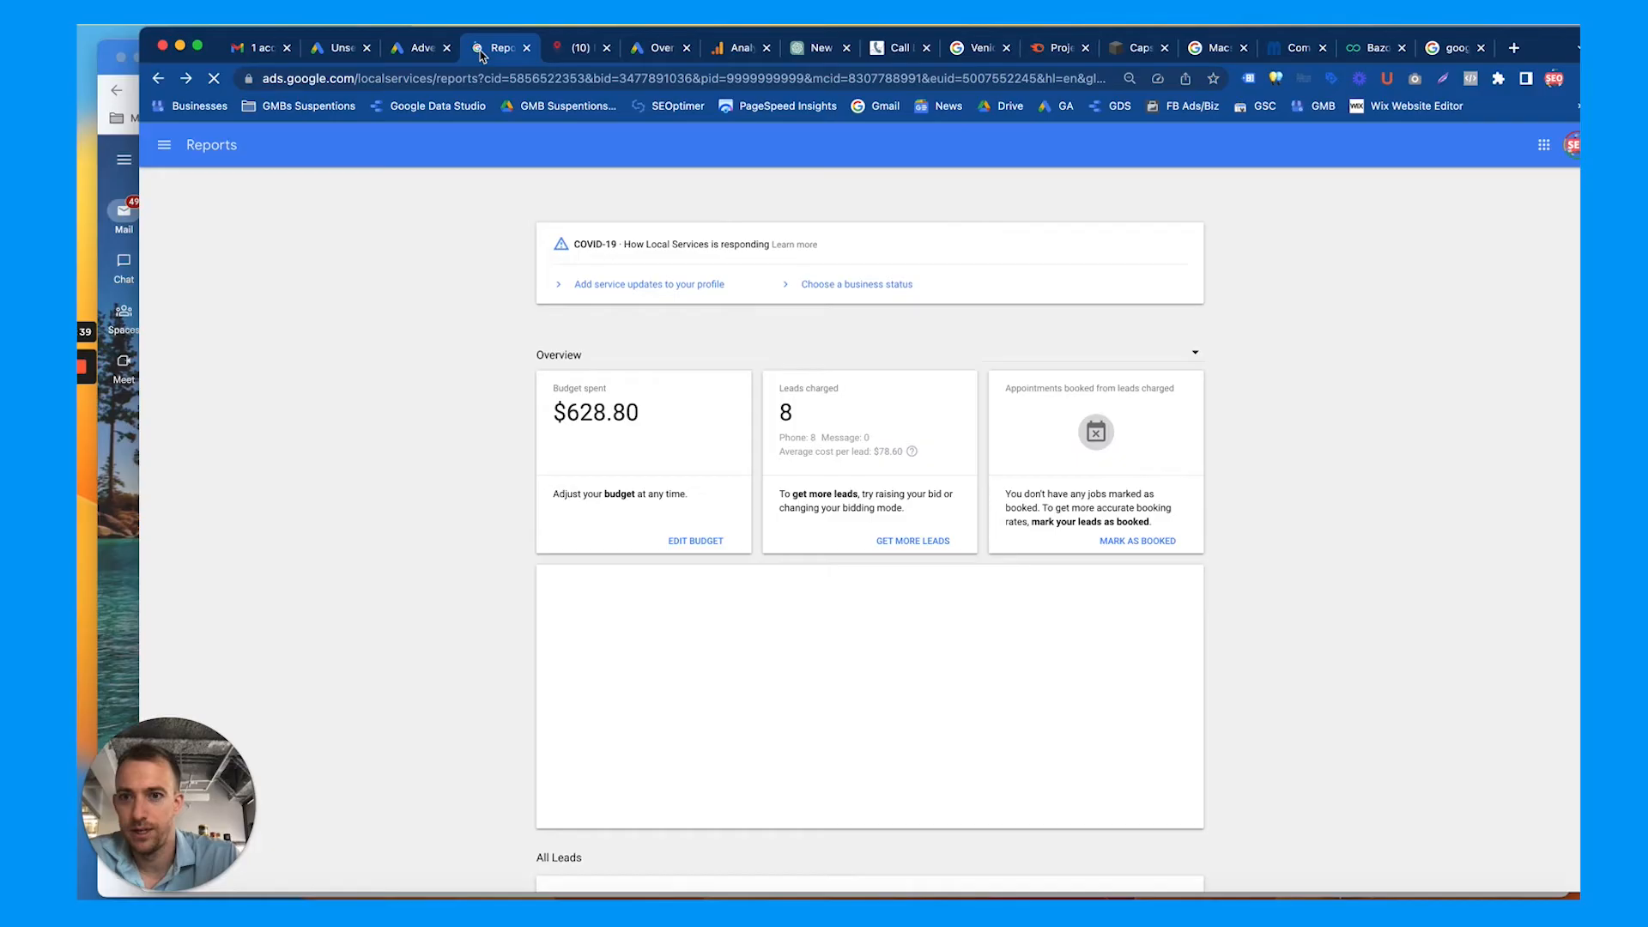
left_click(418, 48)
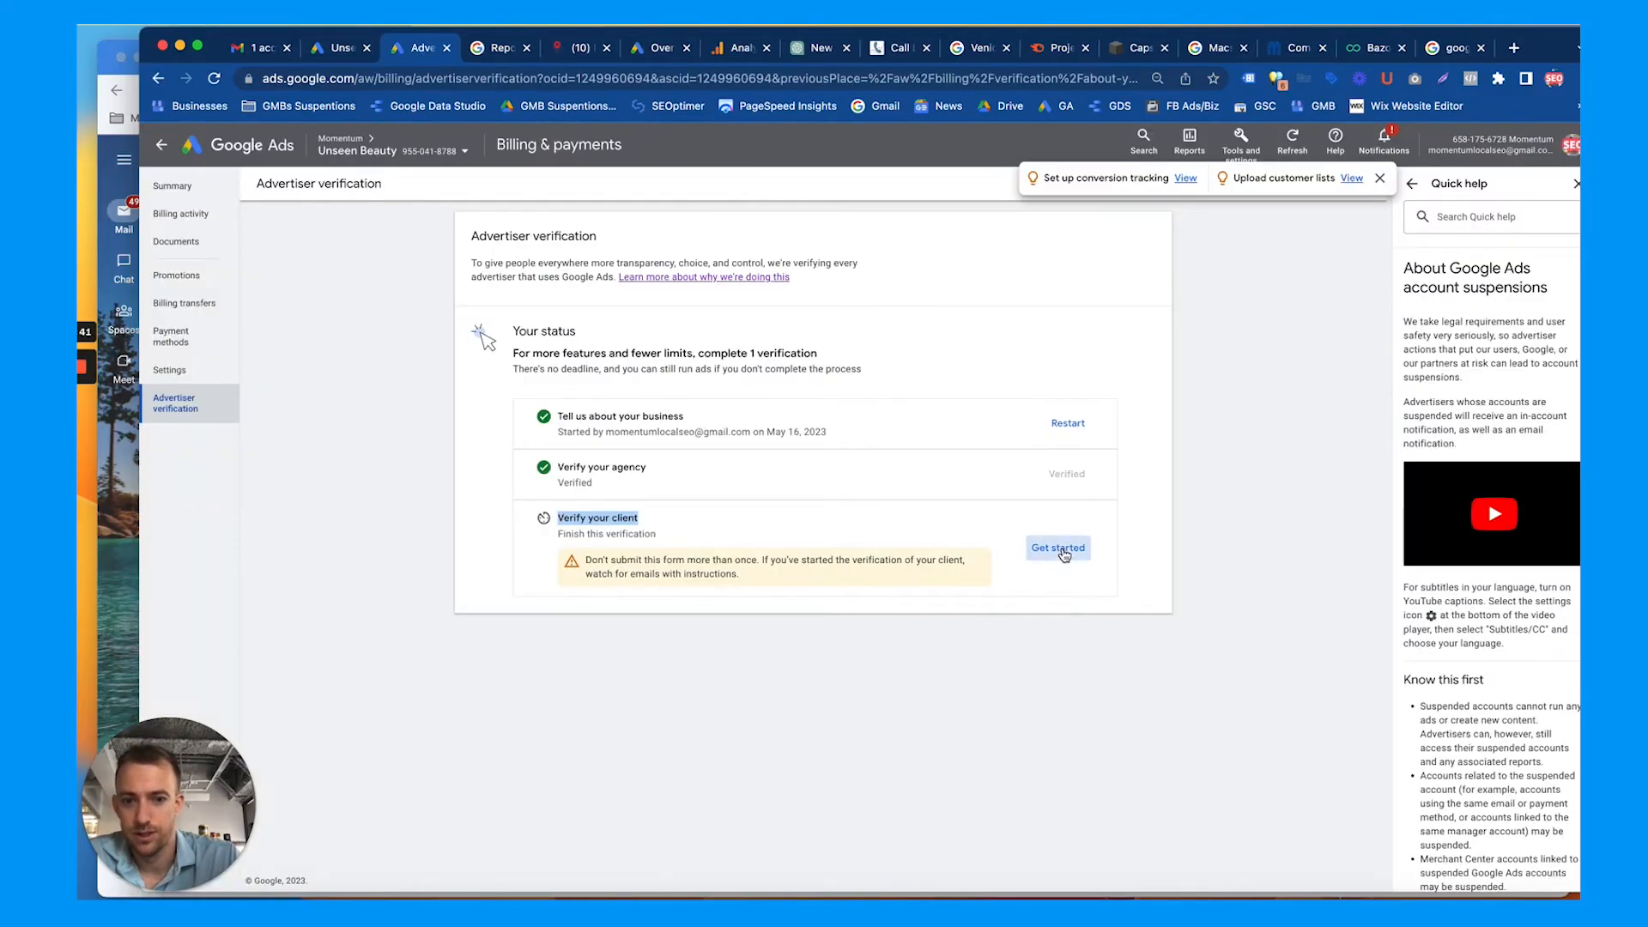
left_click(1057, 548)
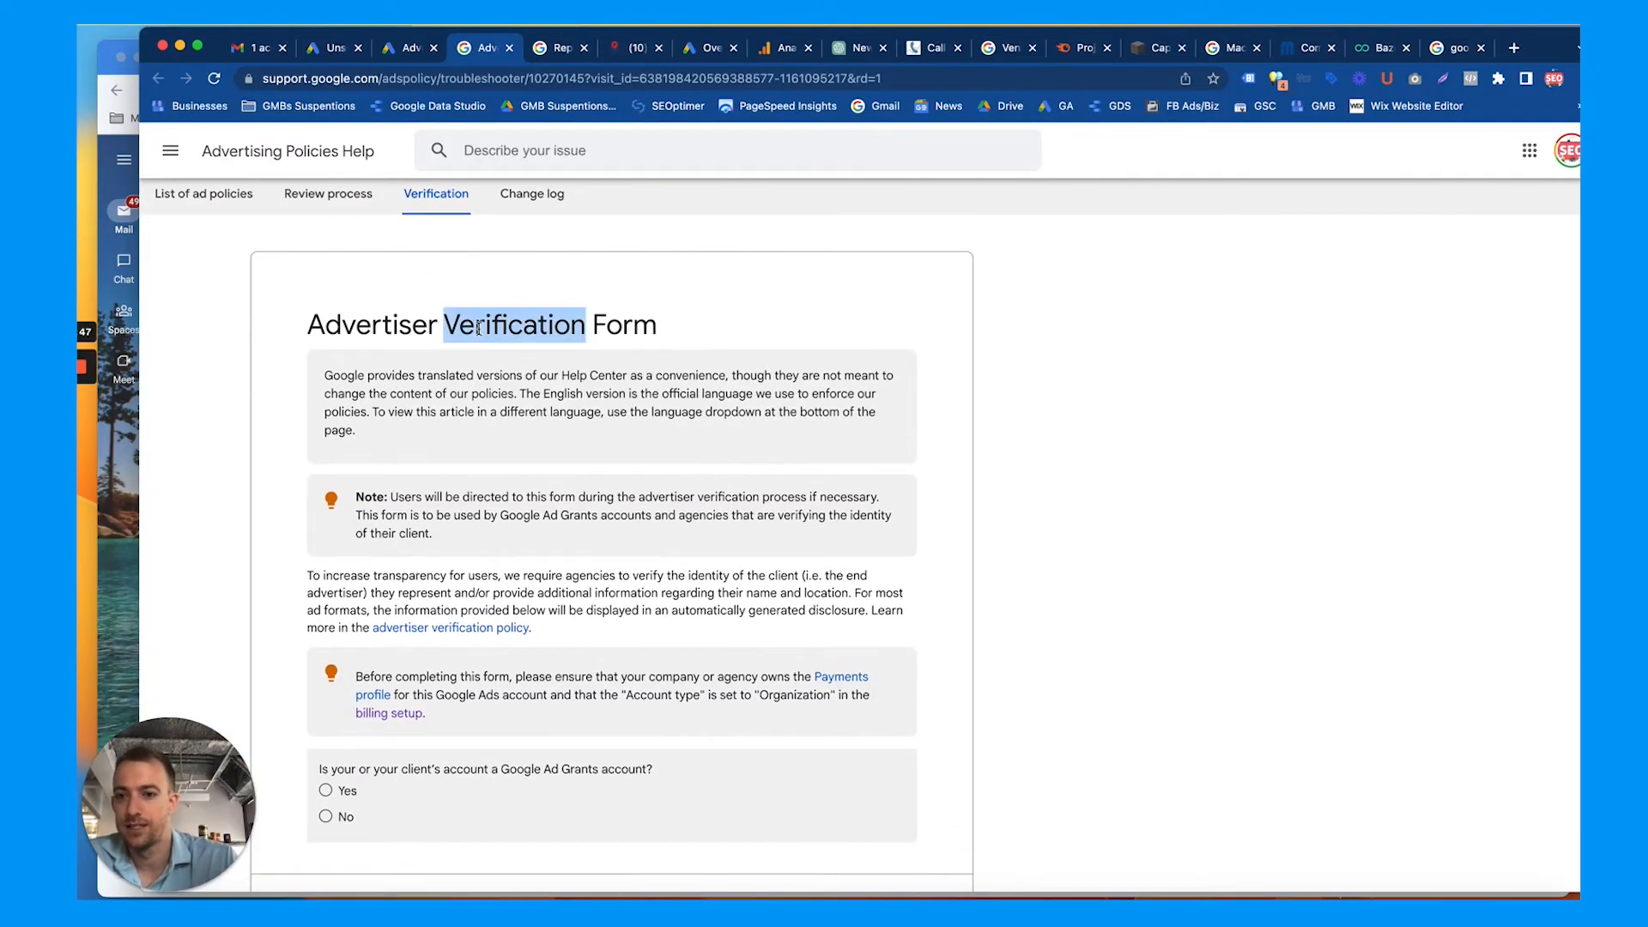
Select the Advertiser Verification Form heading and skim the form's first question
triple_click(479, 325)
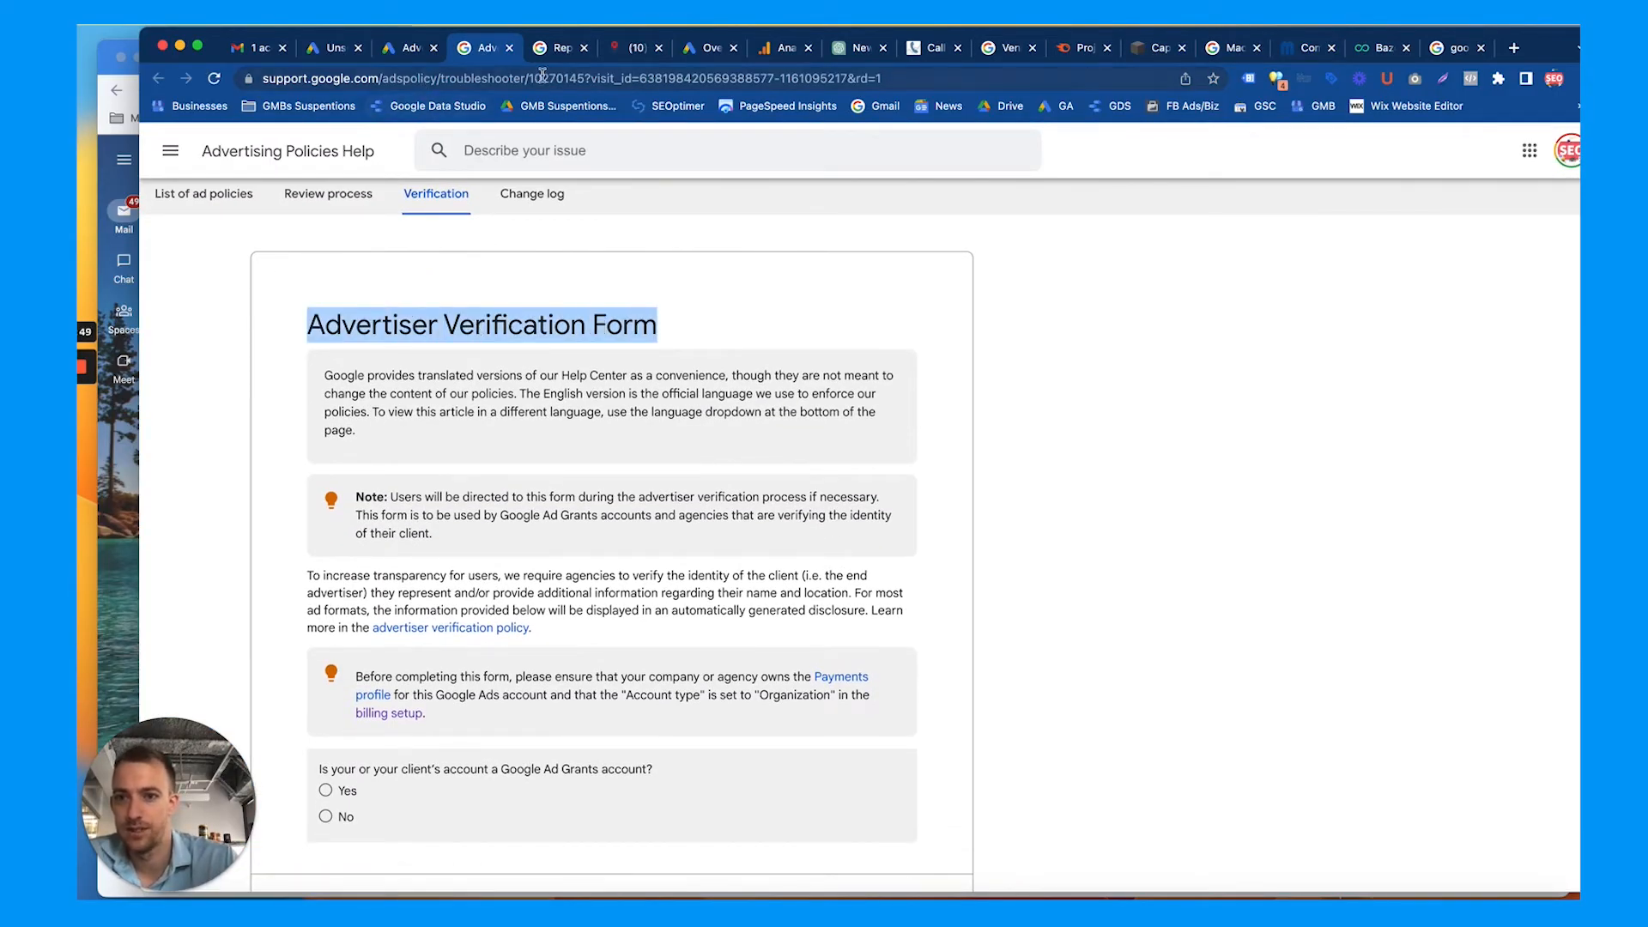
scroll("down", 3)
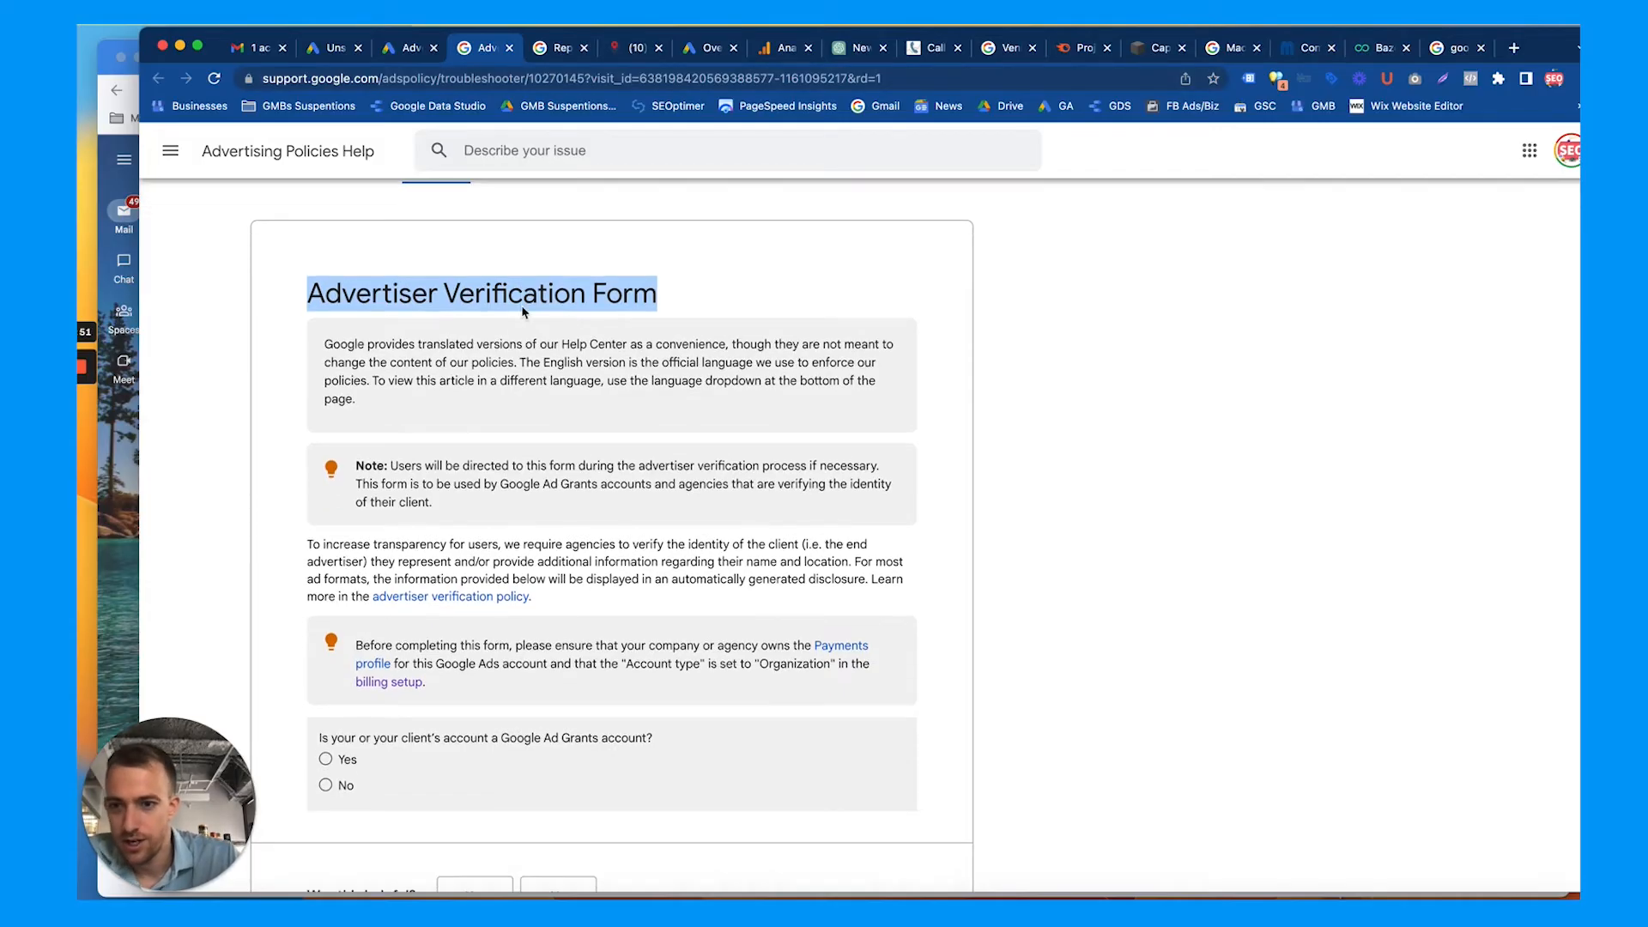
scroll("up", 3)
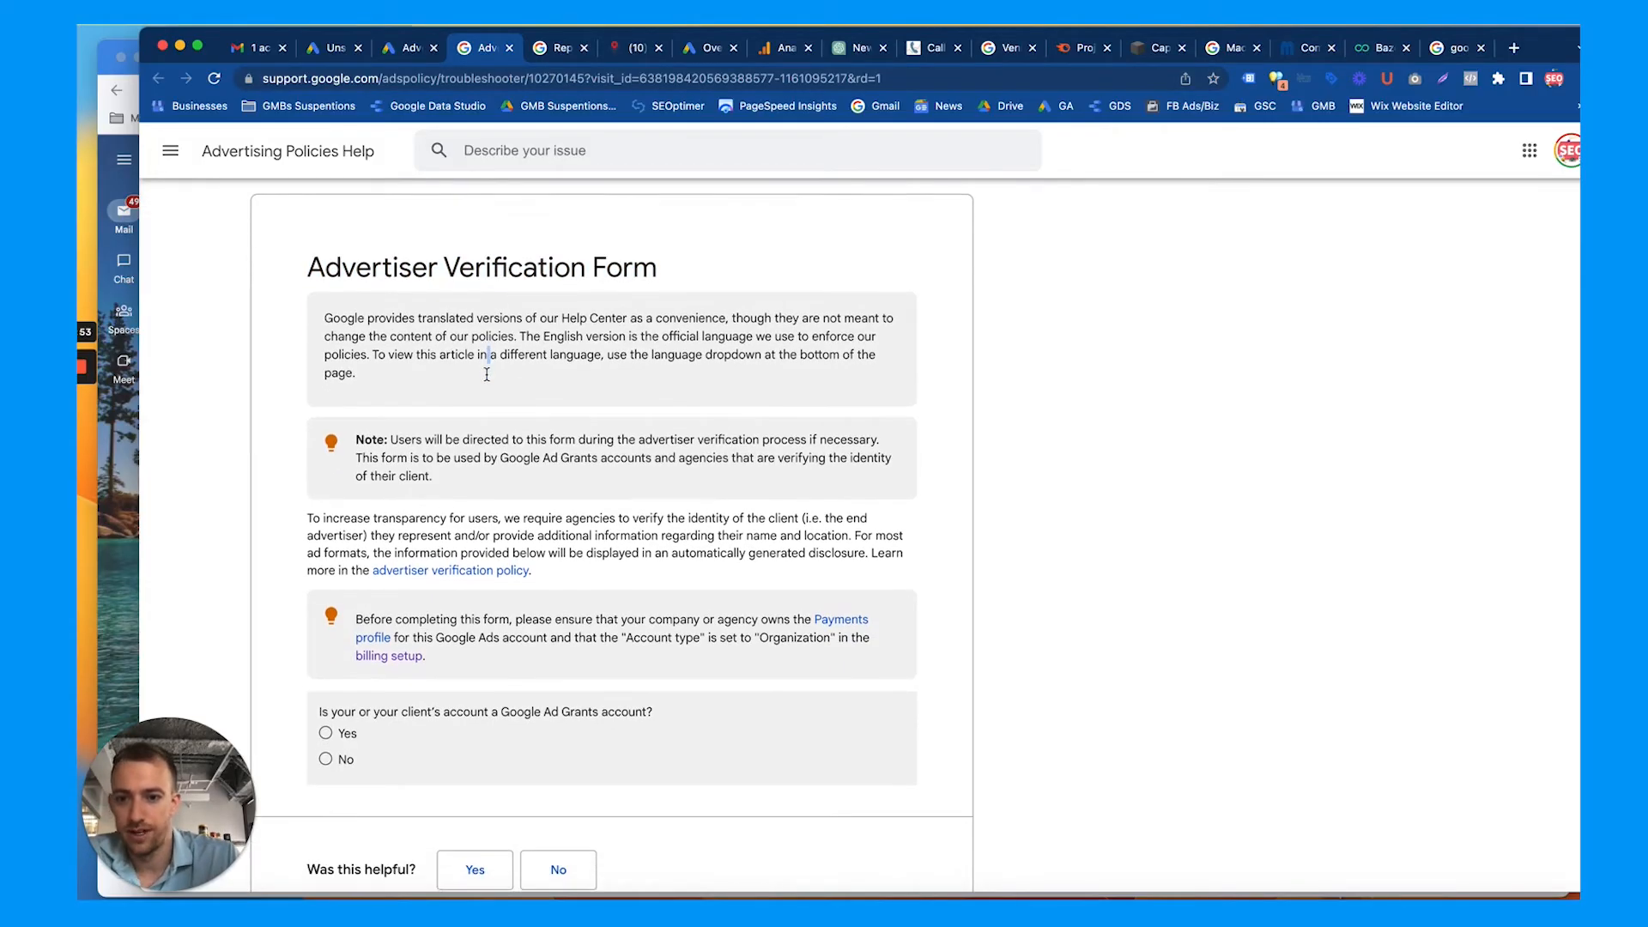
mouse_move(450, 568)
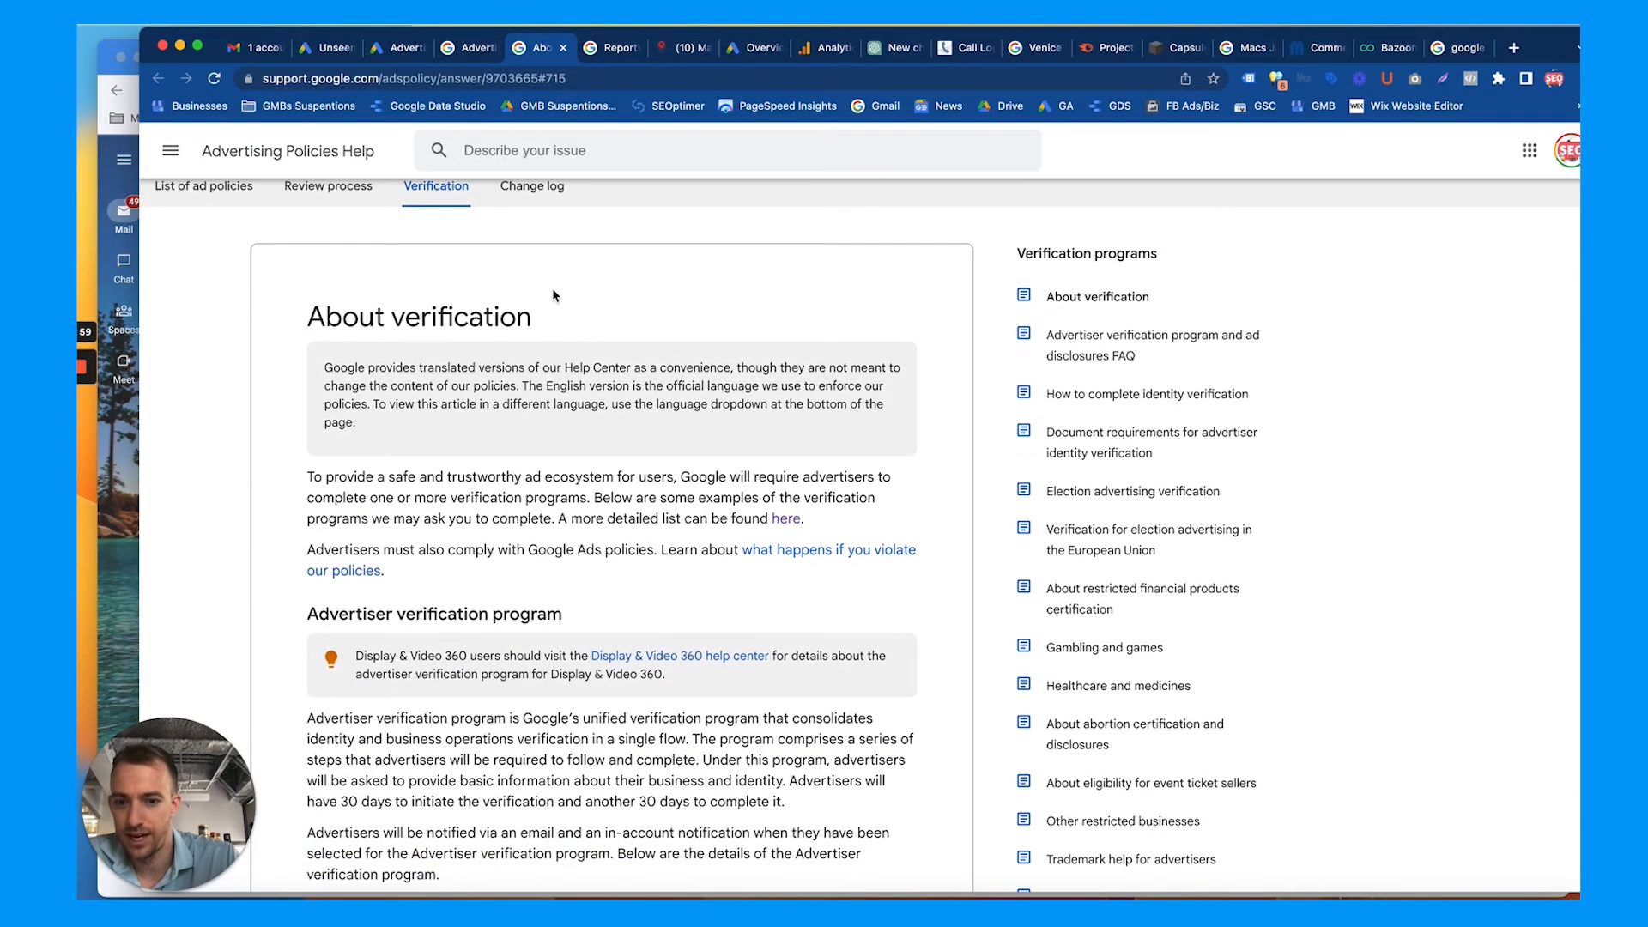
Read through the About verification article before returning to the form
scroll("down", 3)
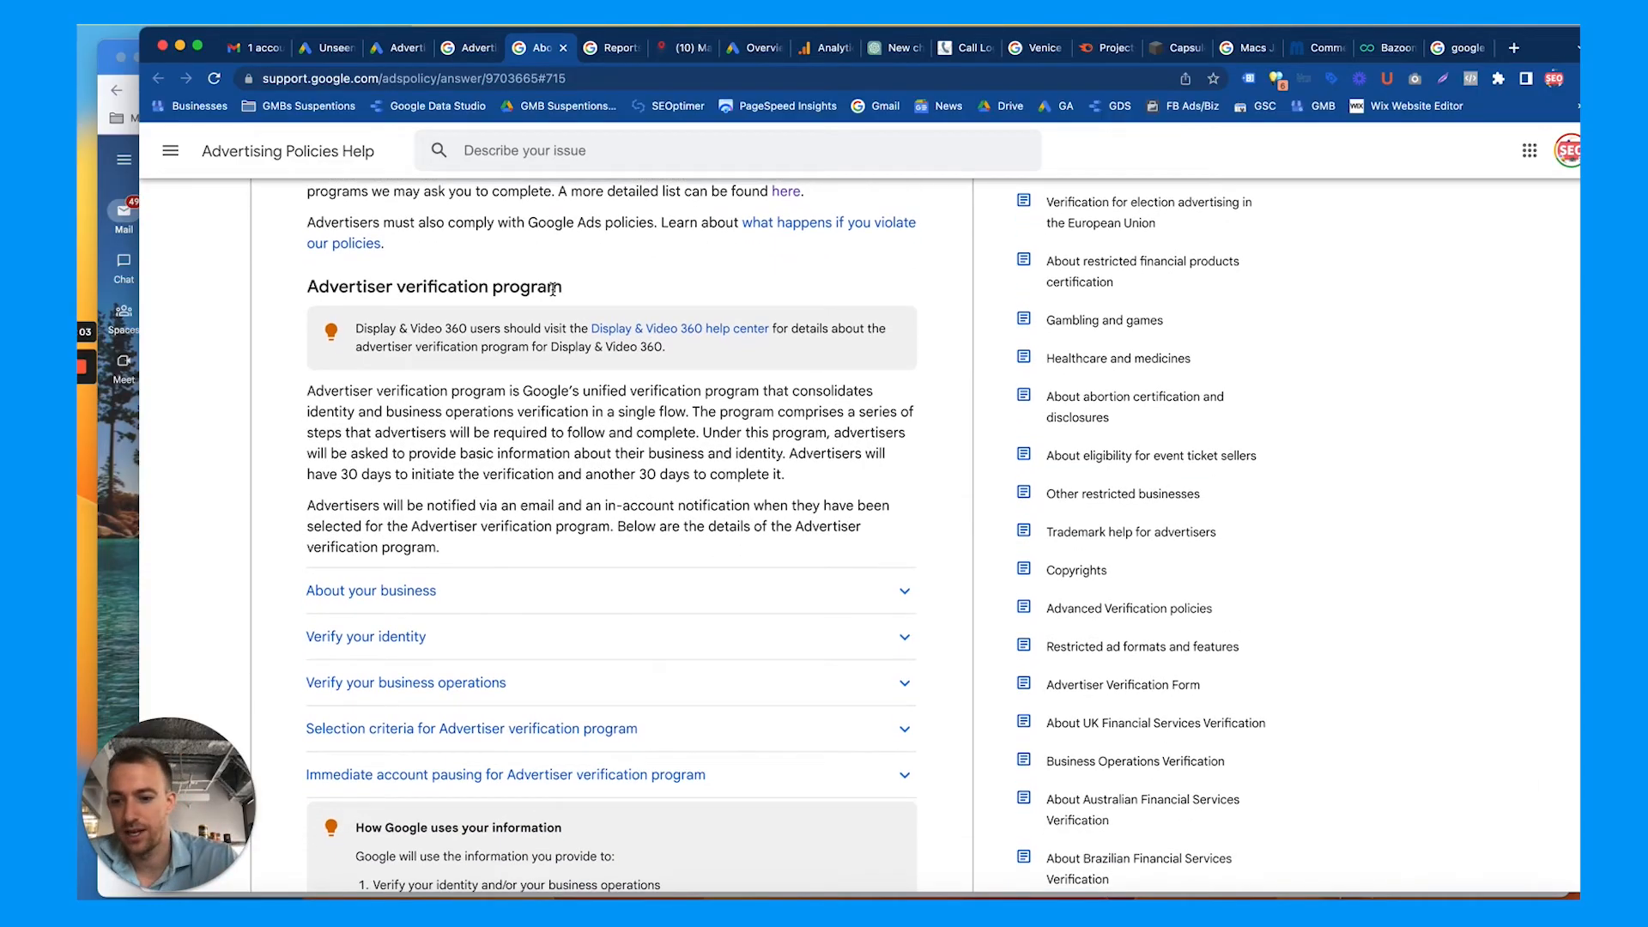
scroll("down", 3)
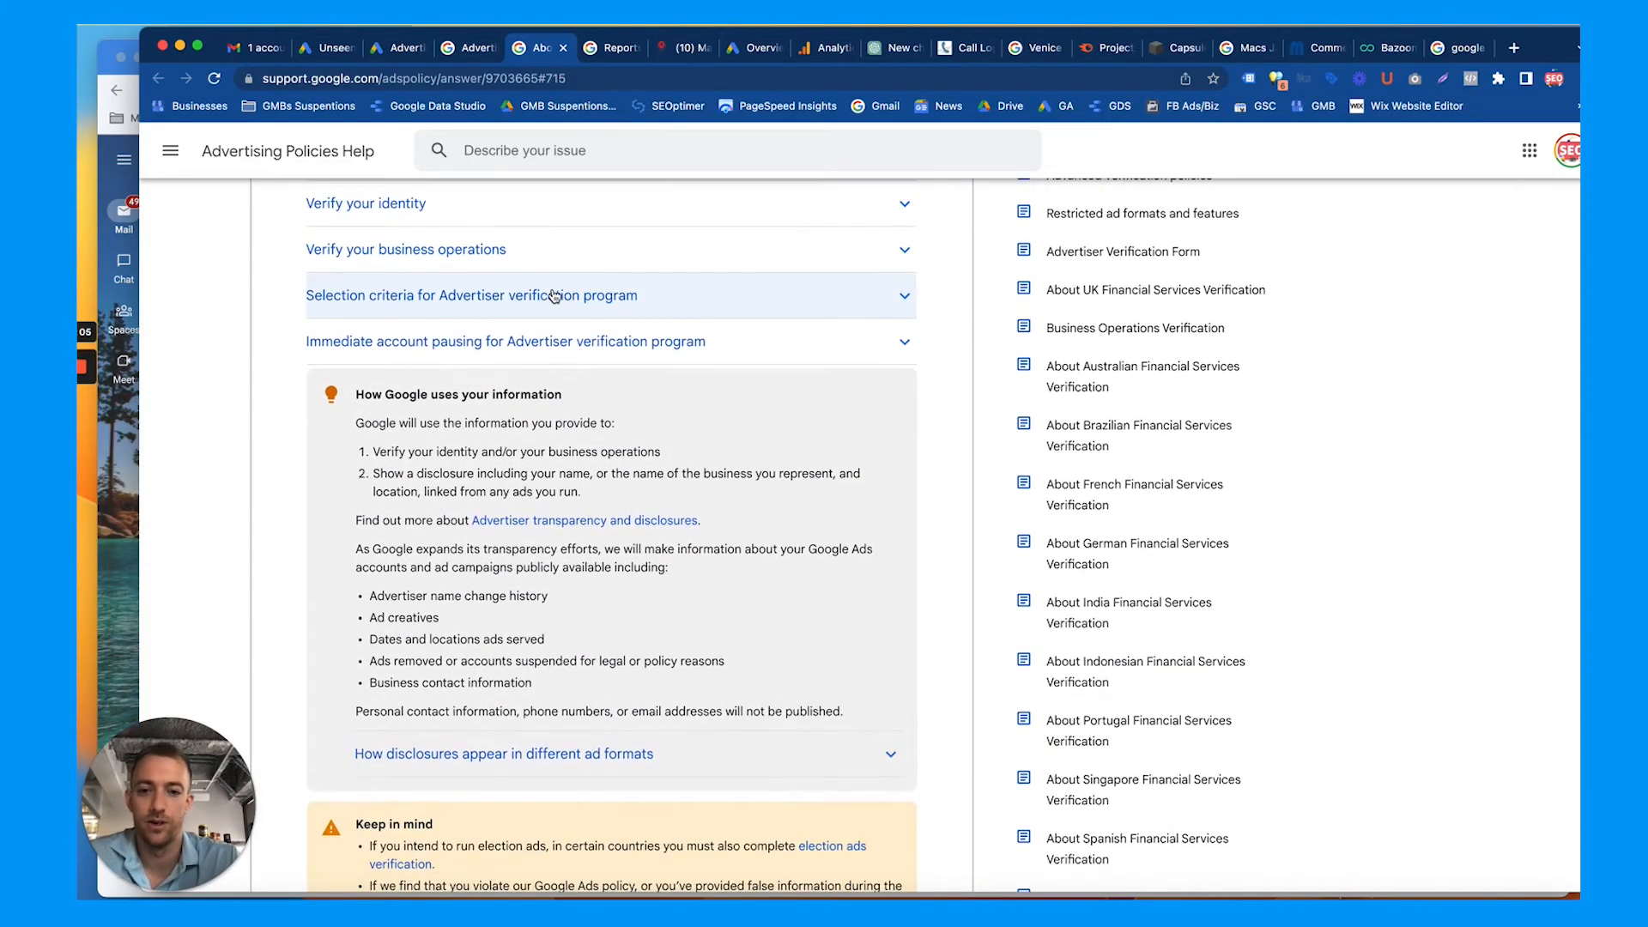
scroll("down", 3)
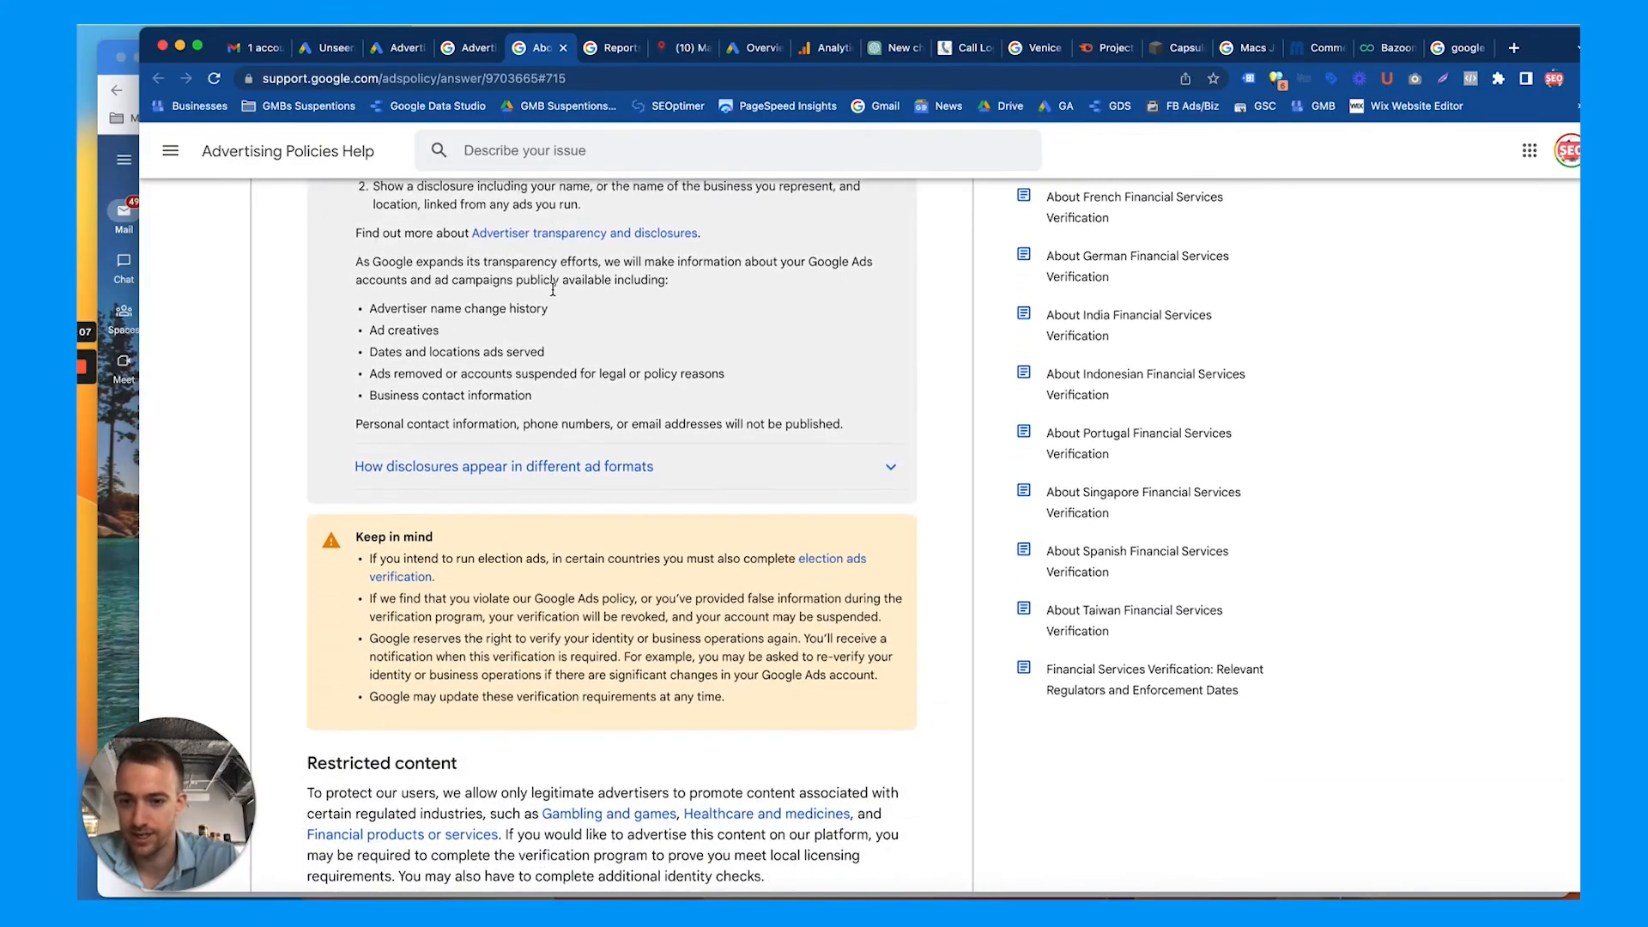
scroll("down", 3)
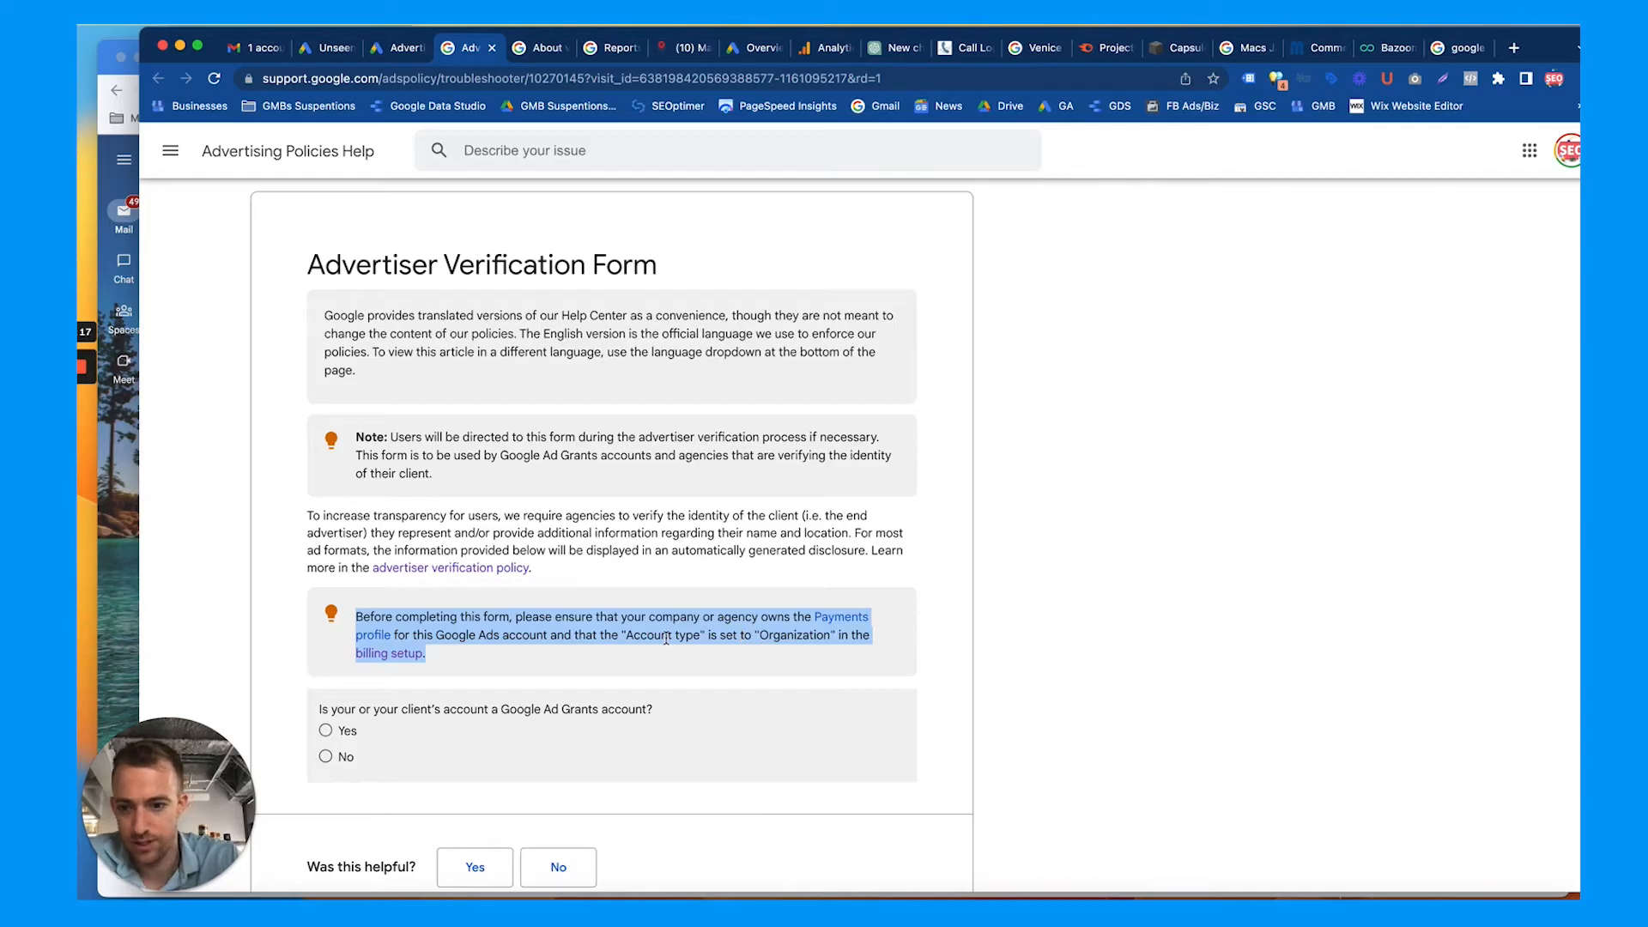
Answer No to the Ad Grants account and election ads screening questions
left_click(597, 648)
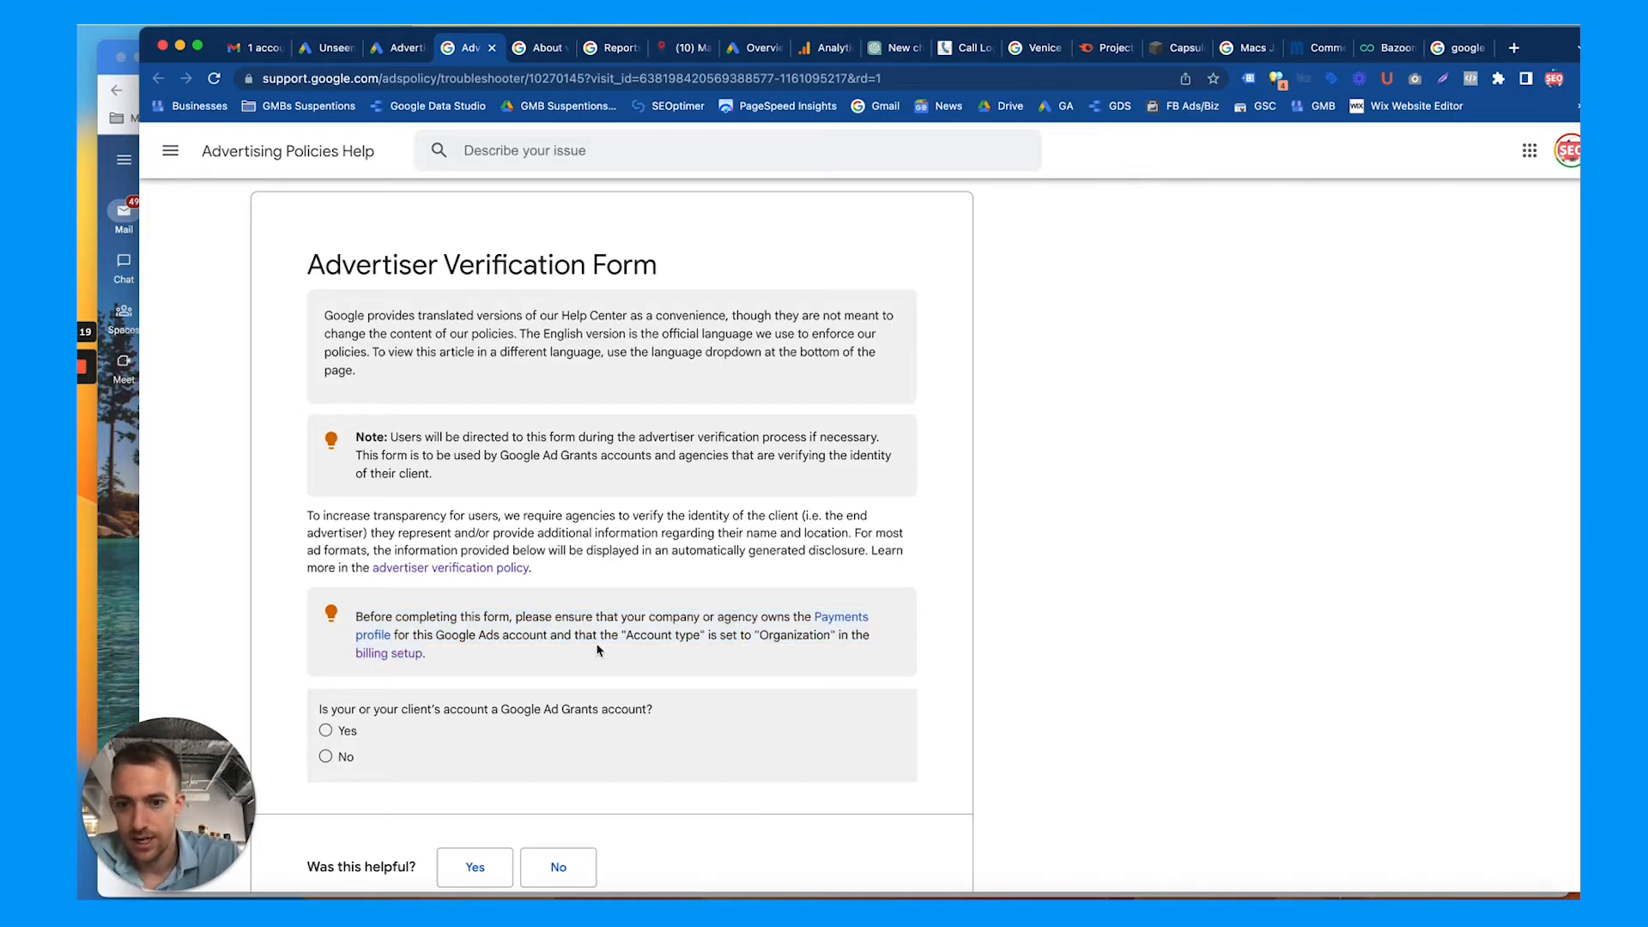
mouse_move(782, 630)
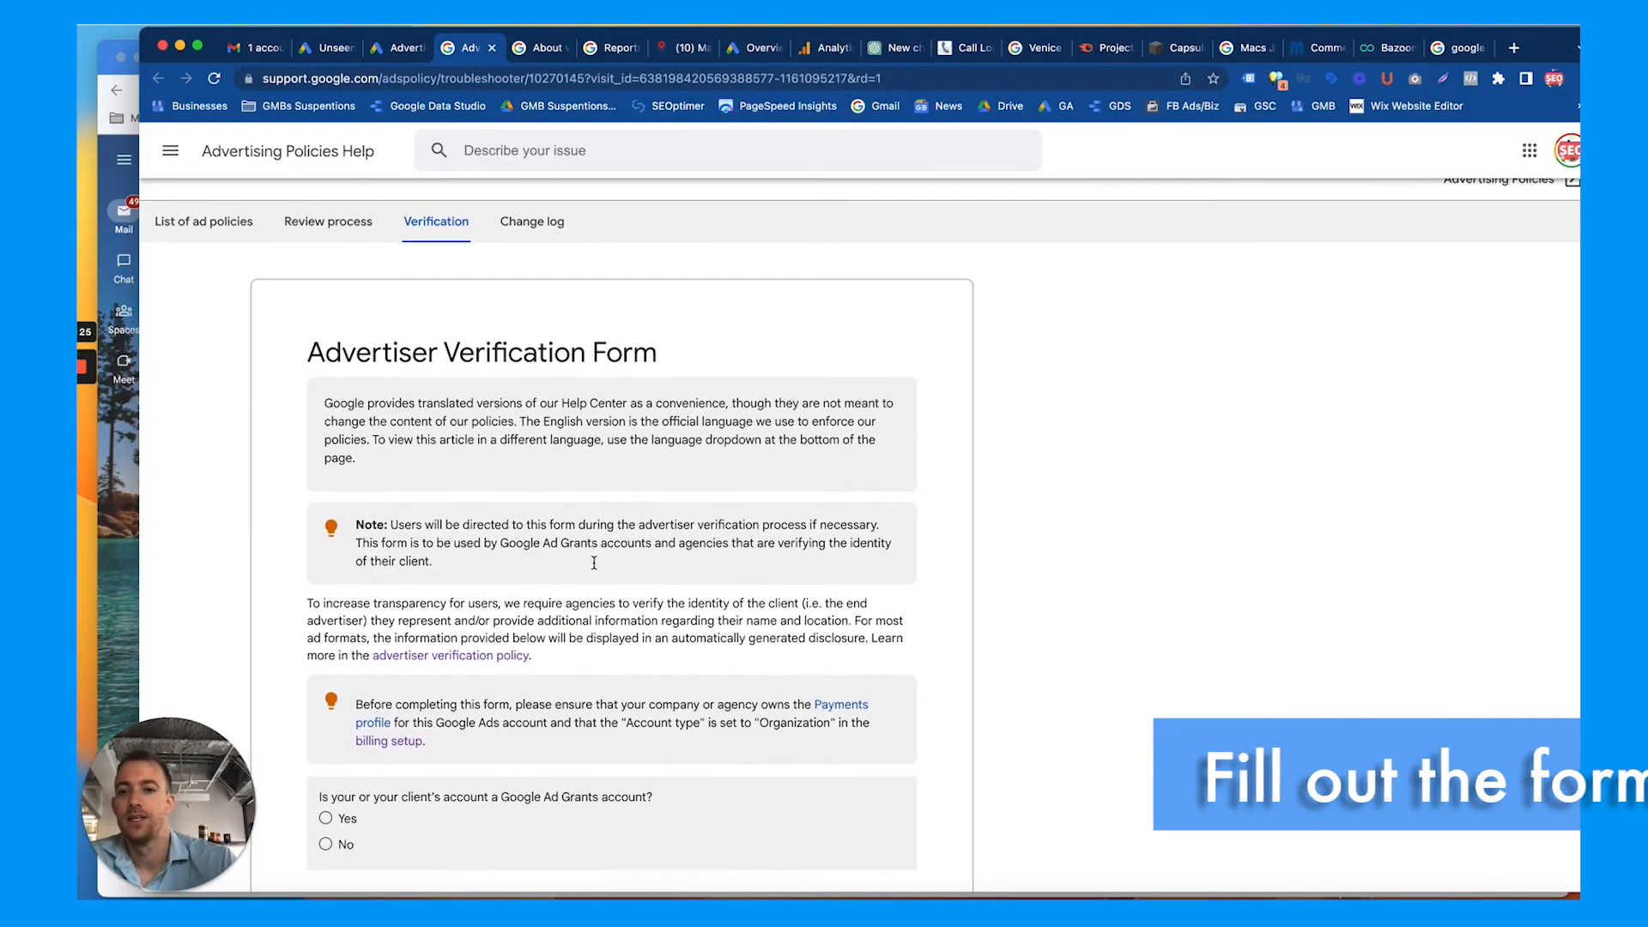
scroll("down", 3)
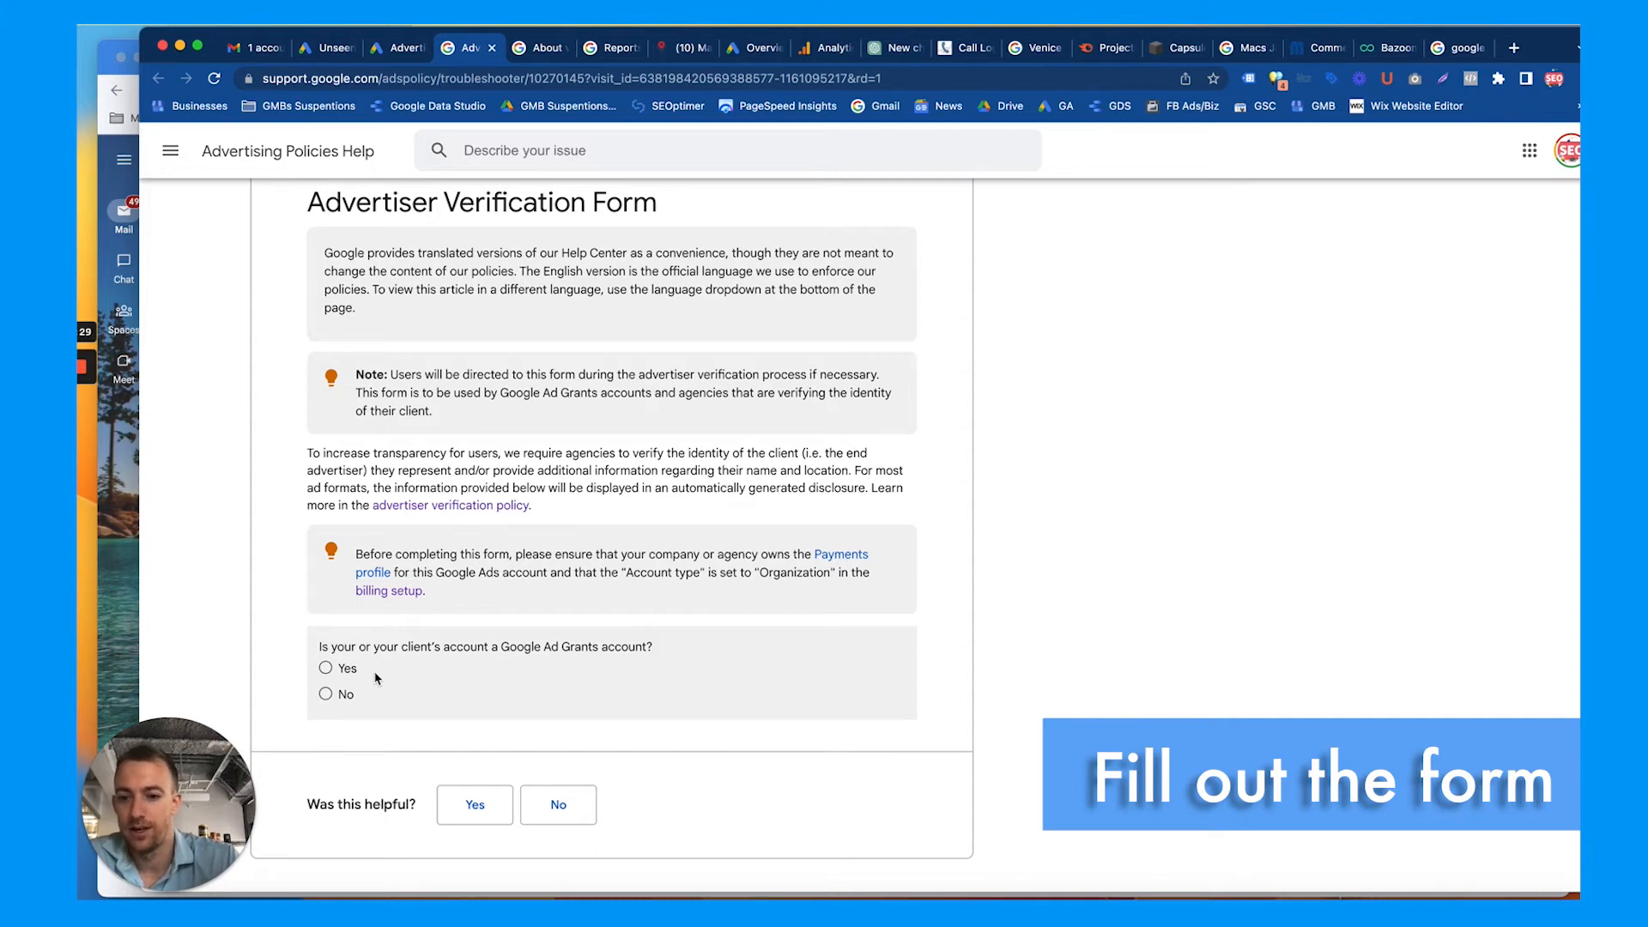
left_click(326, 694)
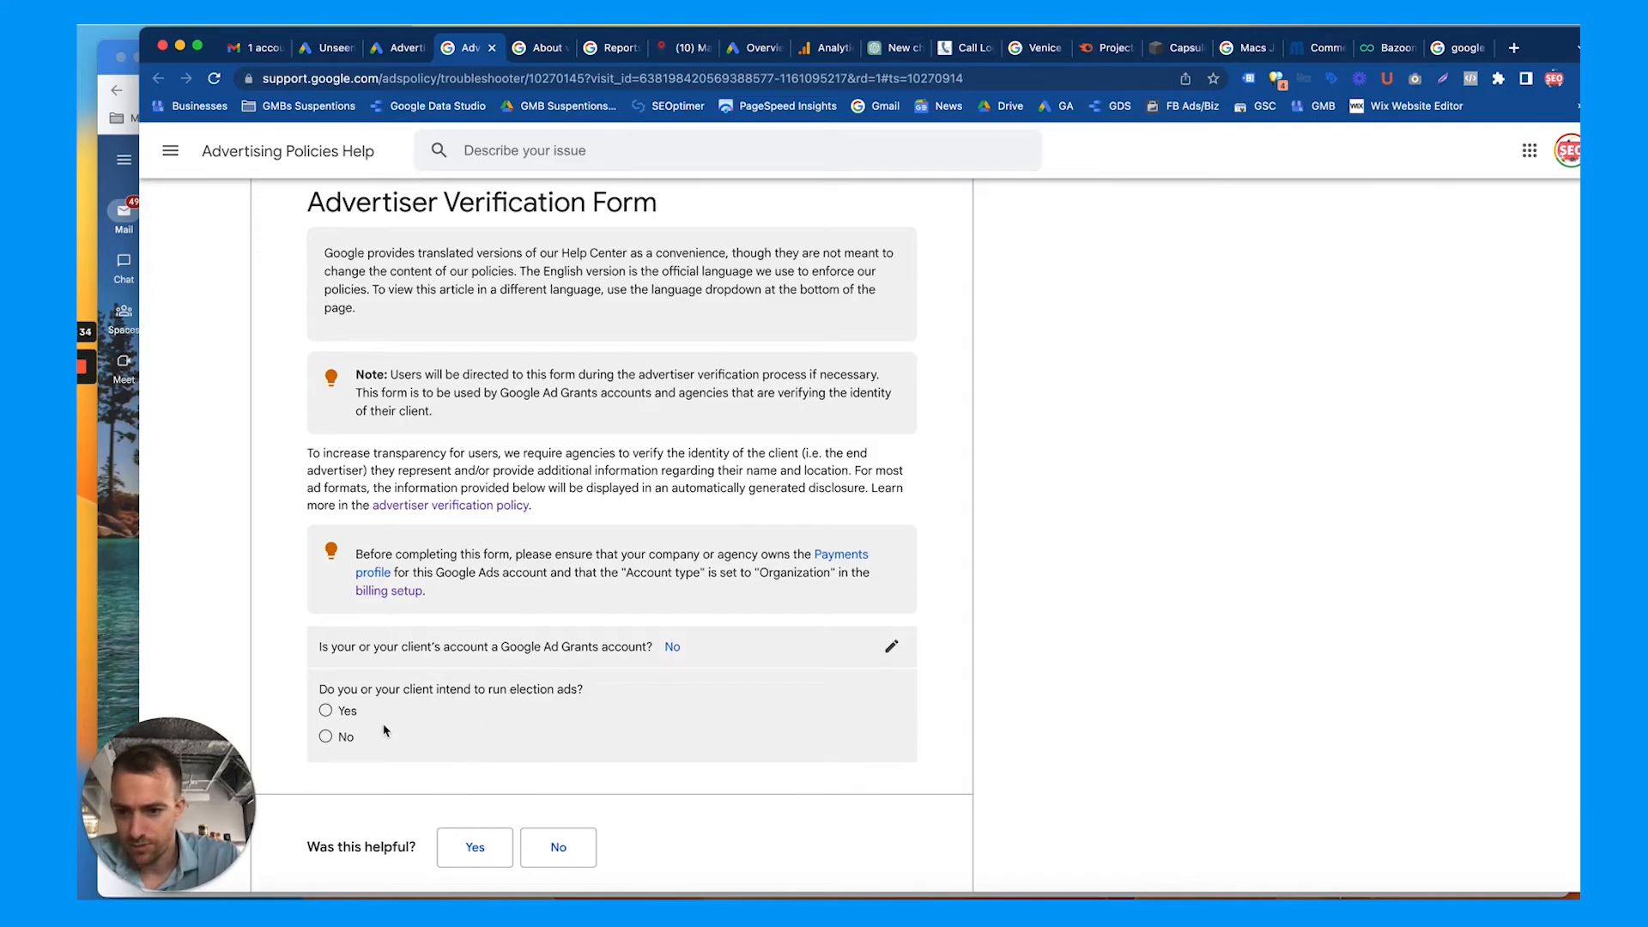
left_click(326, 736)
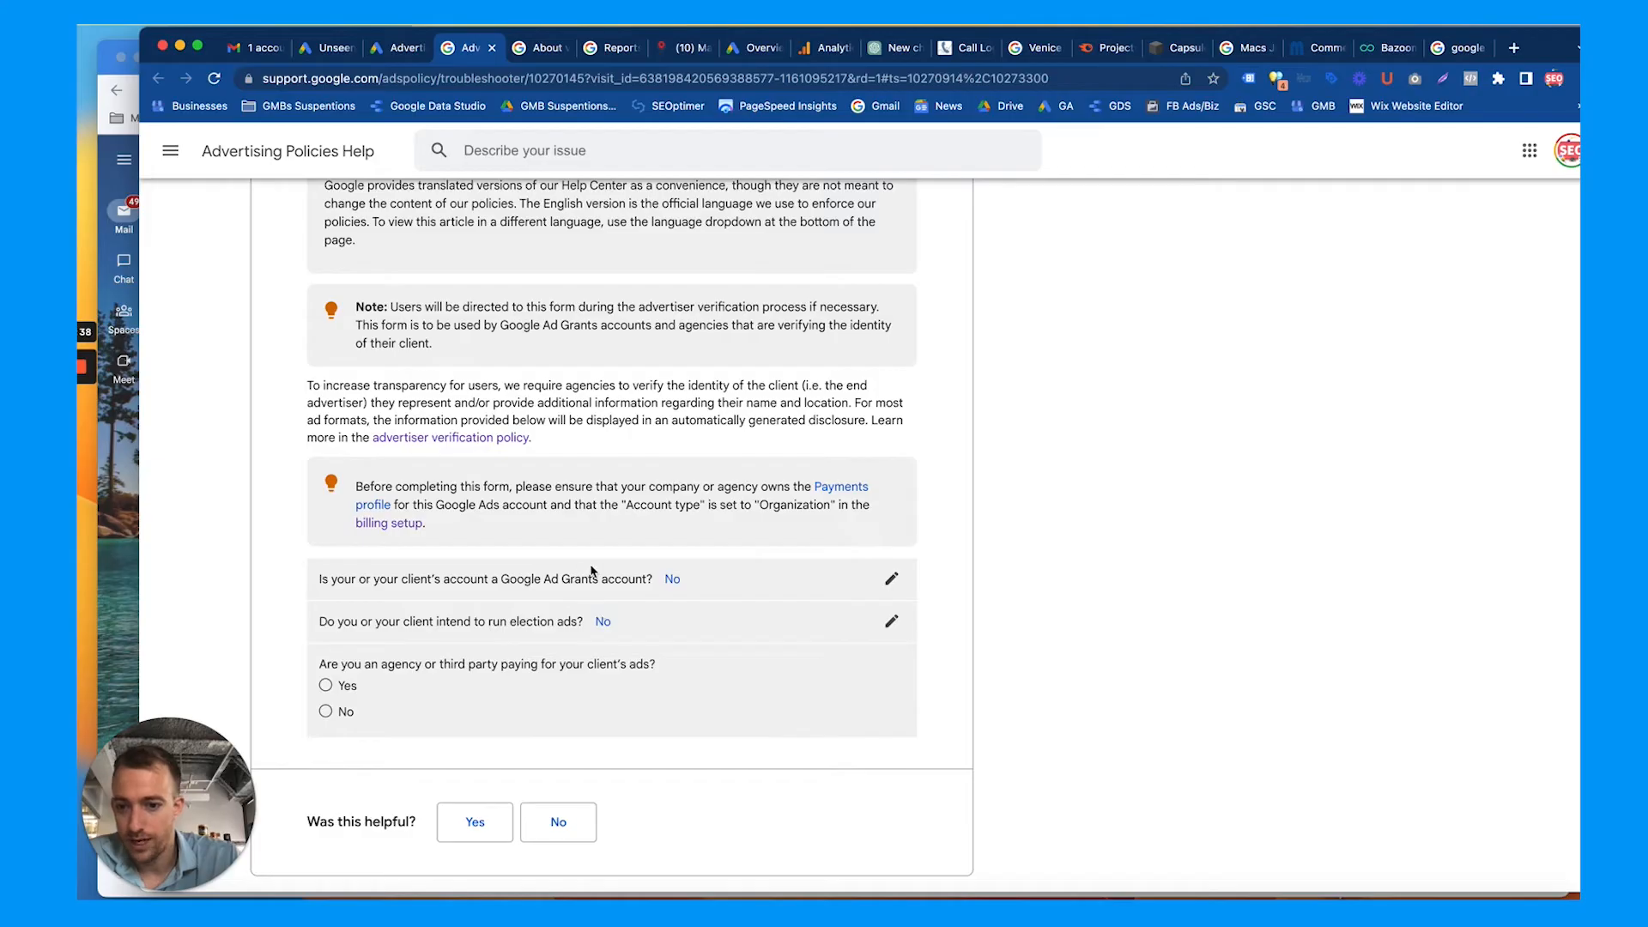
Answer Yes to agency paying, Payments profile ownership and Organization account type
scroll("down", 3)
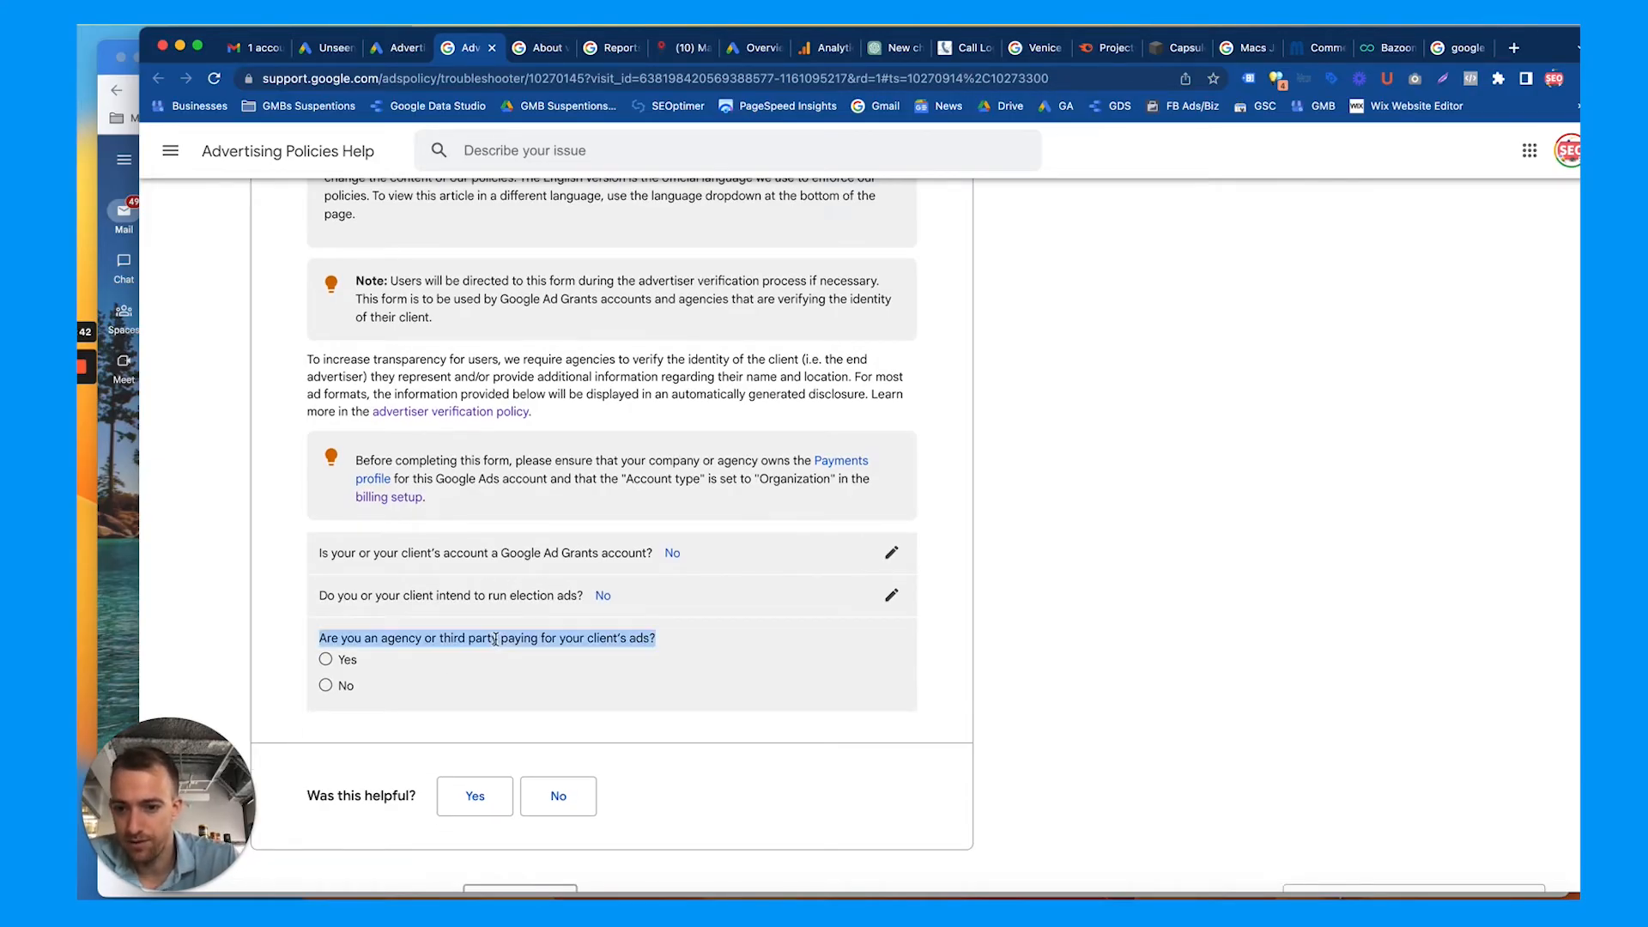
left_click(326, 659)
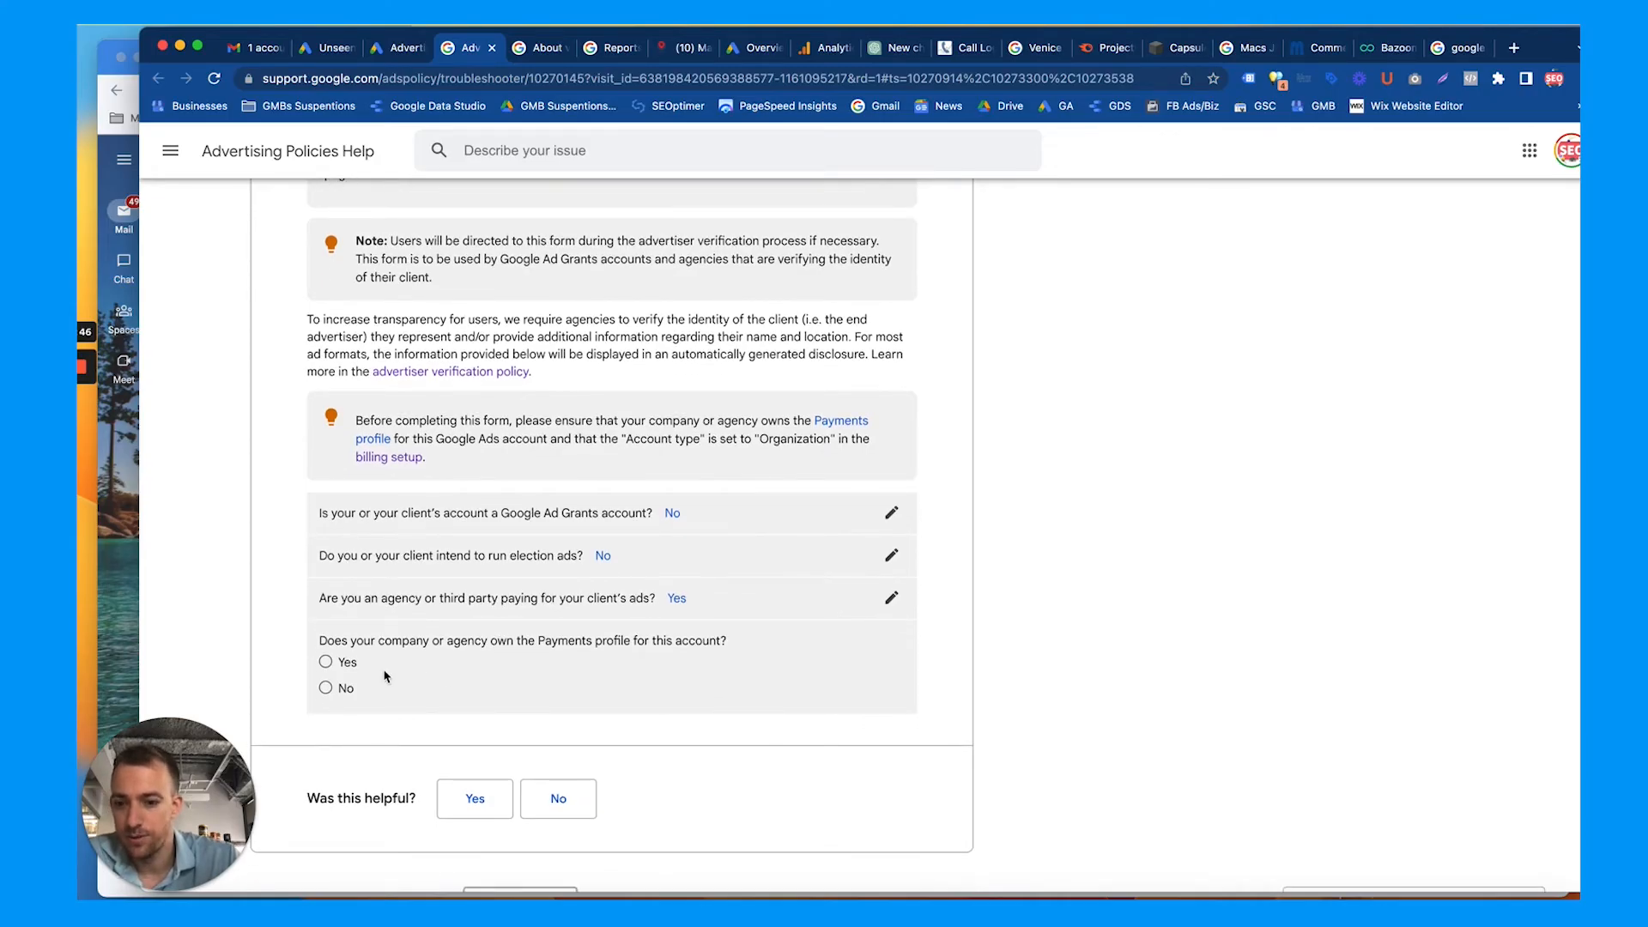
left_click(326, 661)
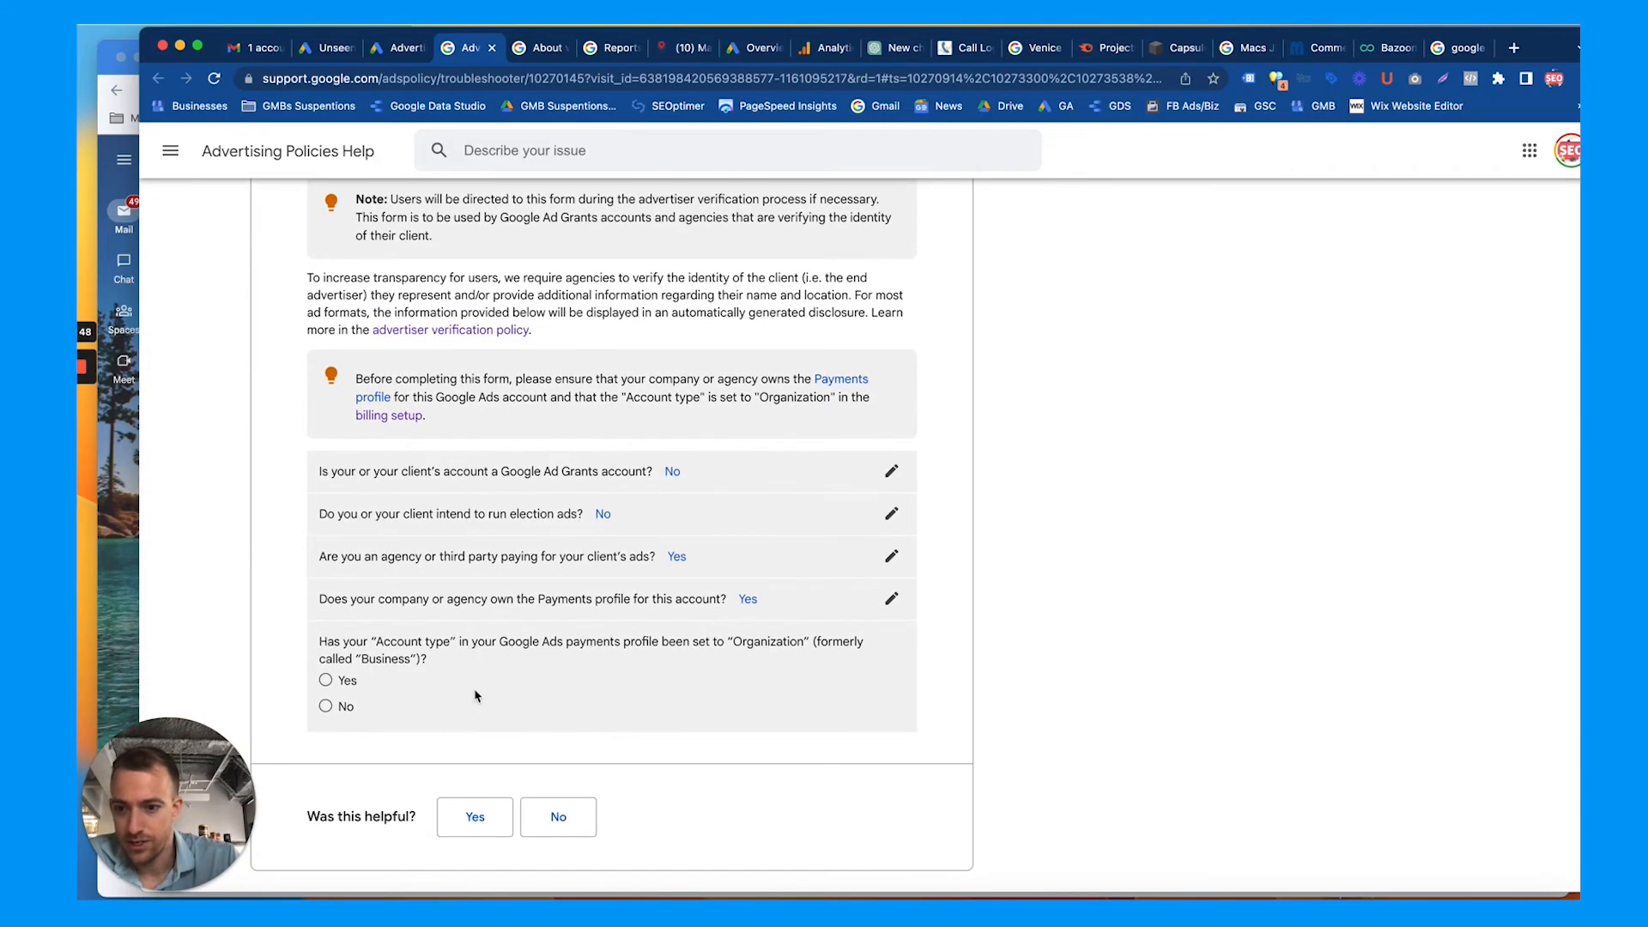
mouse_move(367, 687)
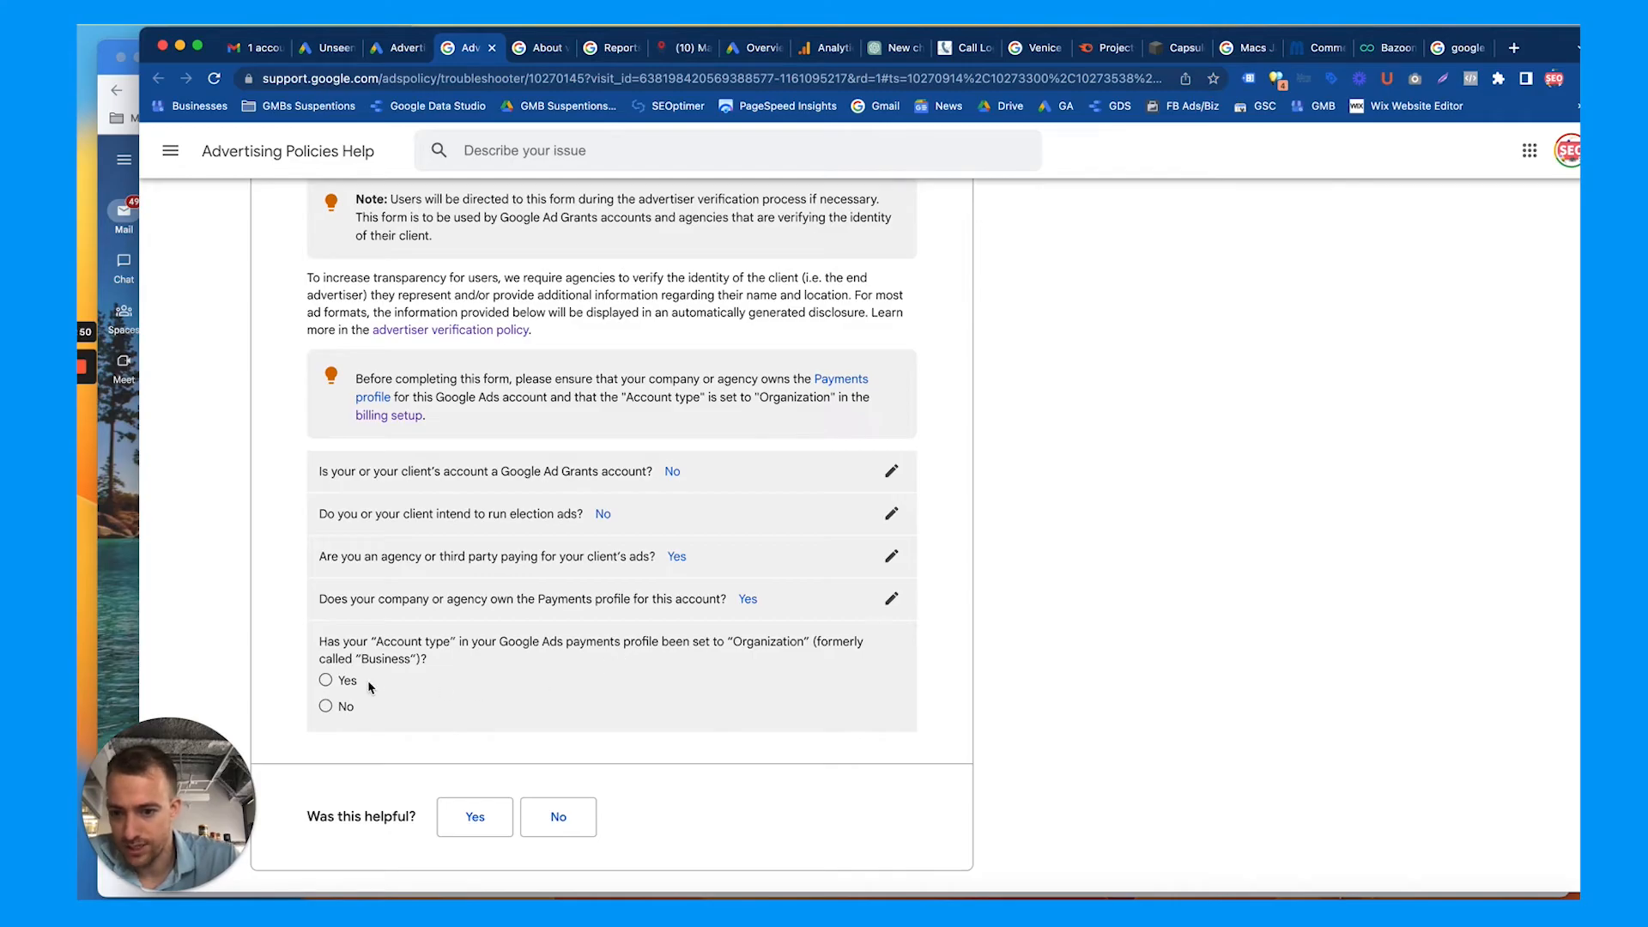
left_click(326, 680)
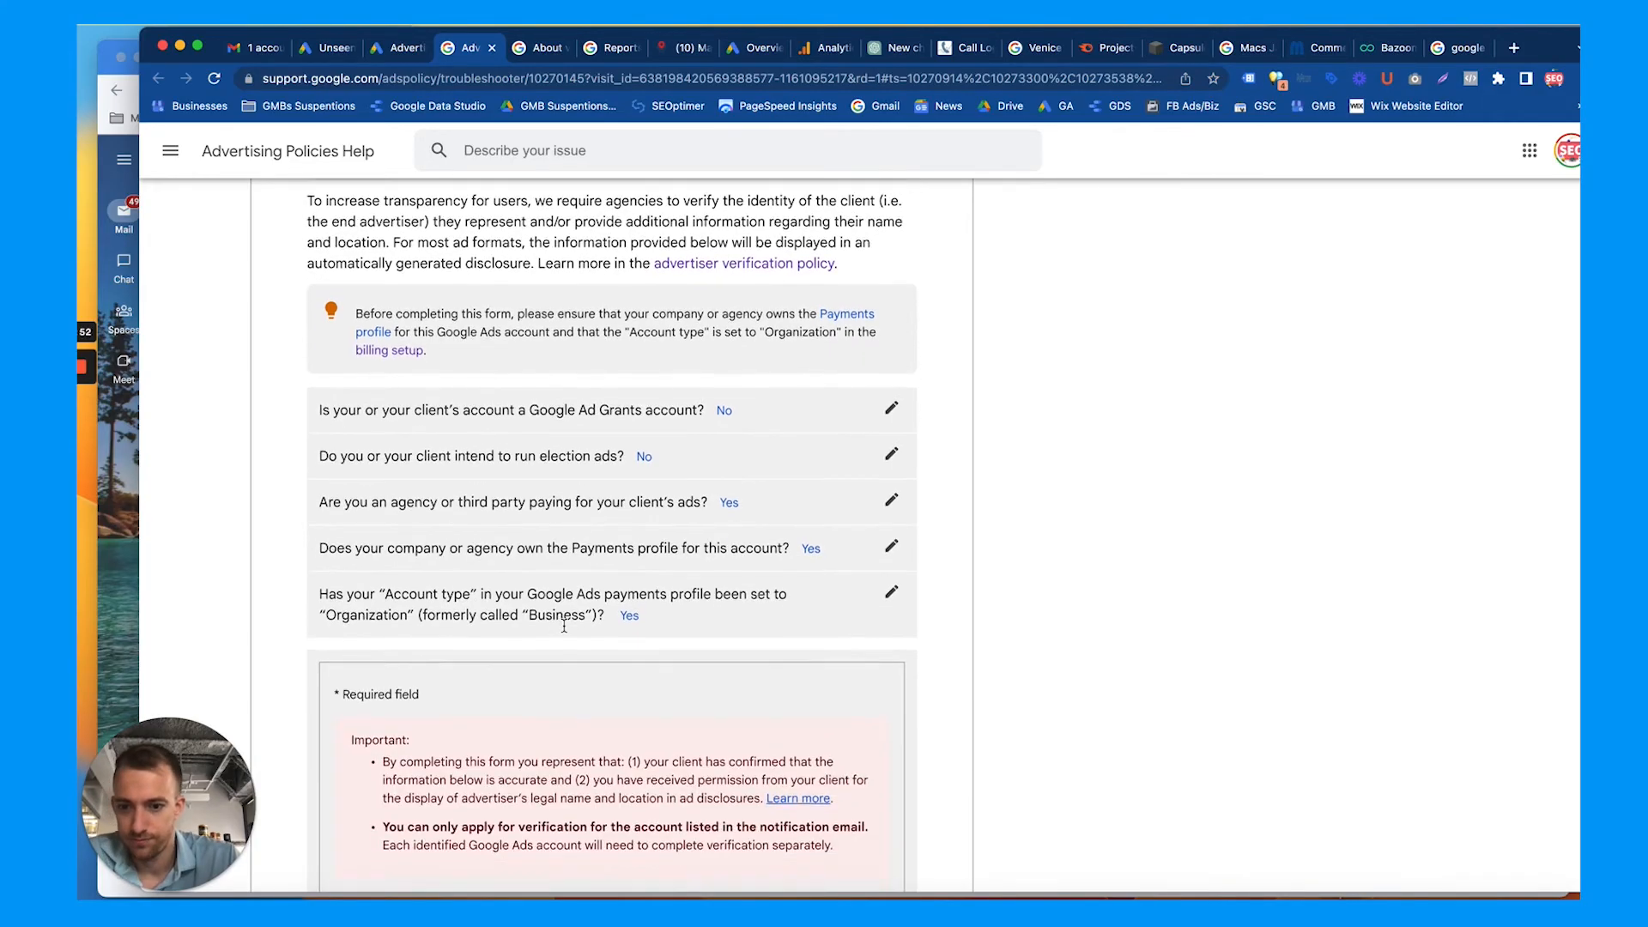
scroll("down", 3)
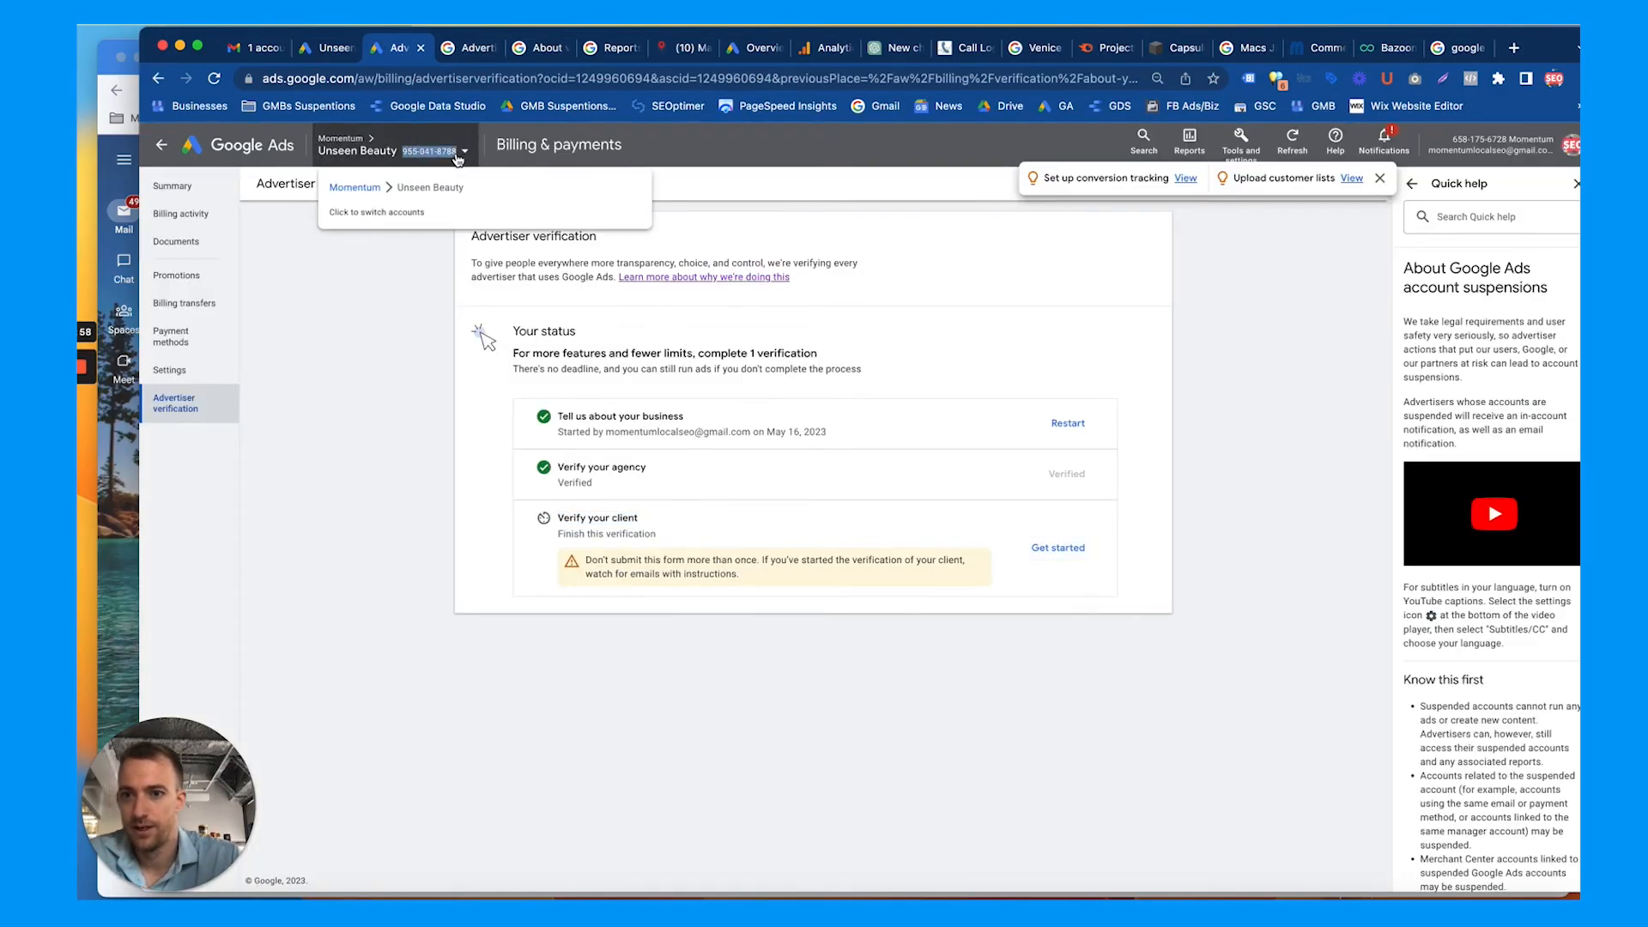
left_click(1058, 547)
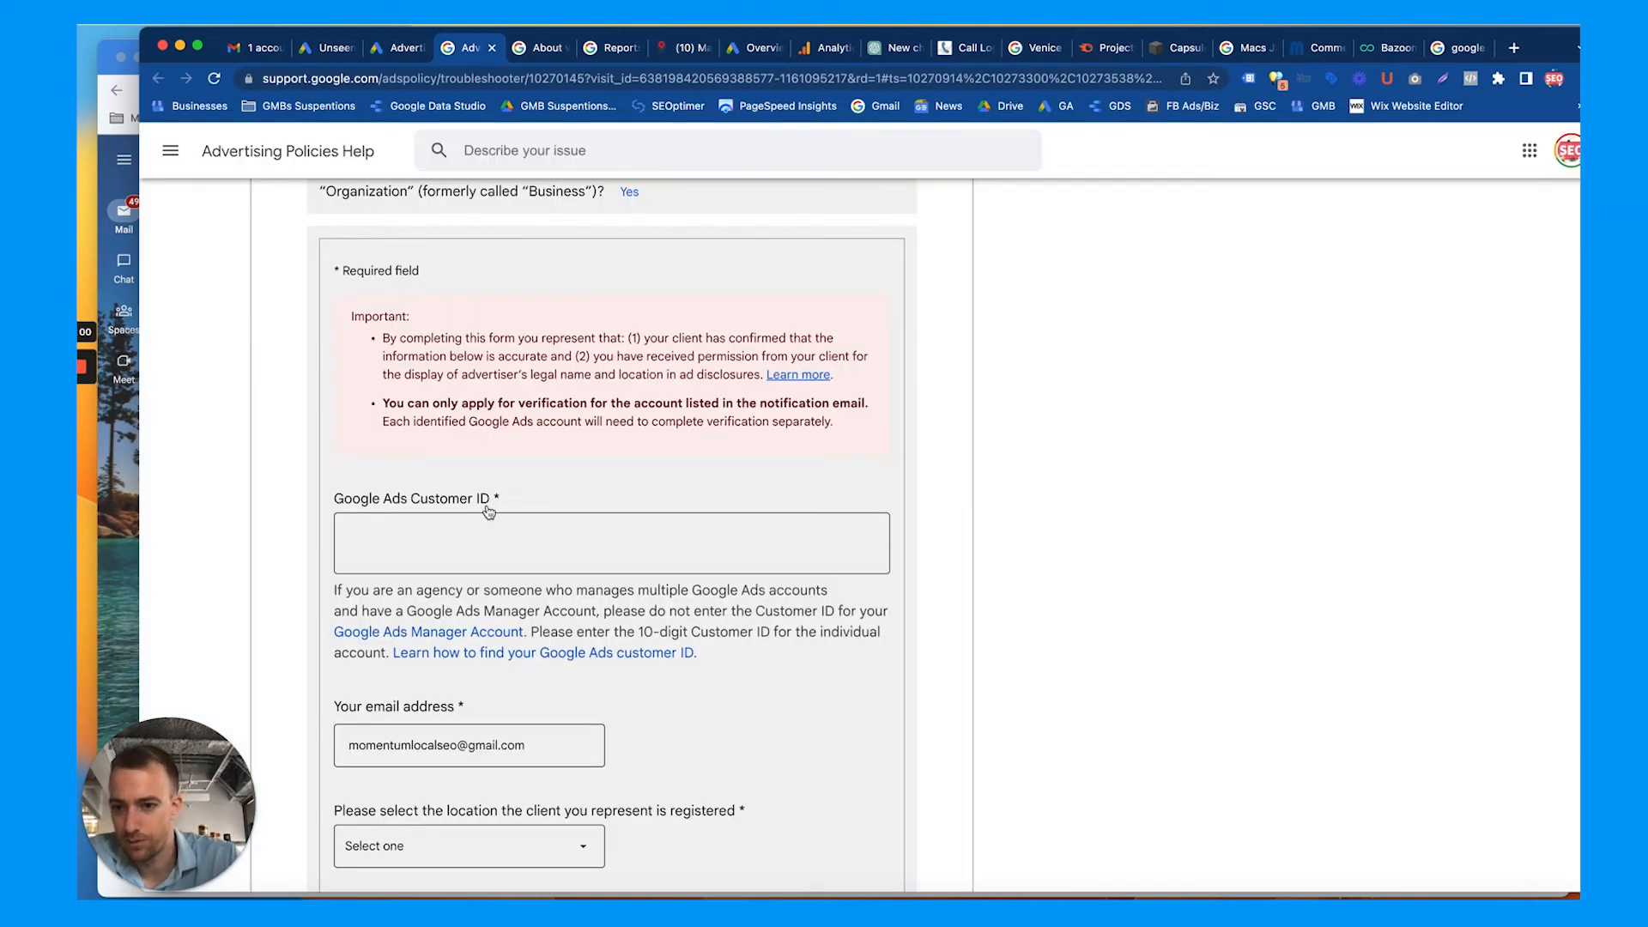
mouse_move(570, 355)
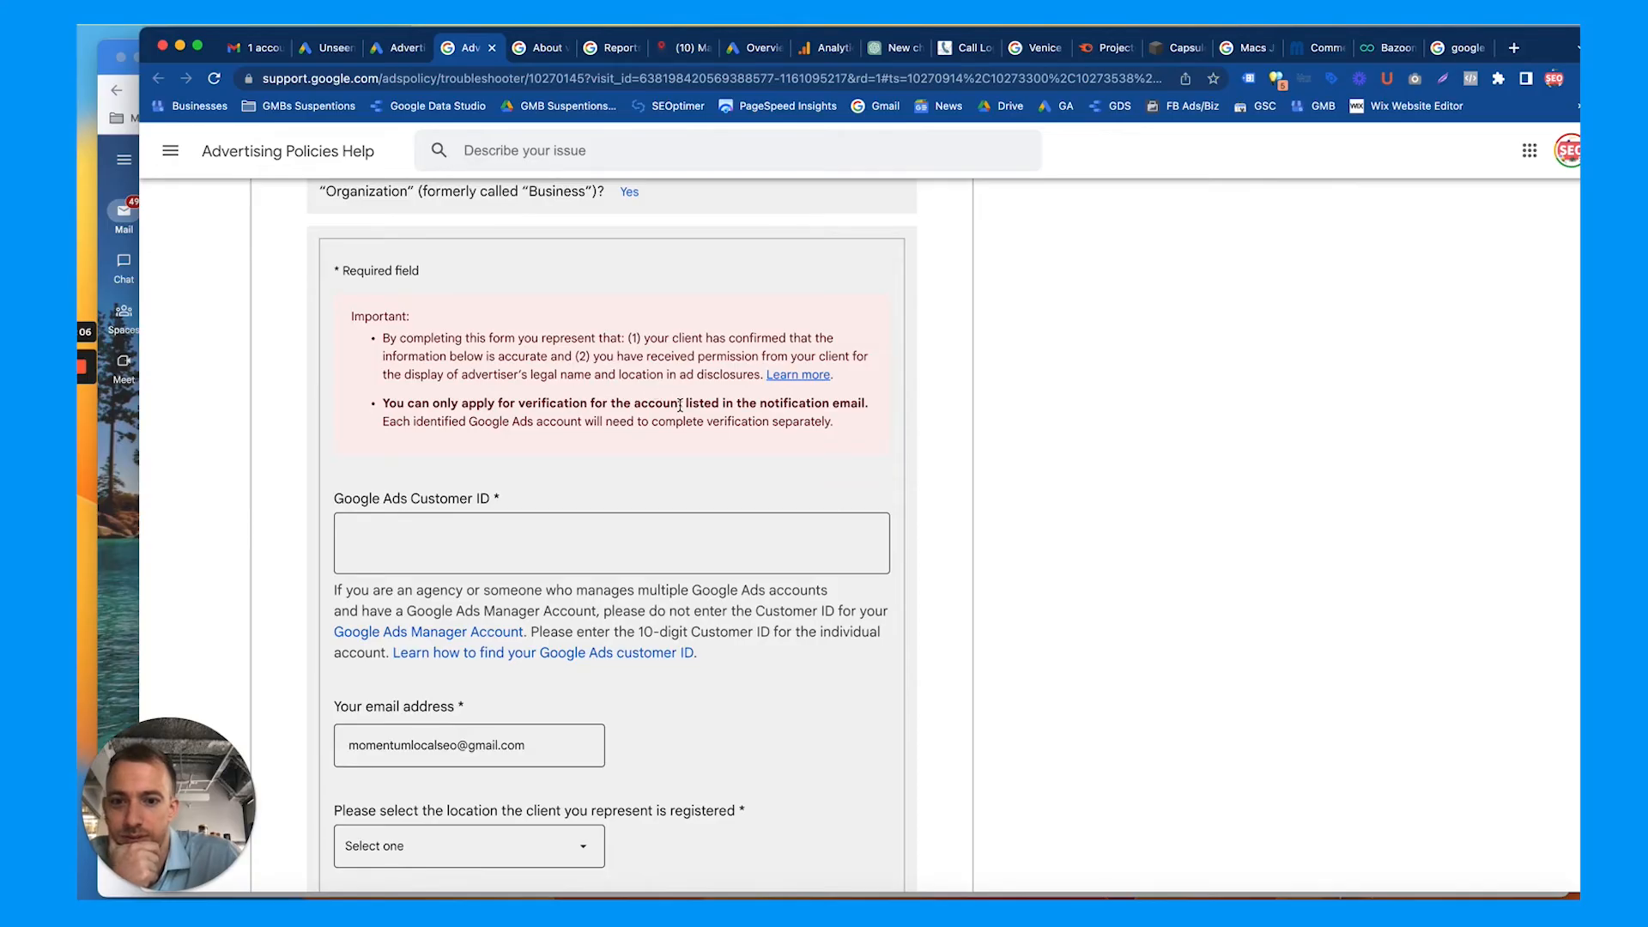
scroll("down", 3)
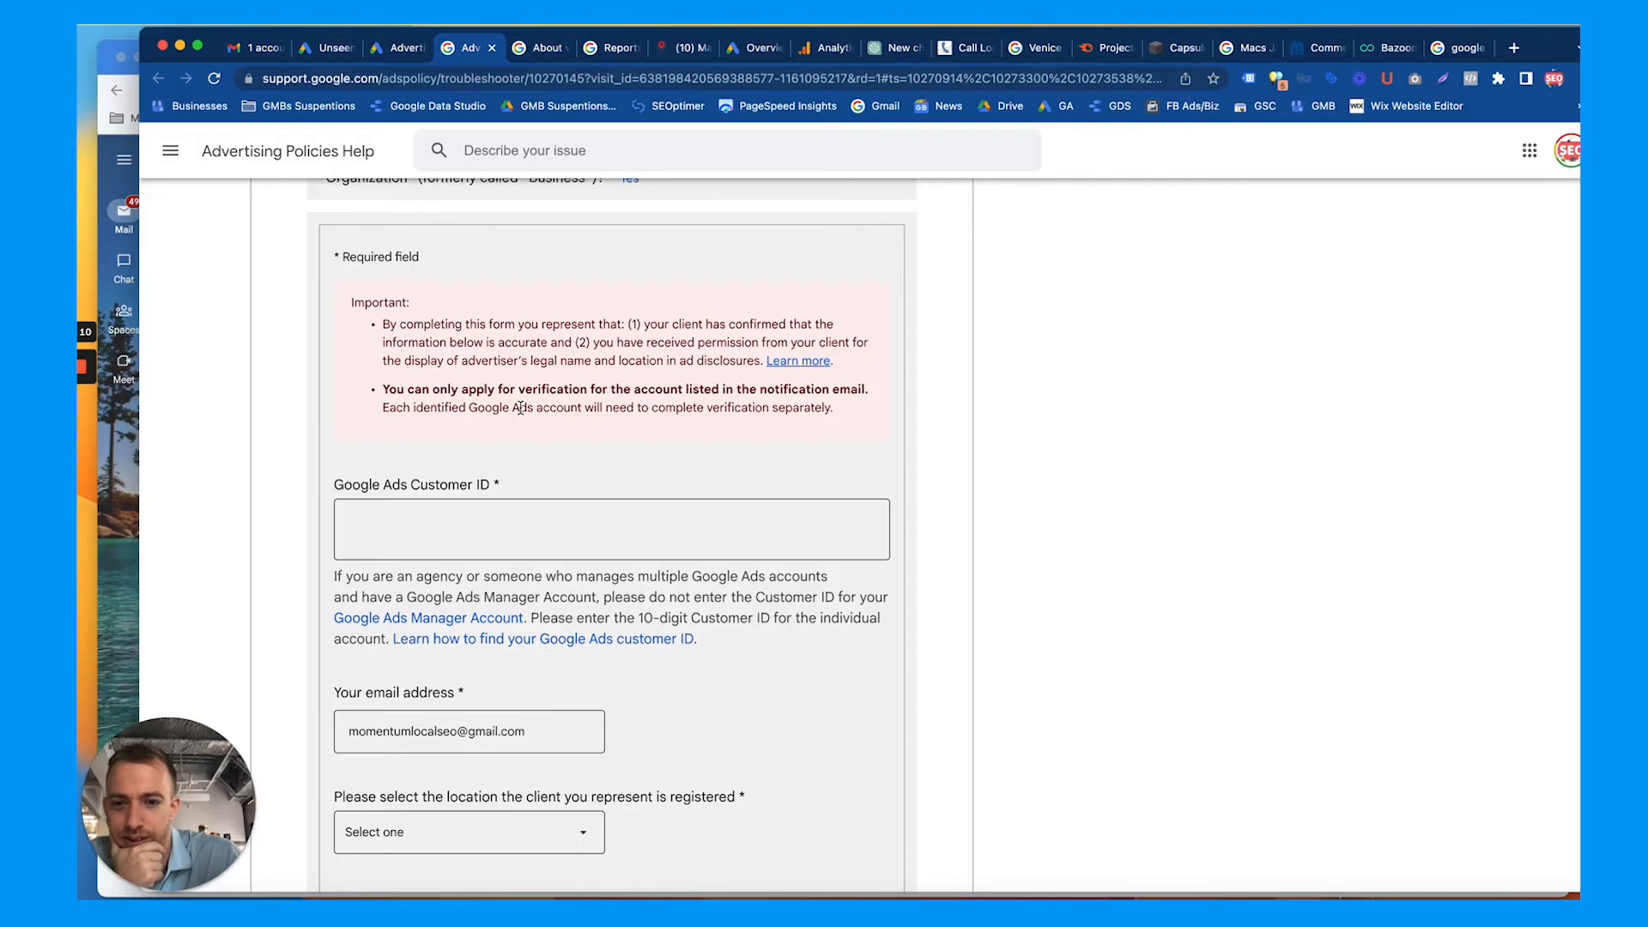
scroll("down", 3)
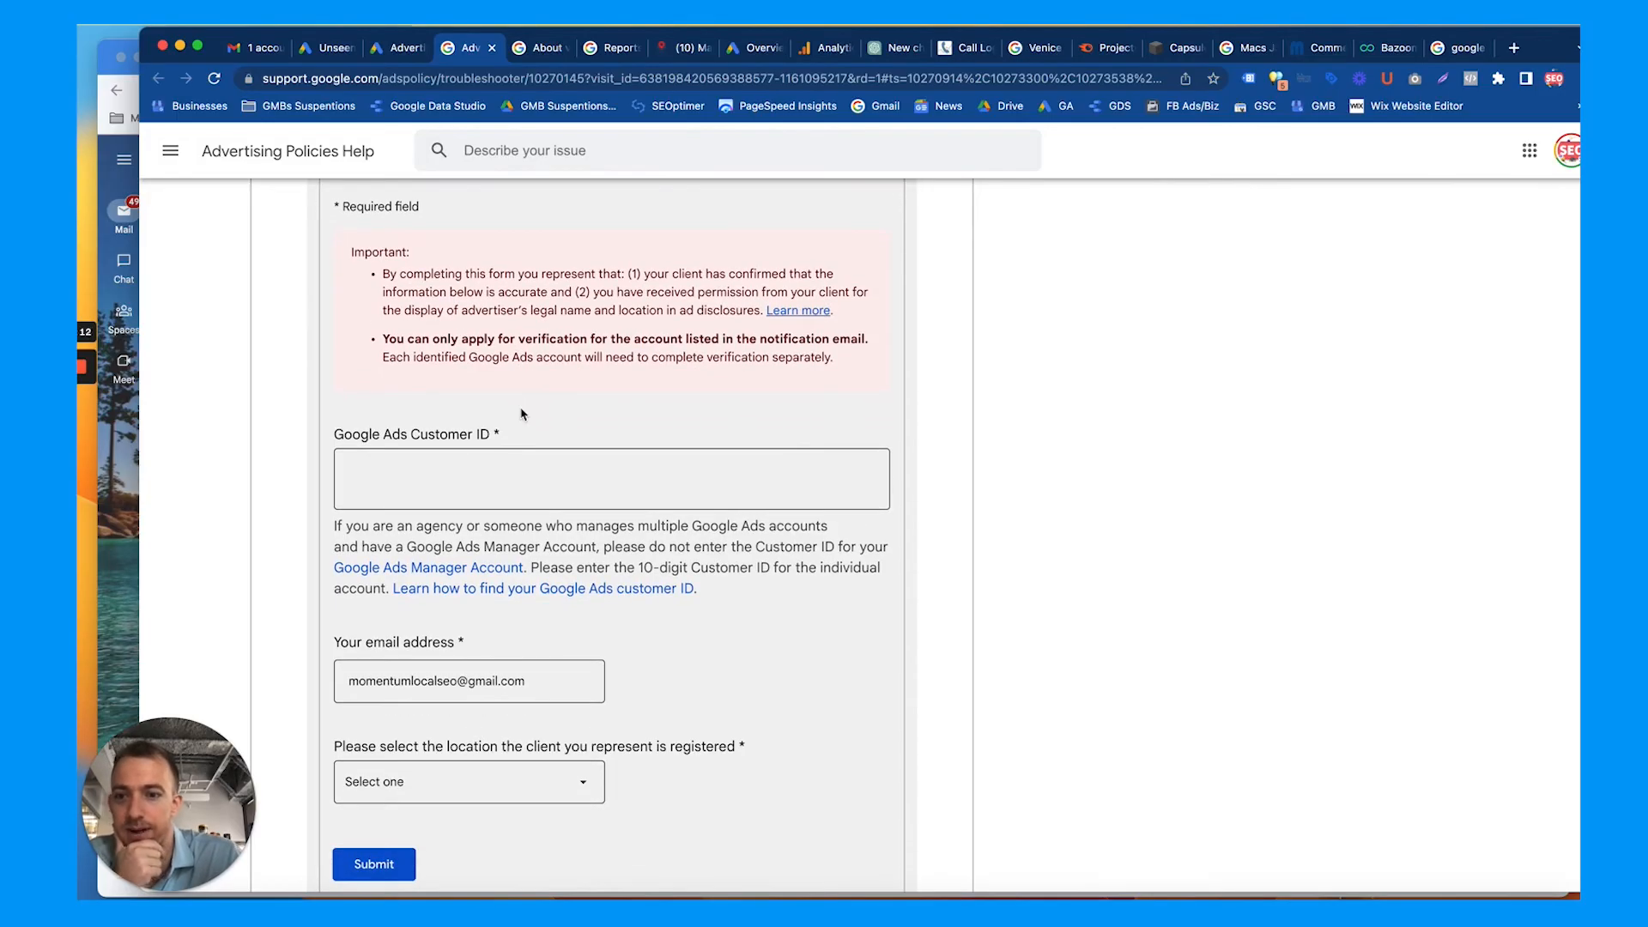
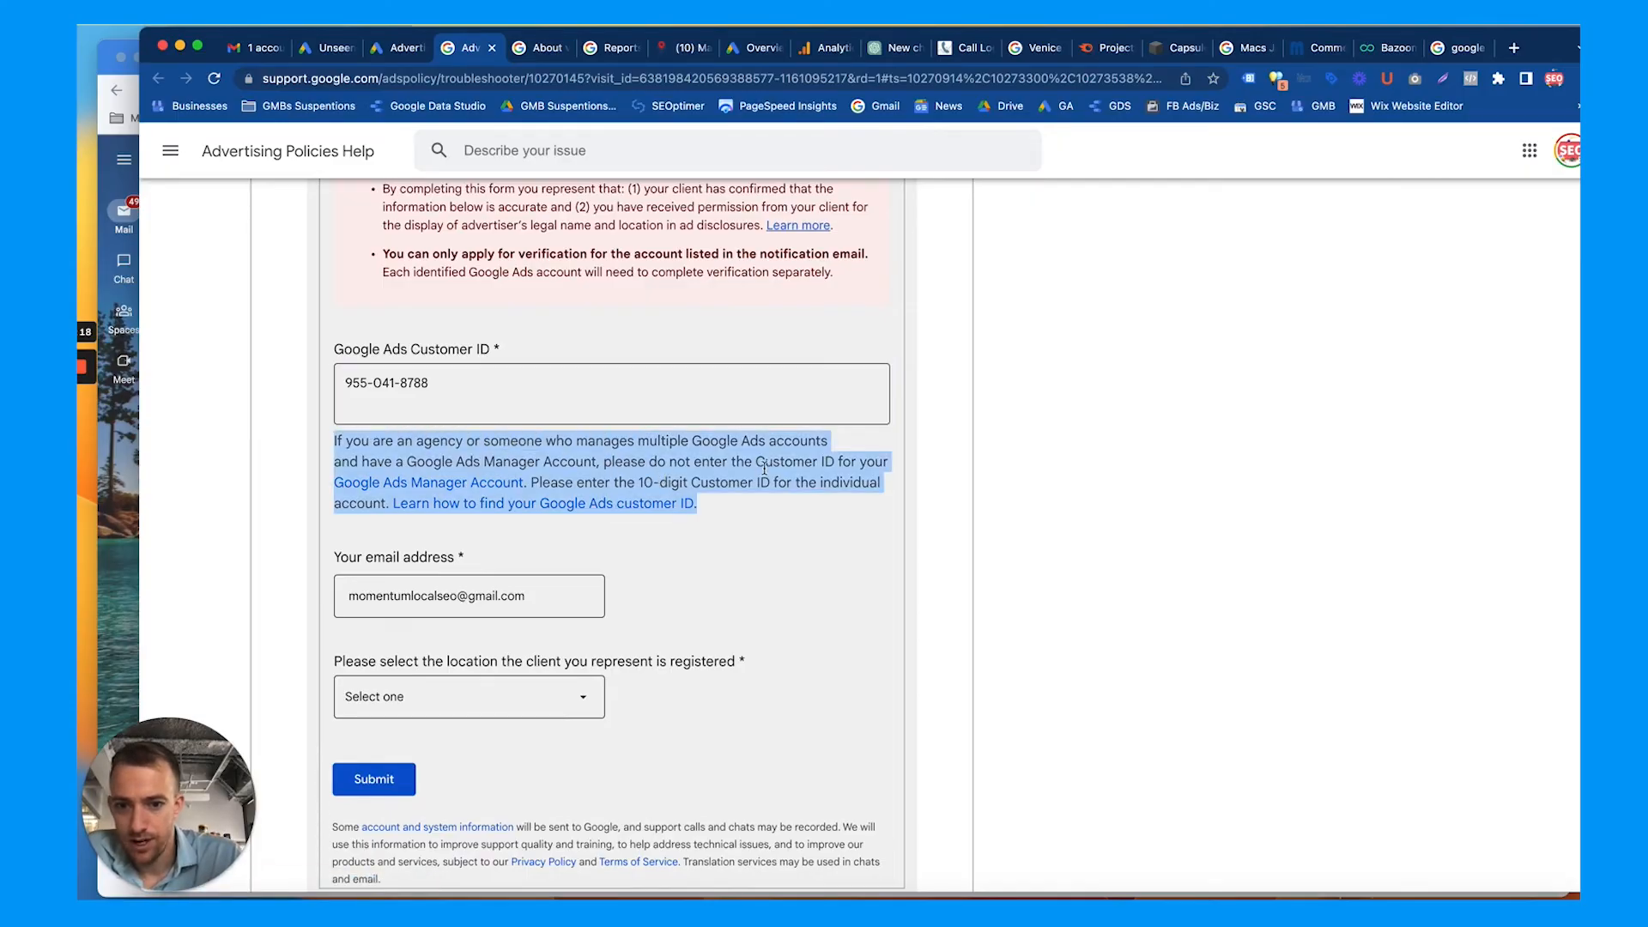
mouse_move(534, 503)
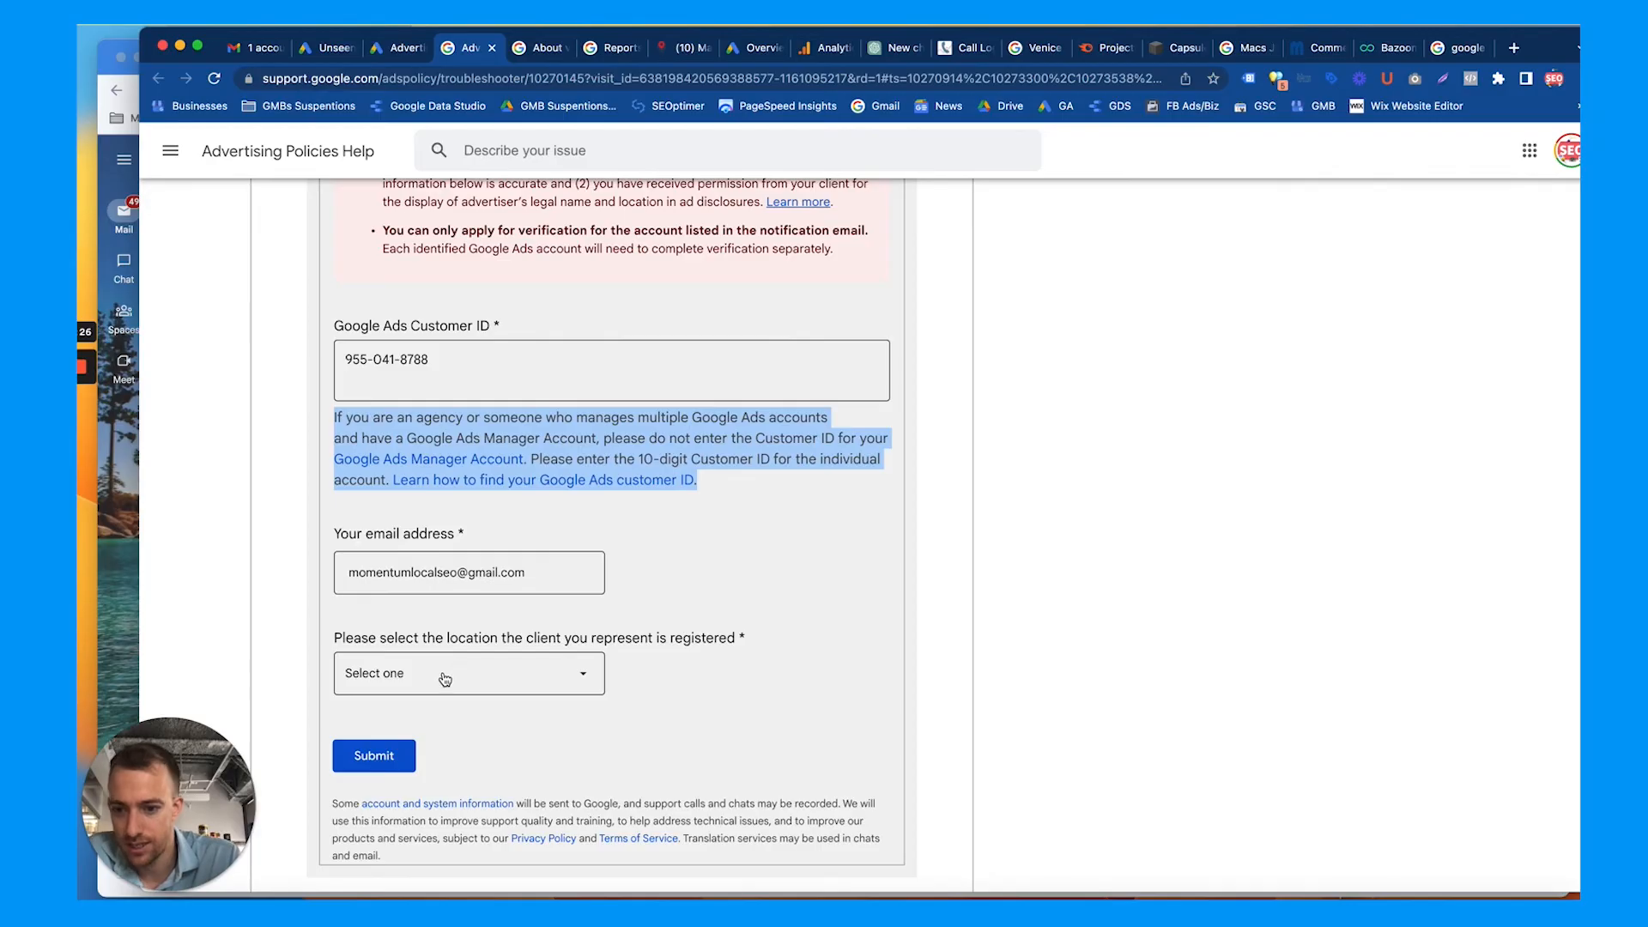
Set the client's registered location to United States and mark the client as an Organization
left_click(467, 673)
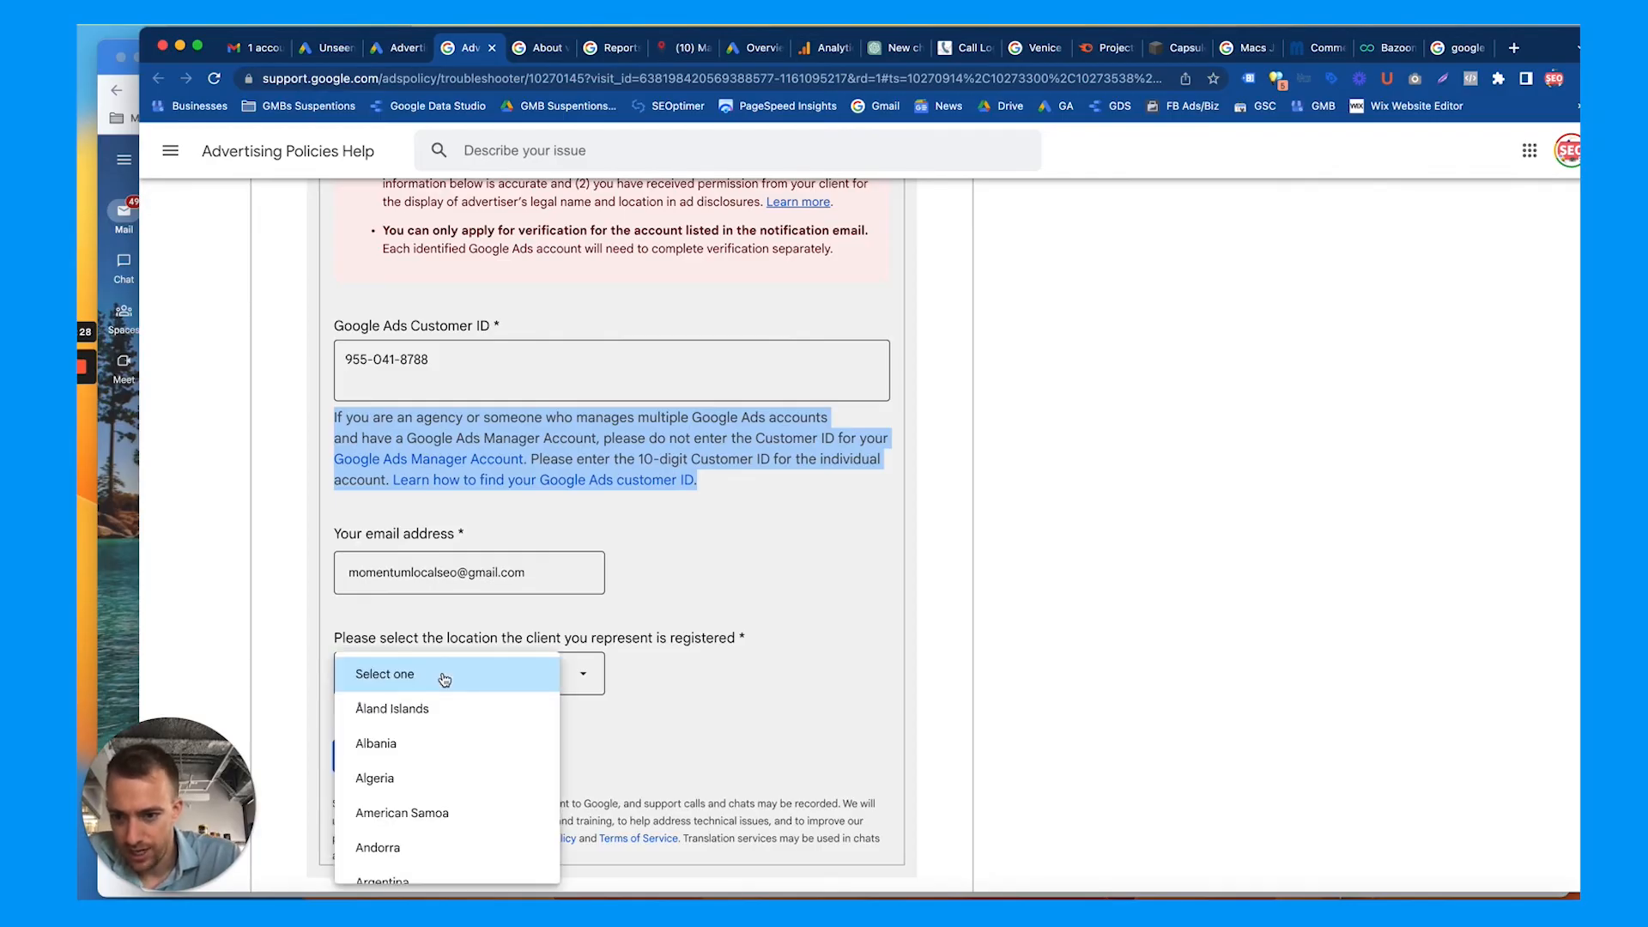
scroll("down", 3)
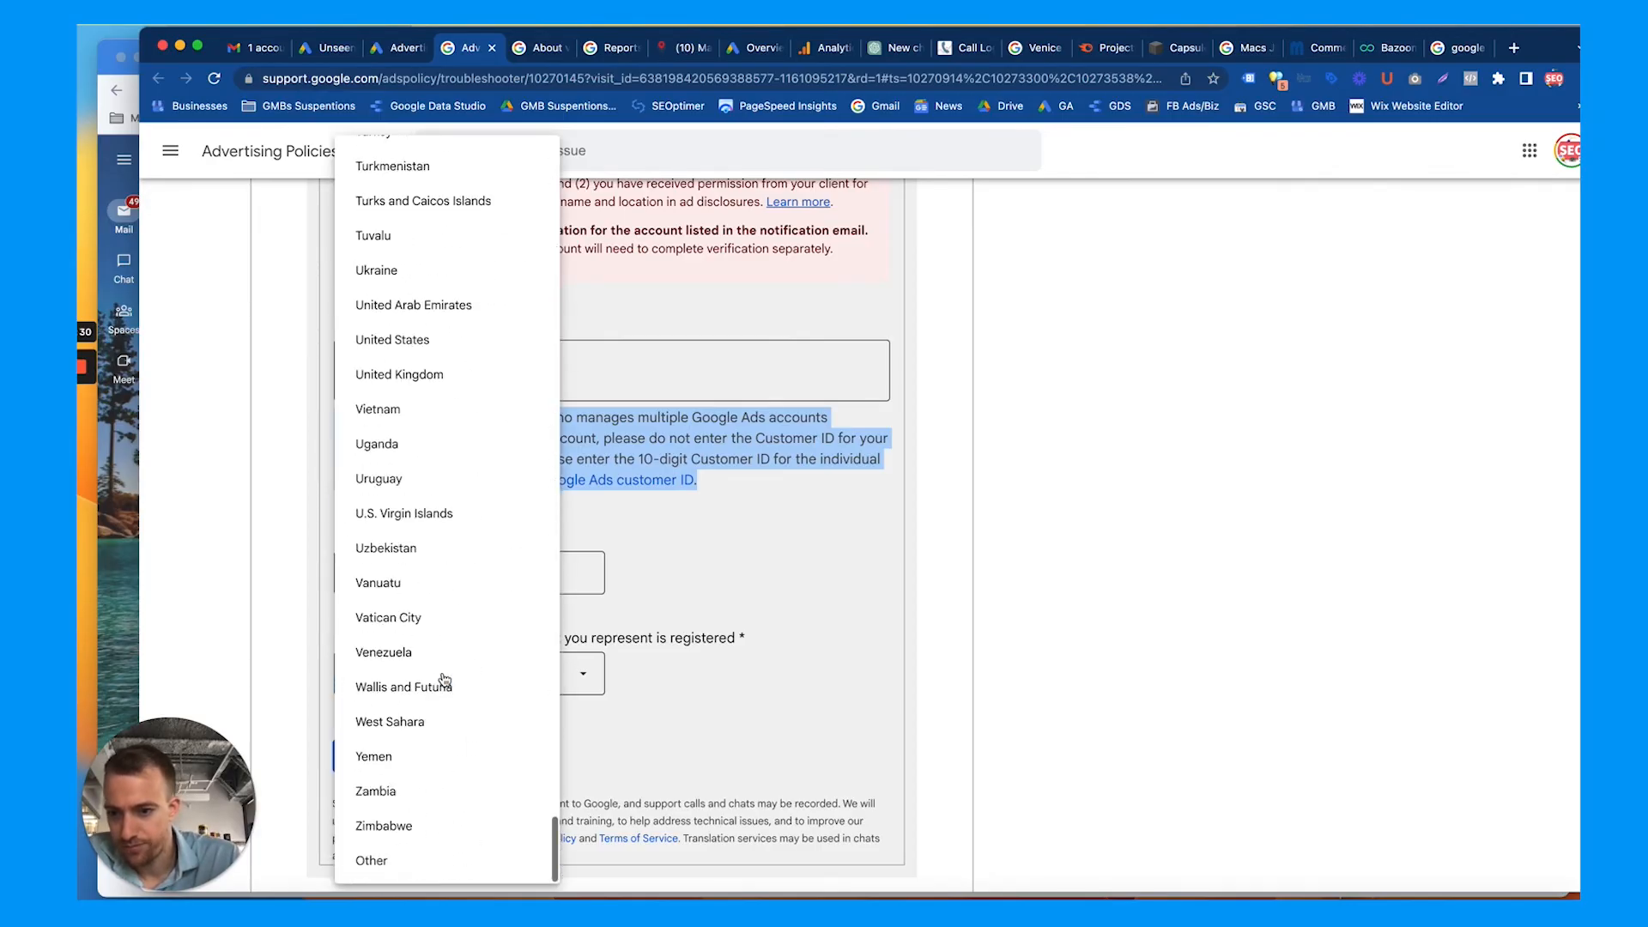
left_click(391, 339)
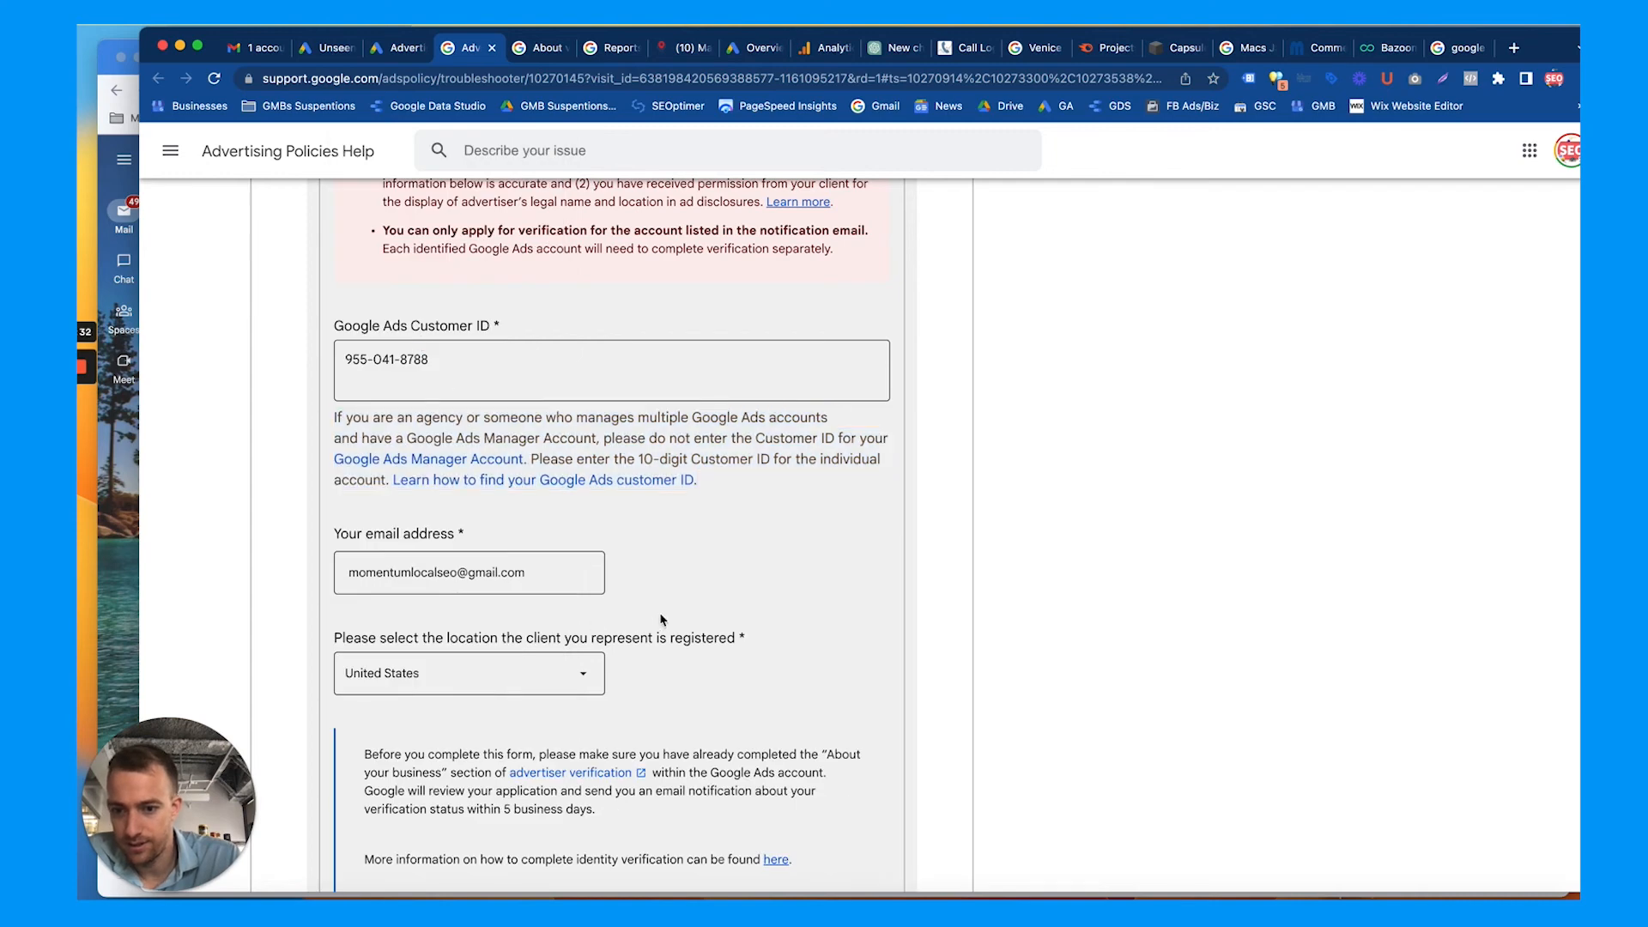
scroll("down", 3)
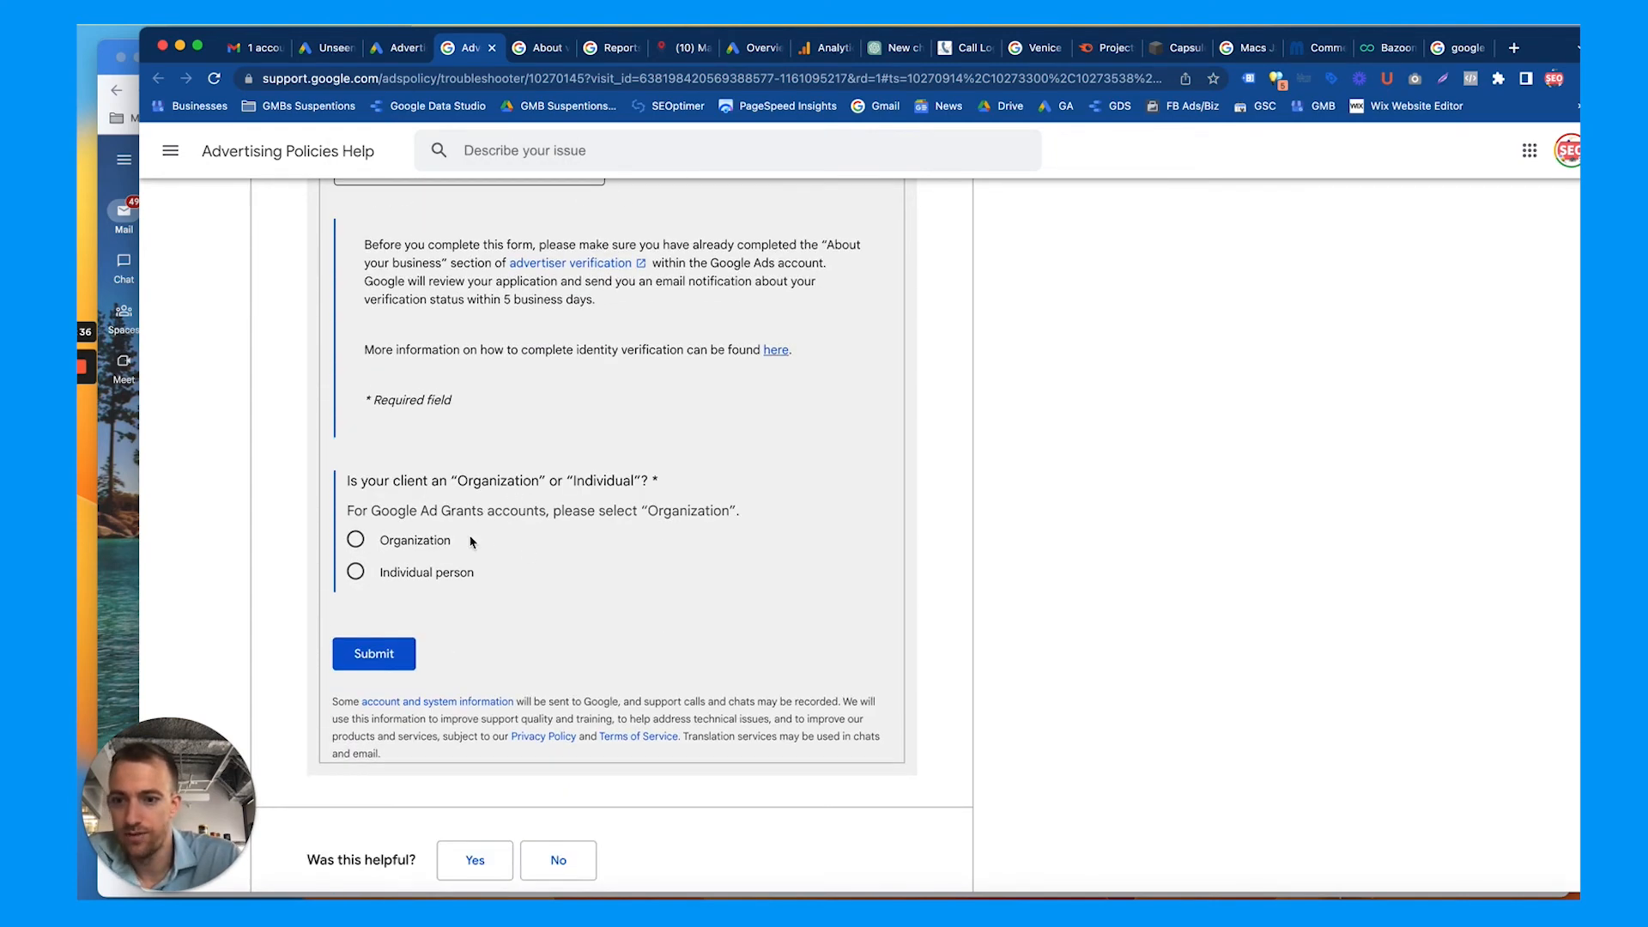
left_click(355, 572)
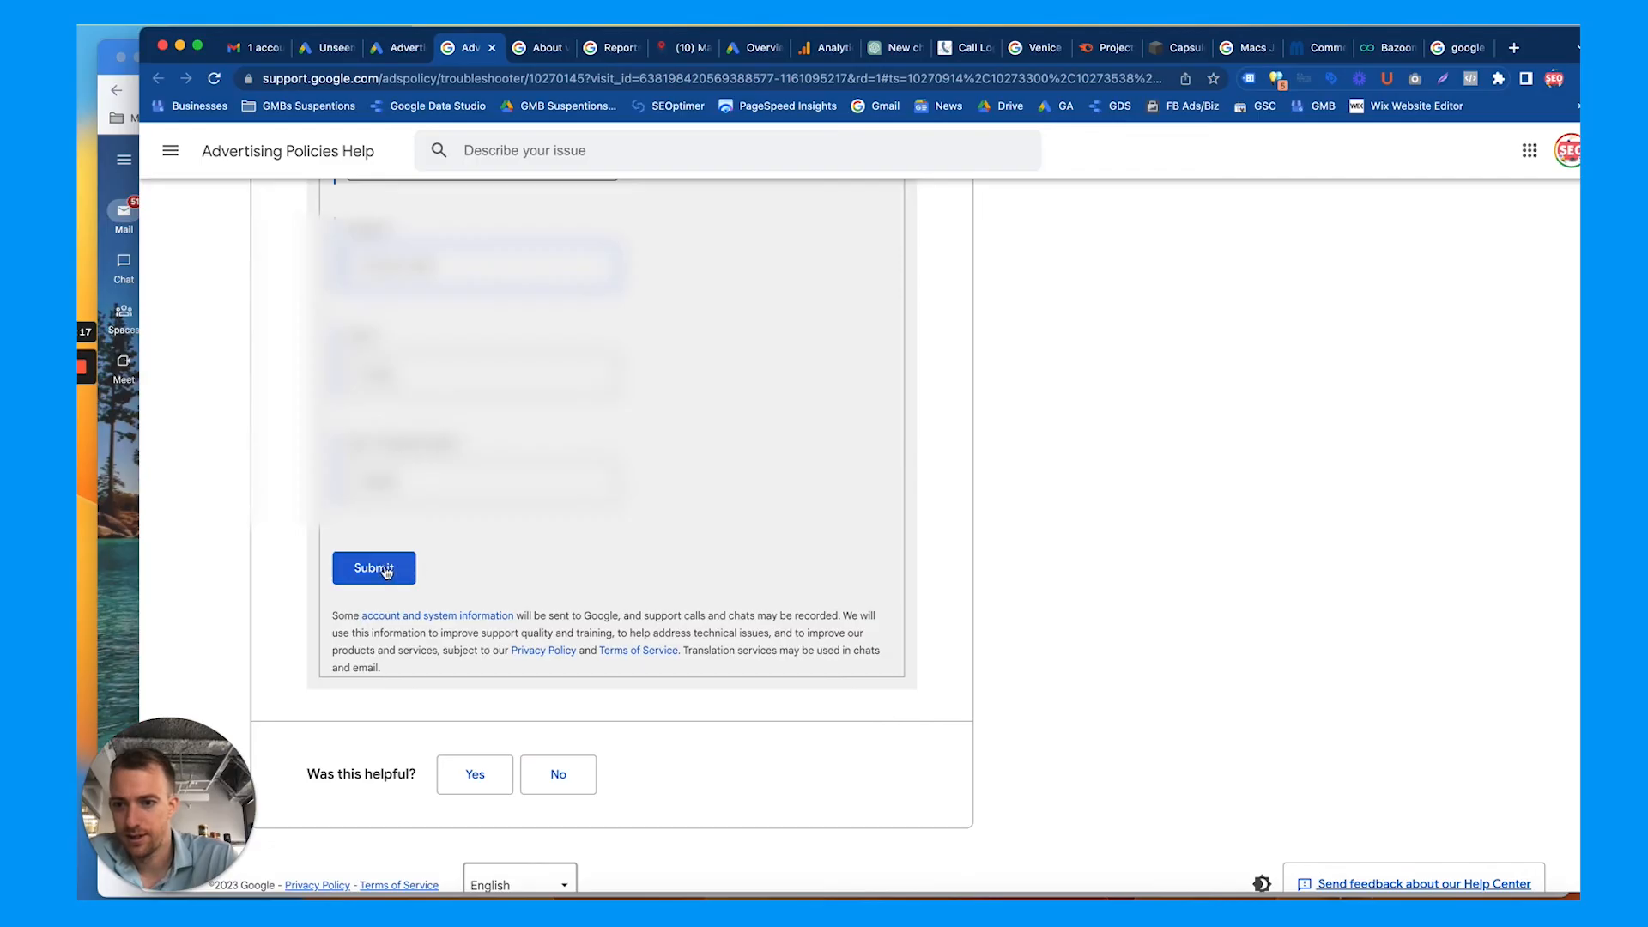
Submit the verification form, get the 'Your email has been sent' confirmation, and review the account type answer
left_click(372, 568)
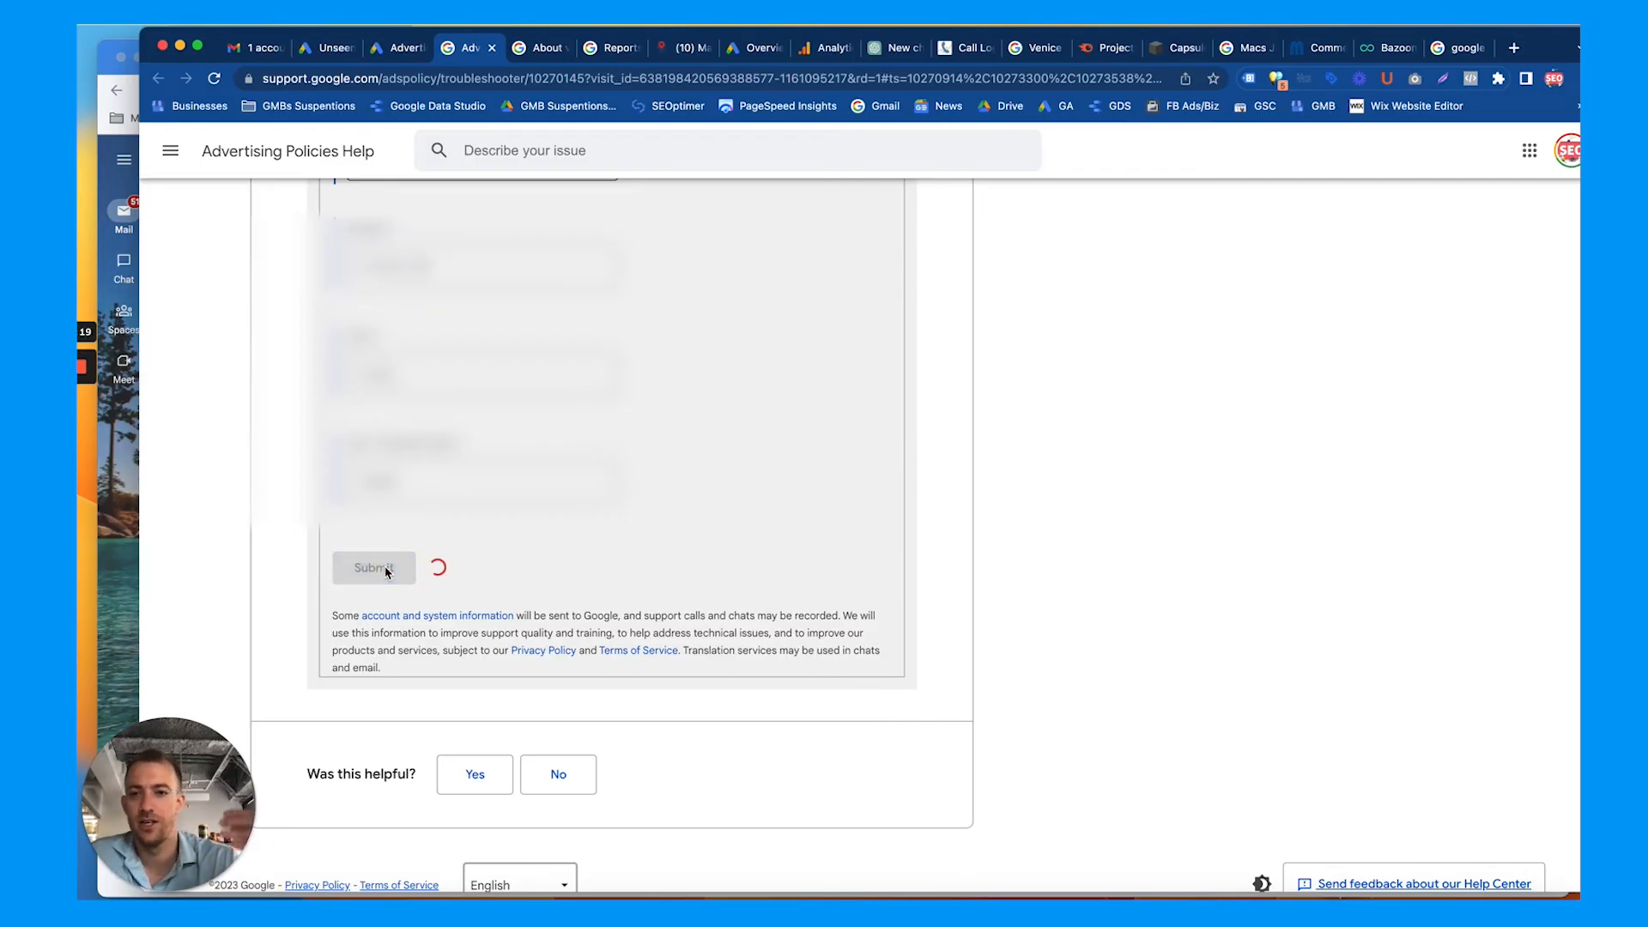
left_click(373, 568)
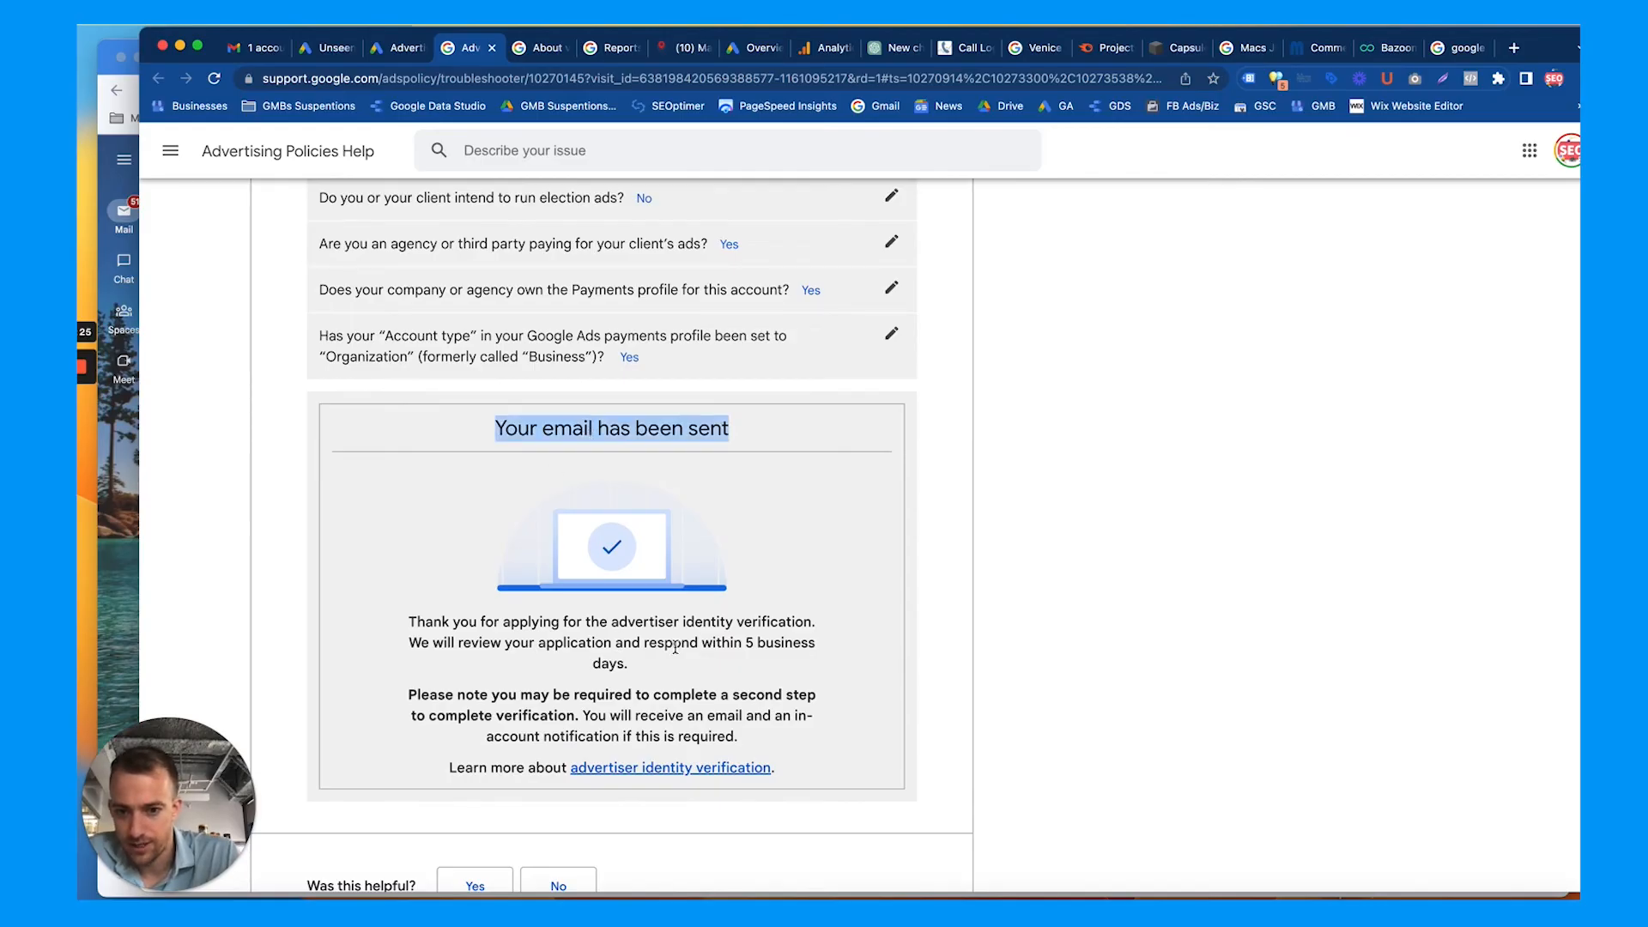
mouse_move(673, 690)
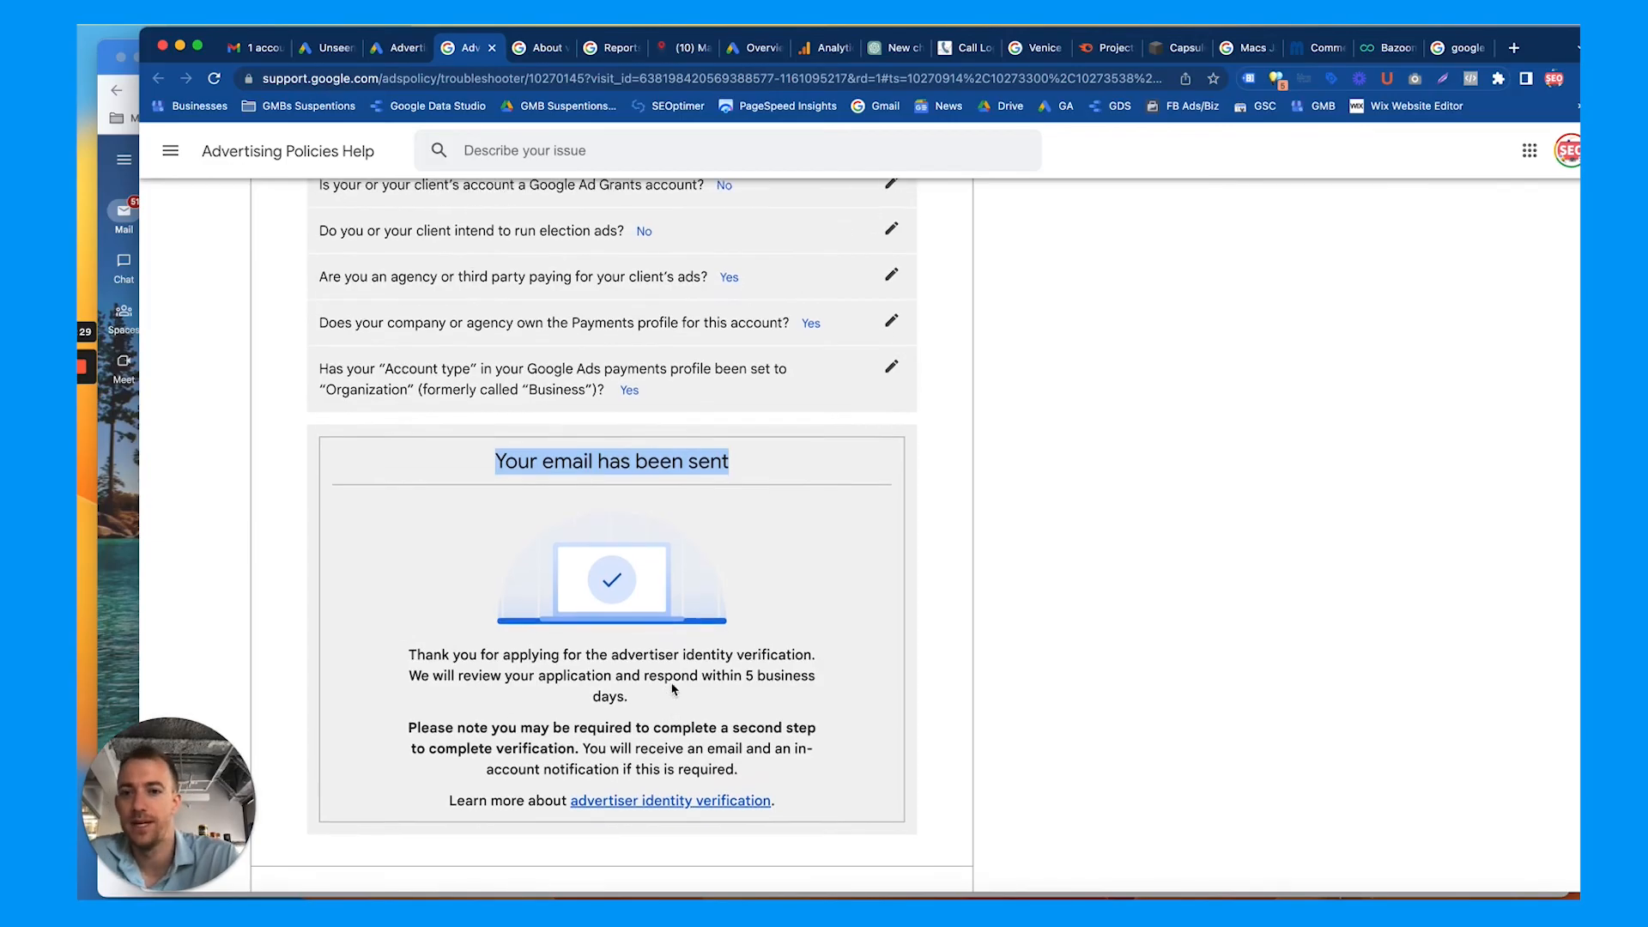
scroll("up", 3)
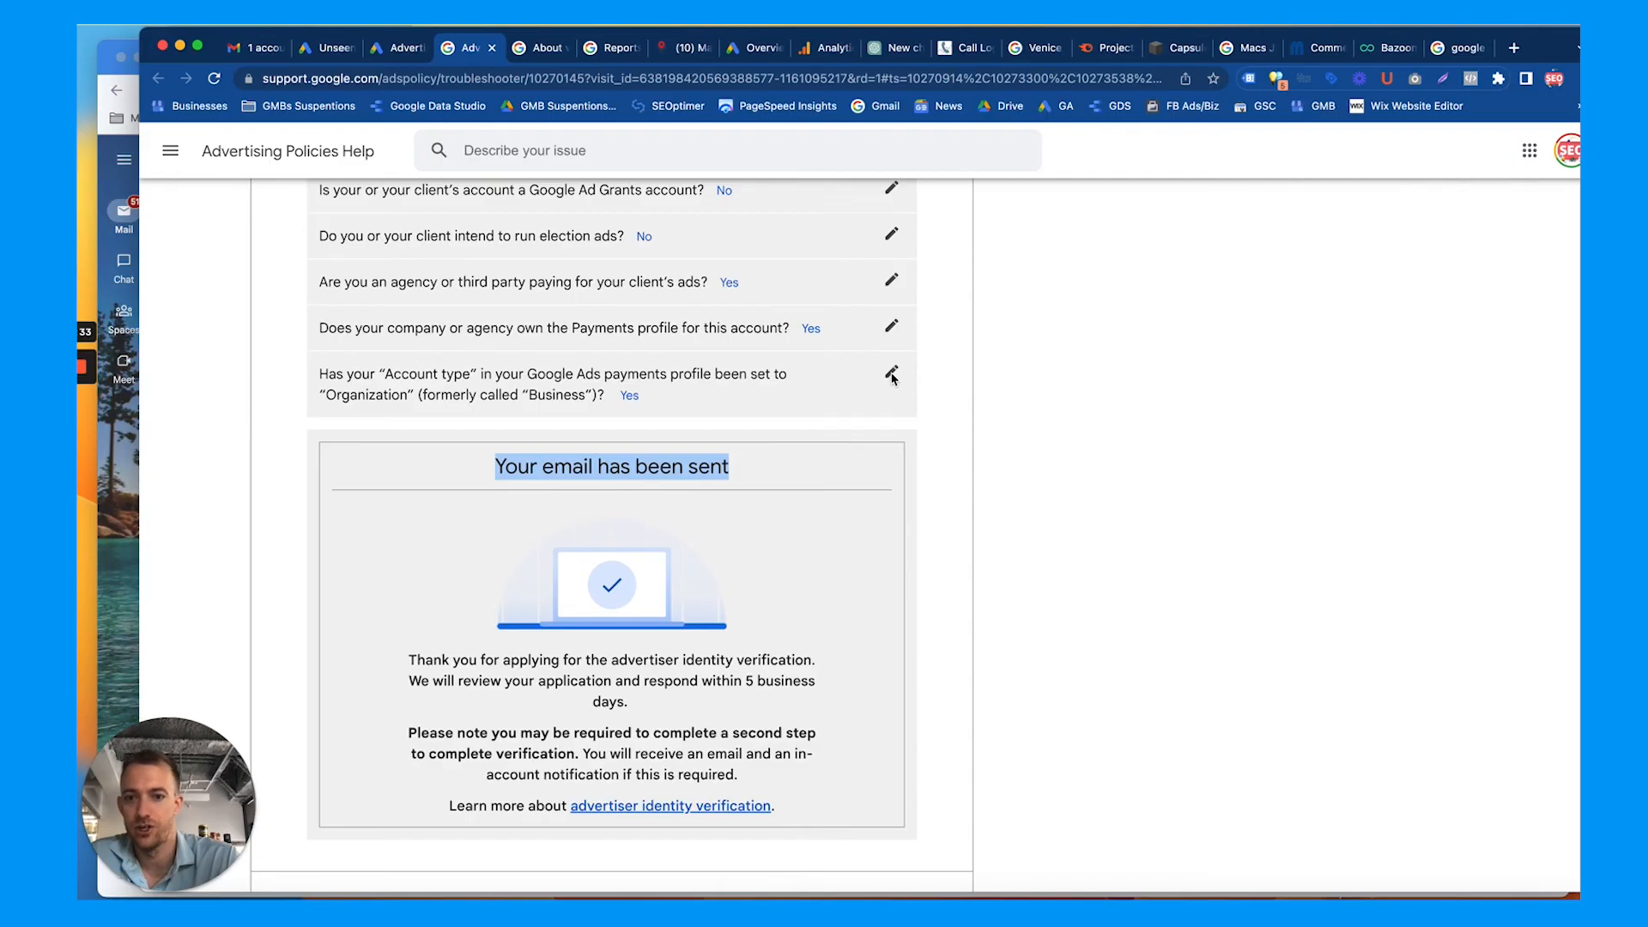
left_click(891, 376)
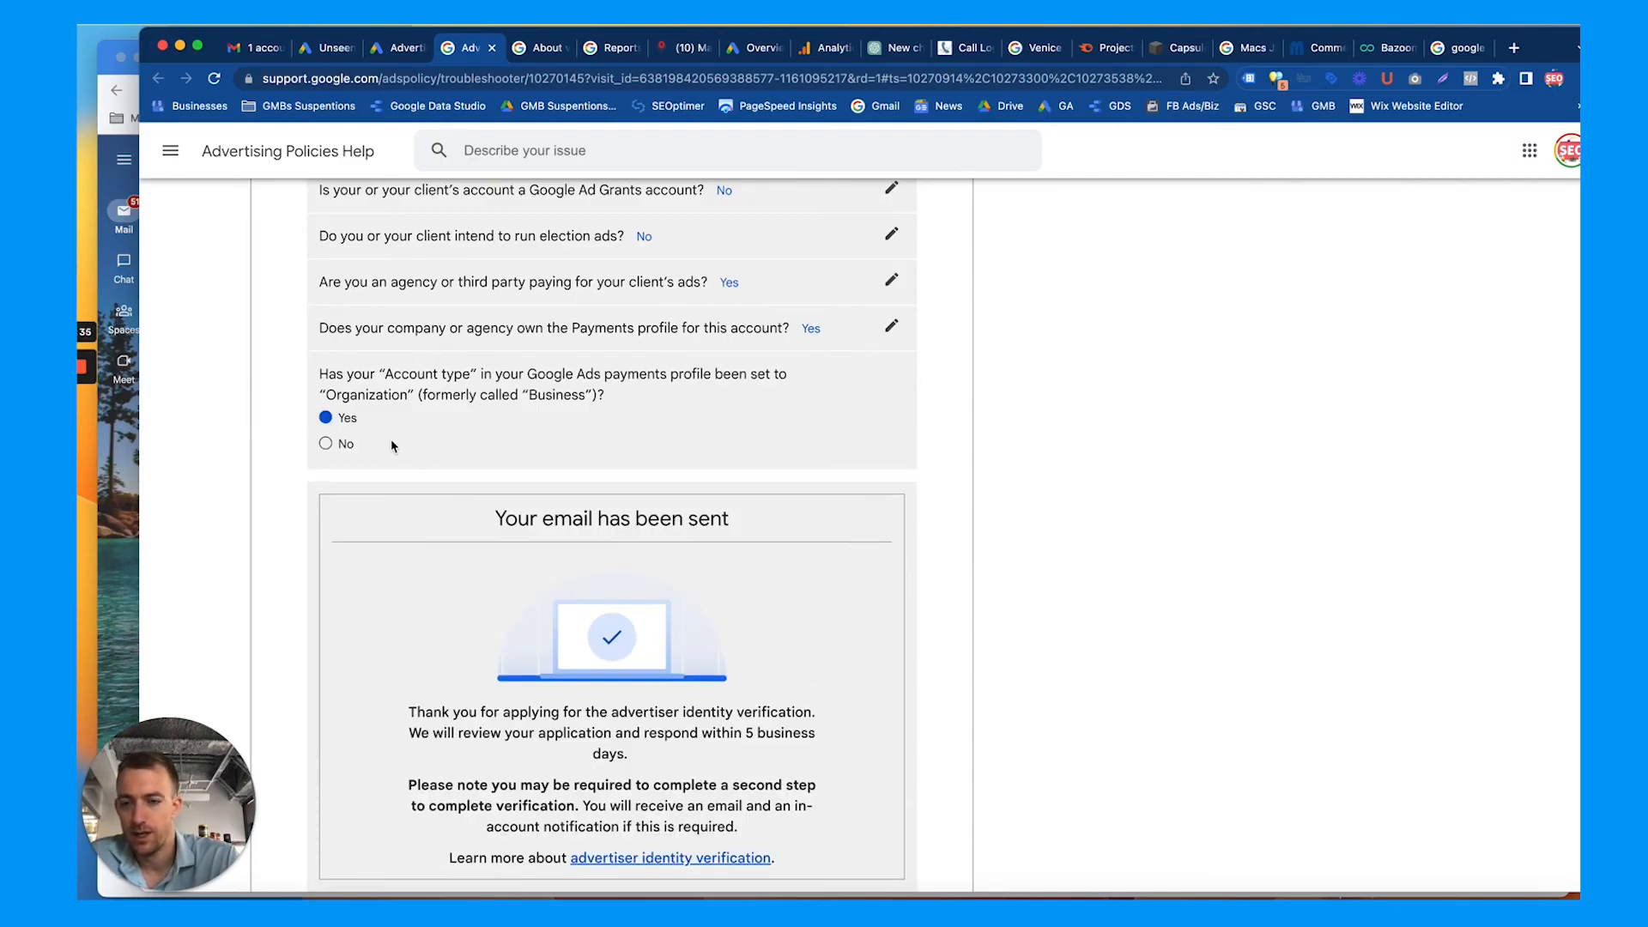
scroll("down", 3)
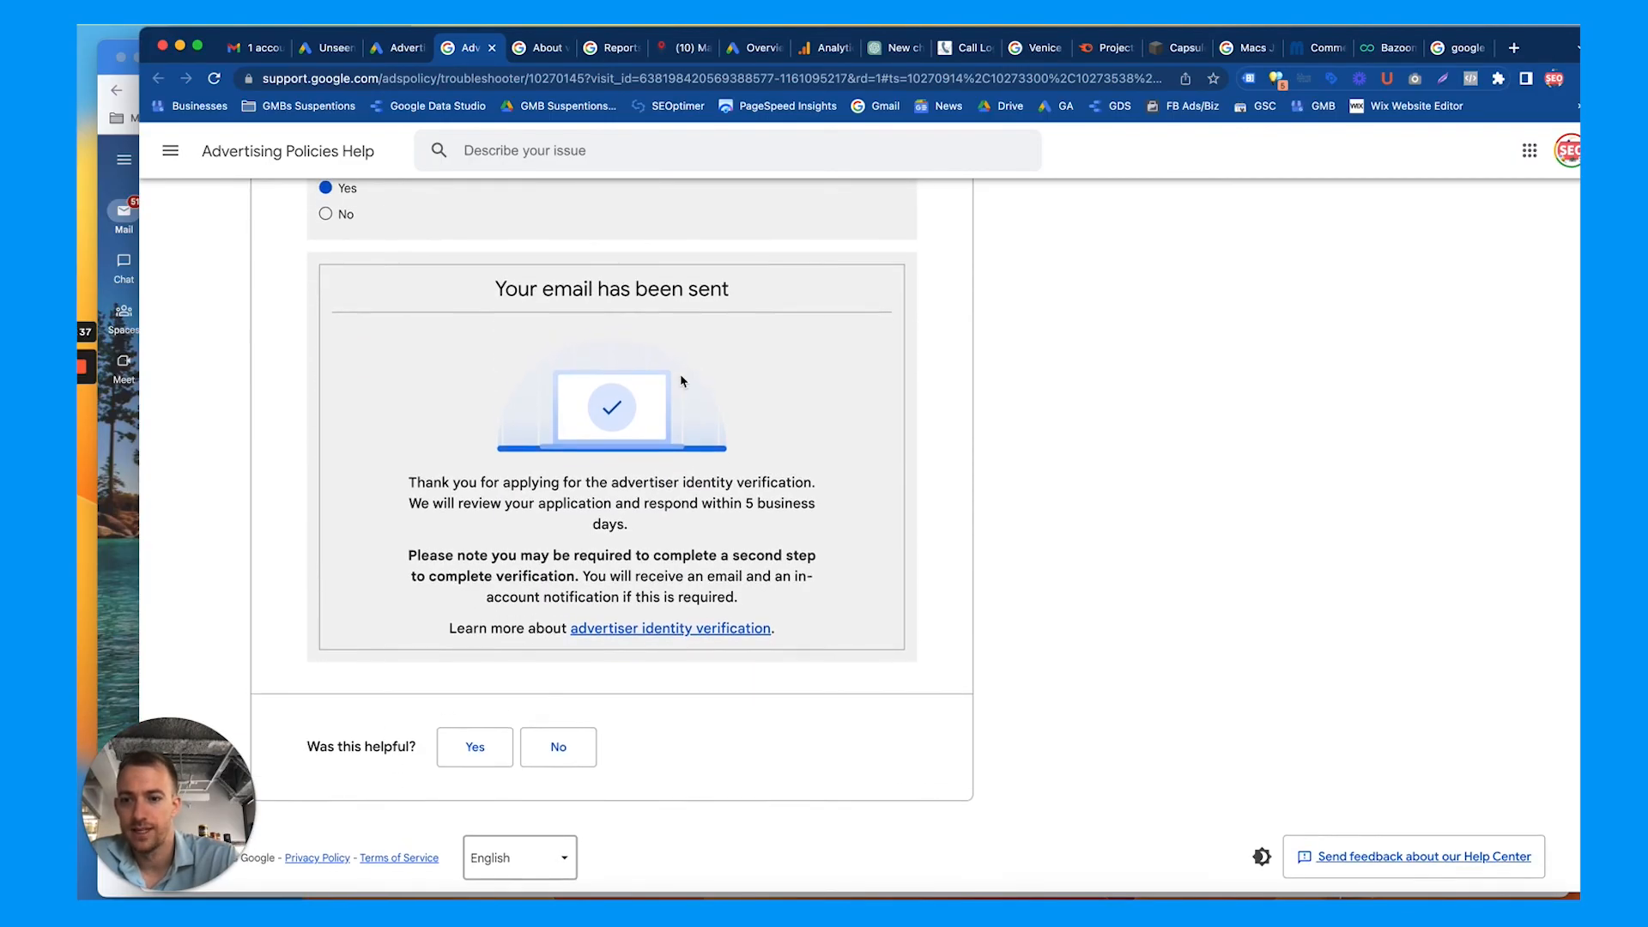
scroll("up", 3)
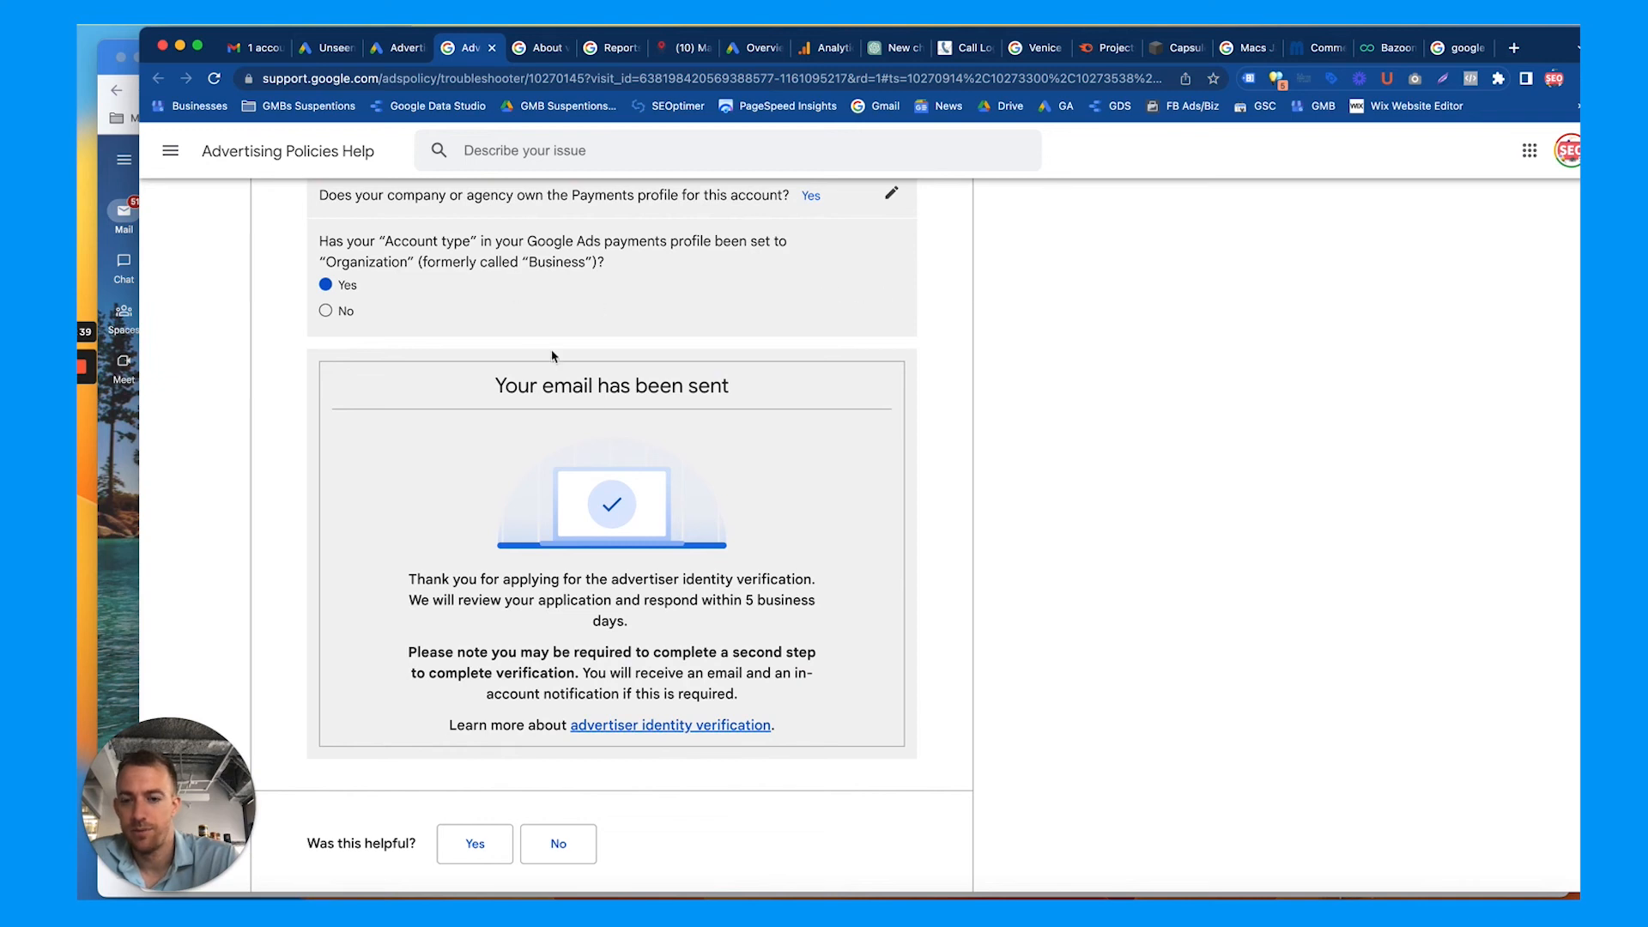
scroll("down", 3)
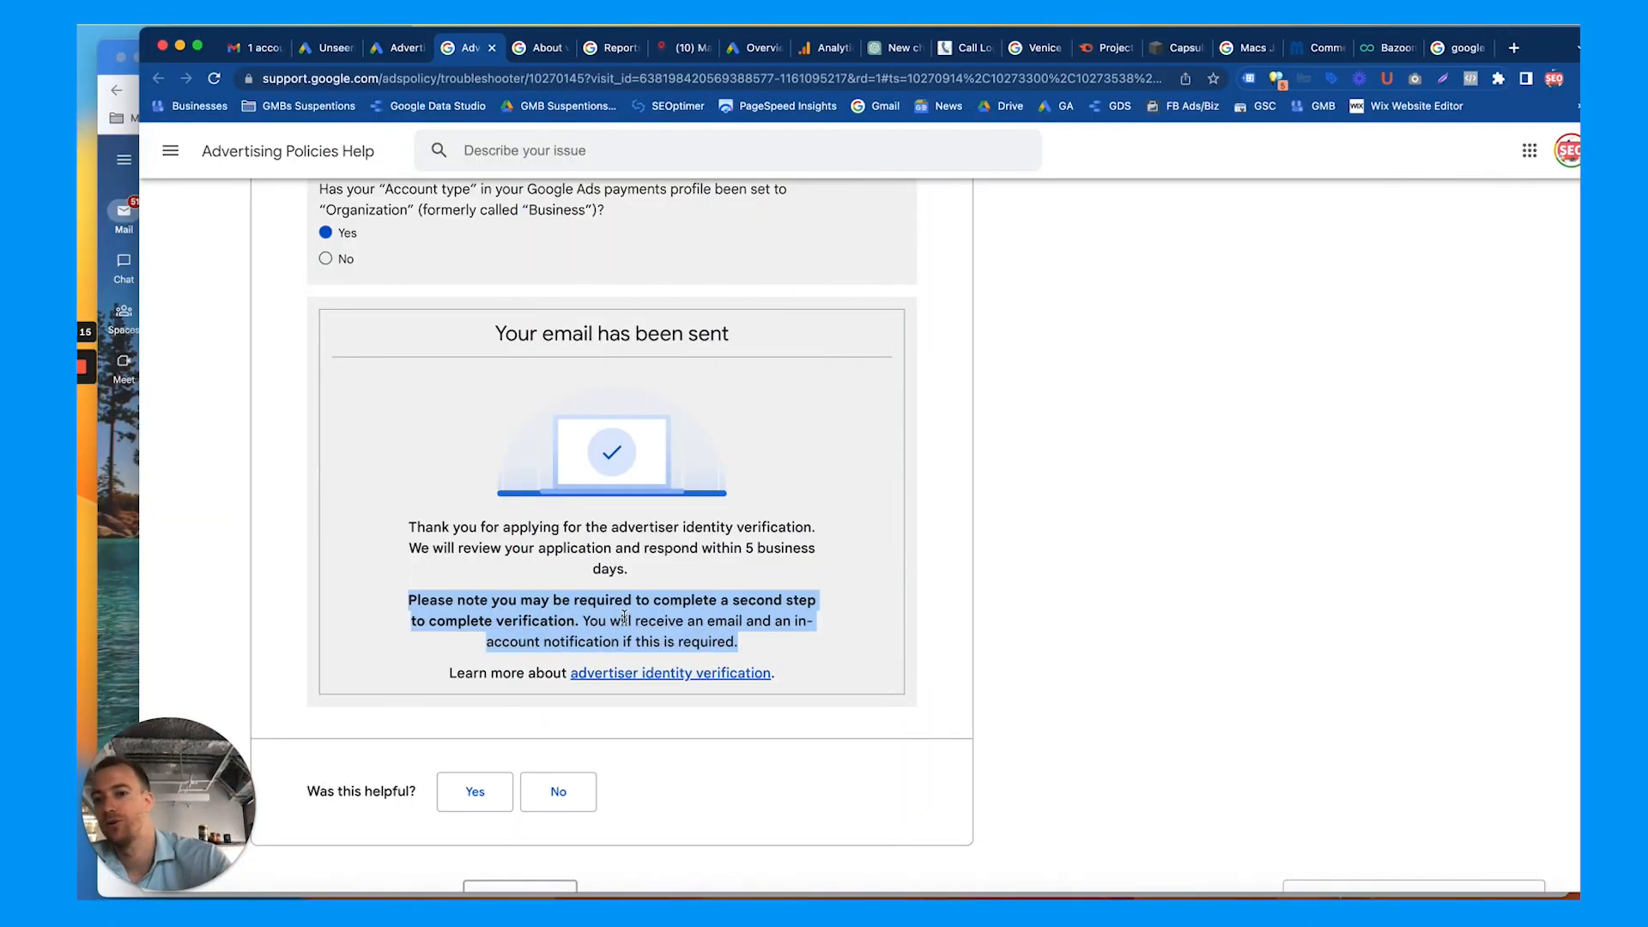
mouse_move(281, 633)
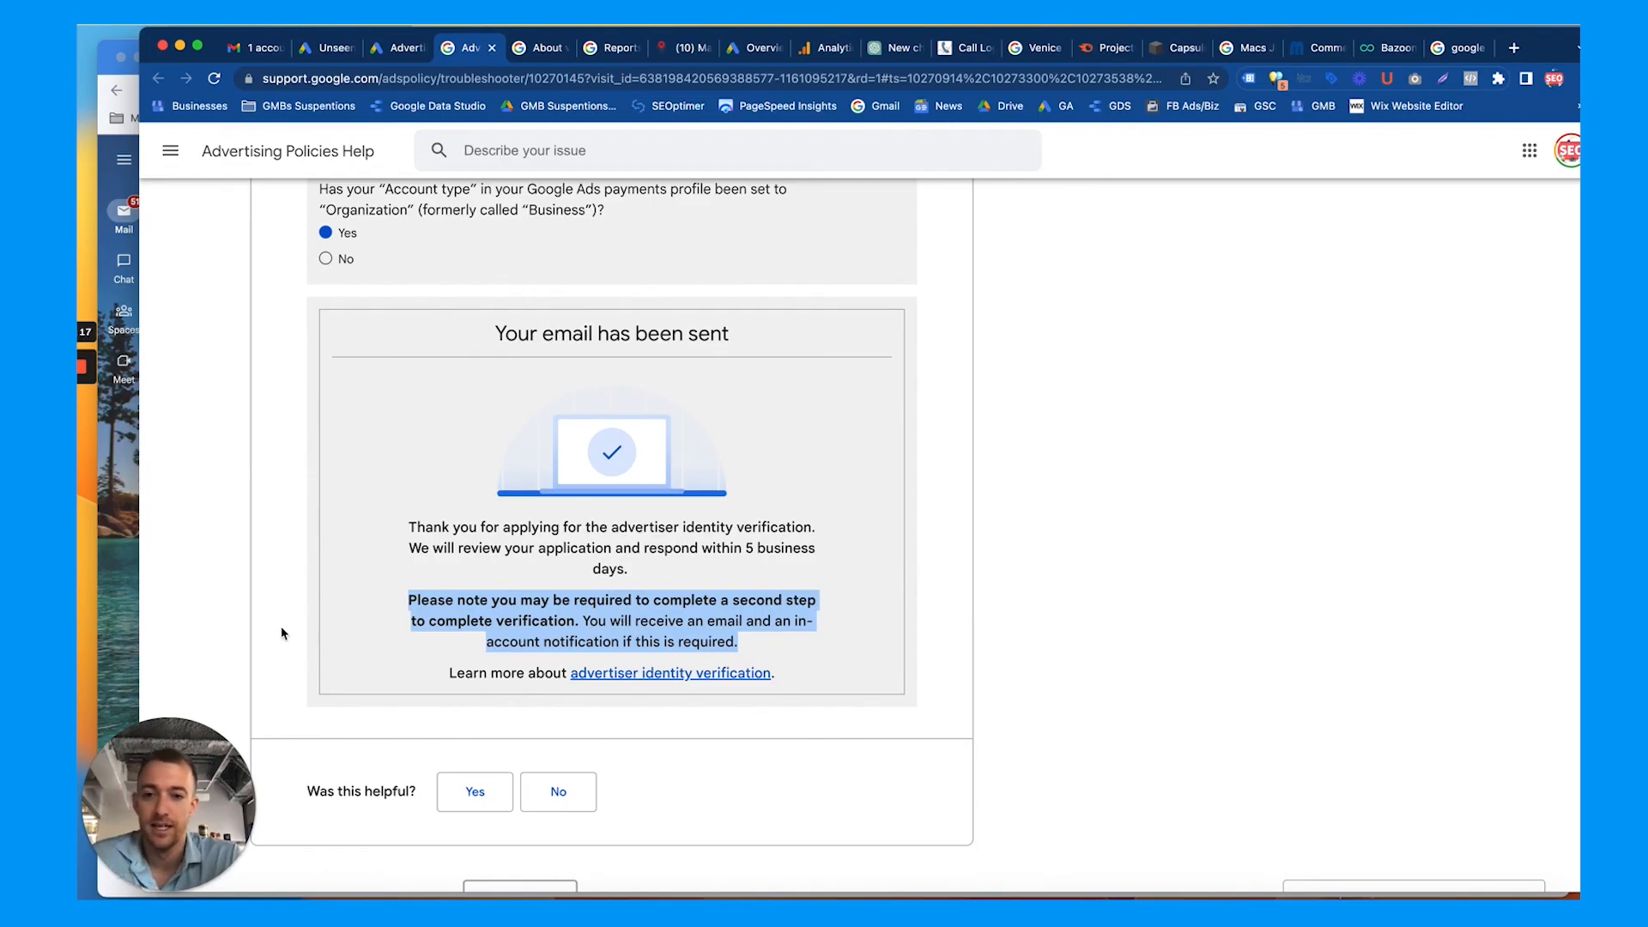
mouse_move(88, 503)
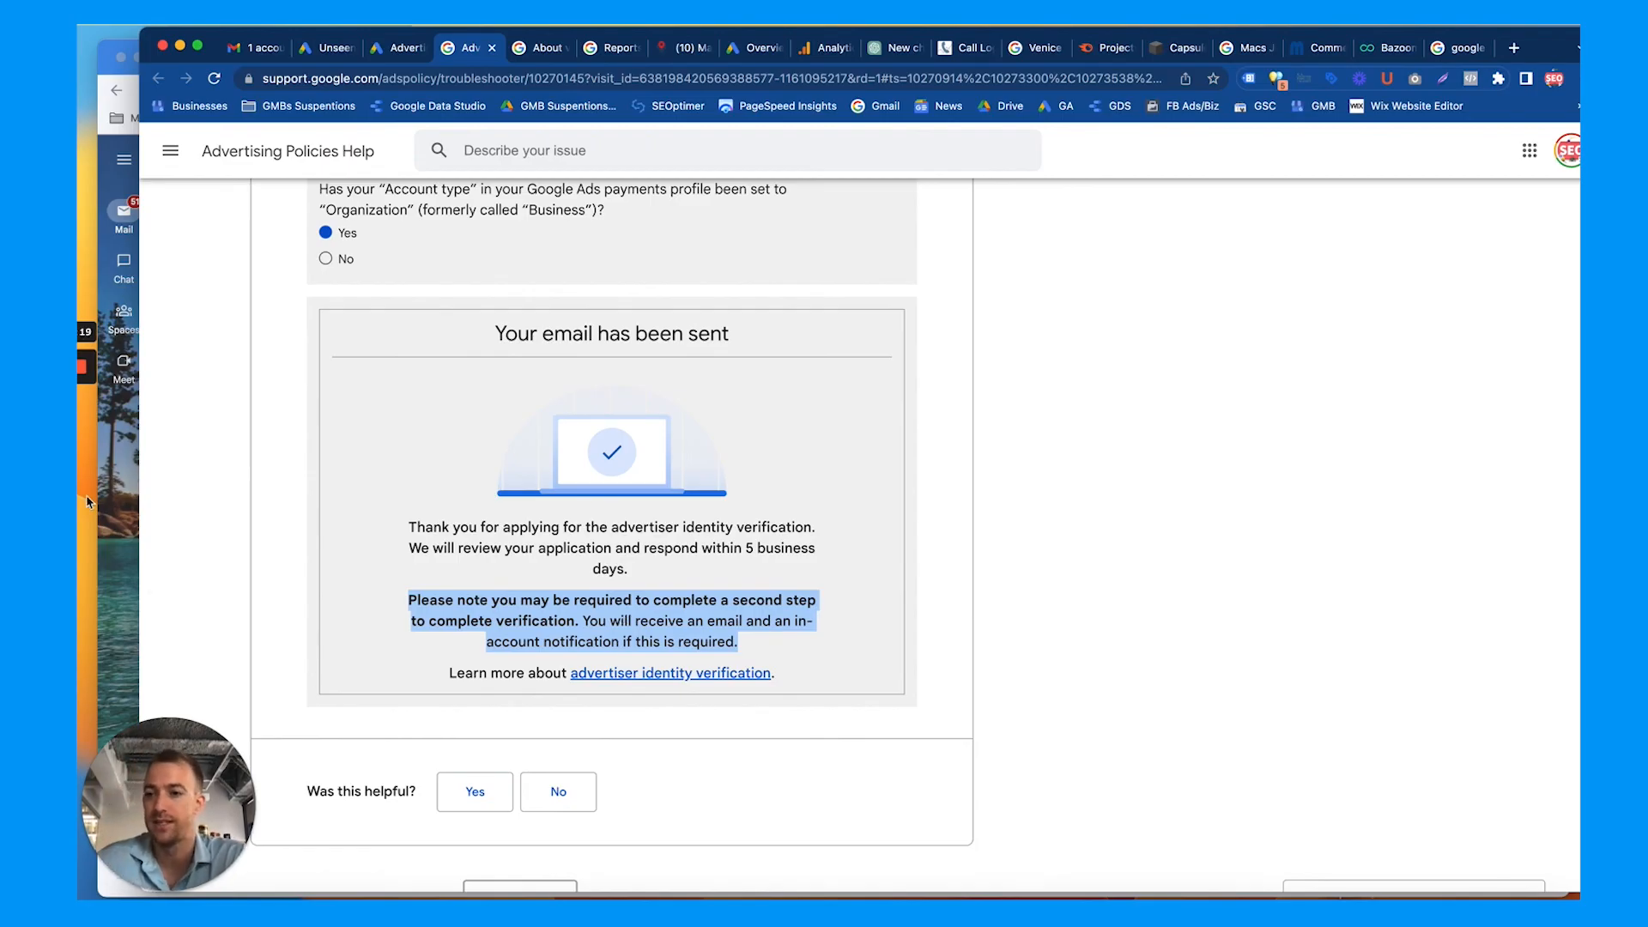